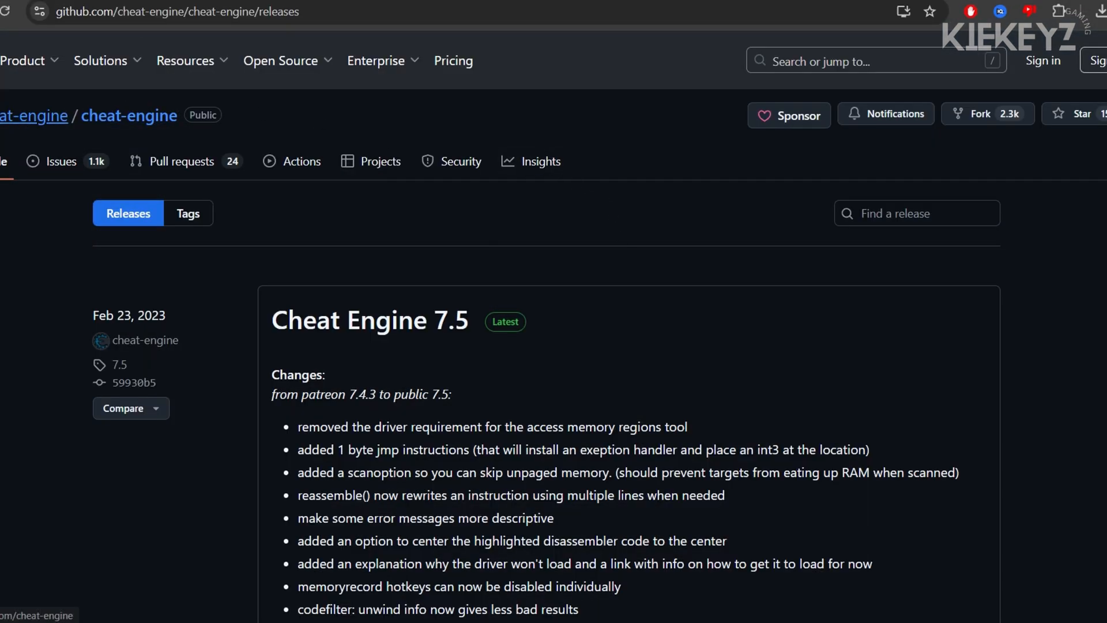
mouse_move(535, 234)
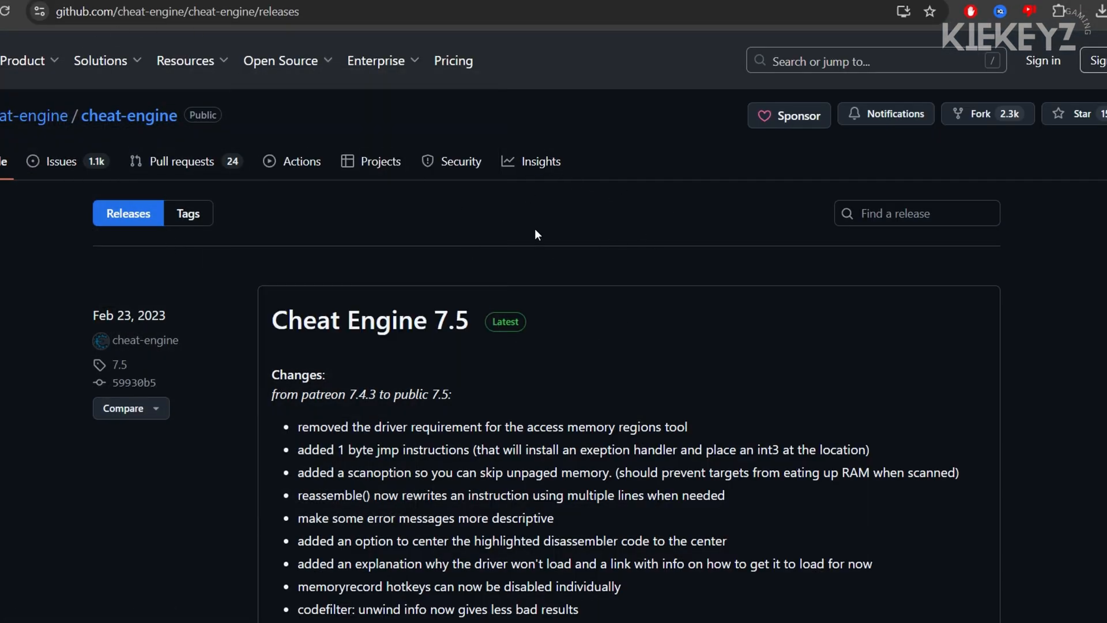
mouse_move(683, 271)
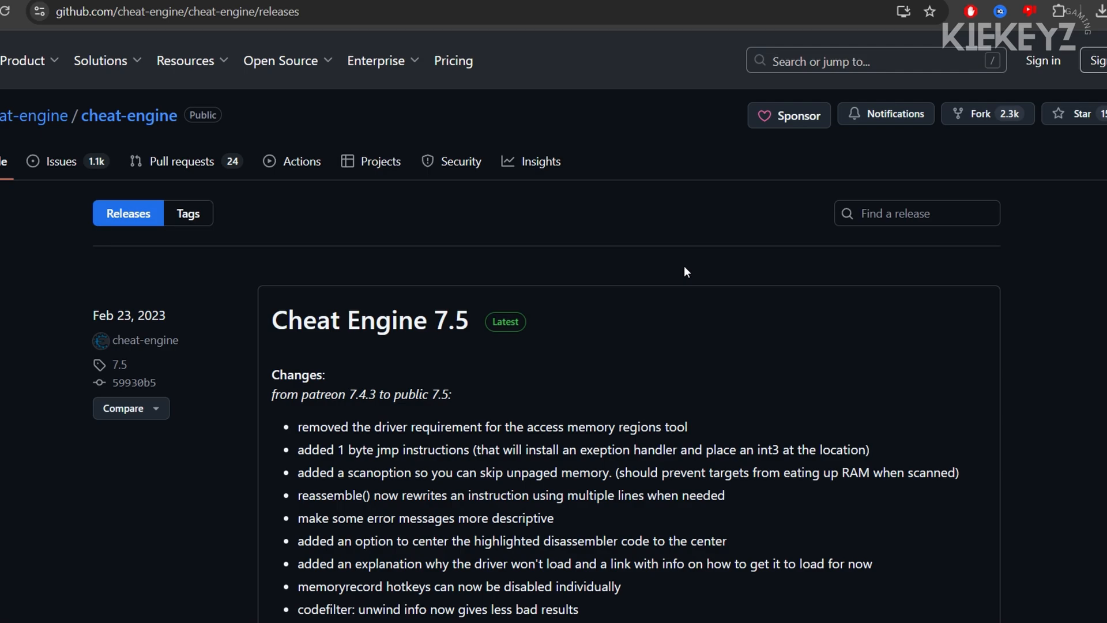
Scroll down the releases page to the Cheat Engine 7.5 Assets with the Source code (zip) link
scroll(down, 3)
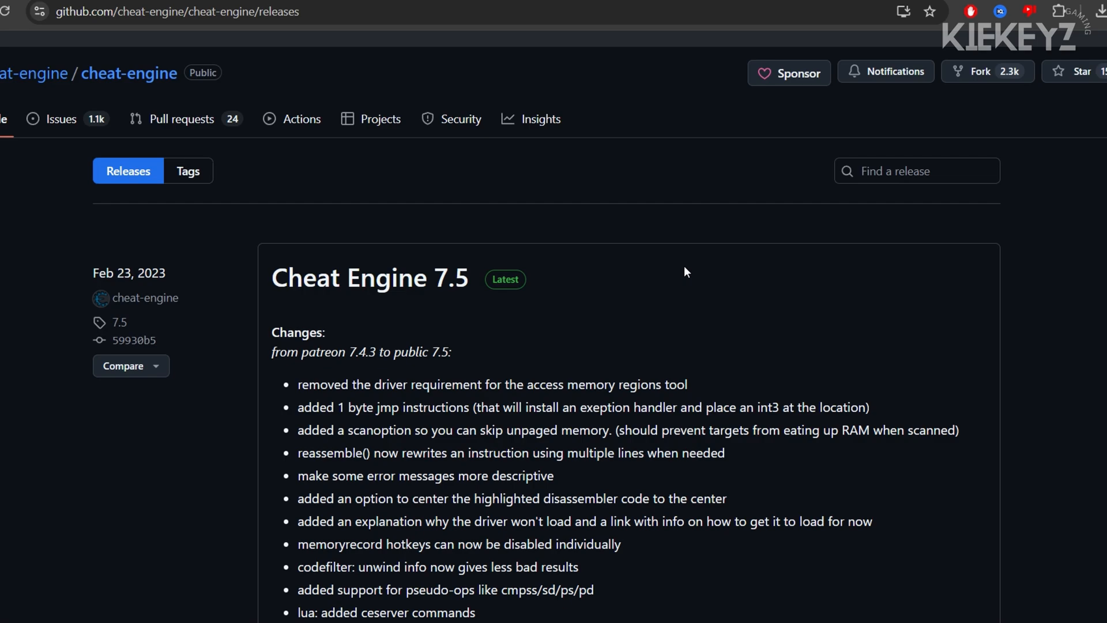
scroll(down, 3)
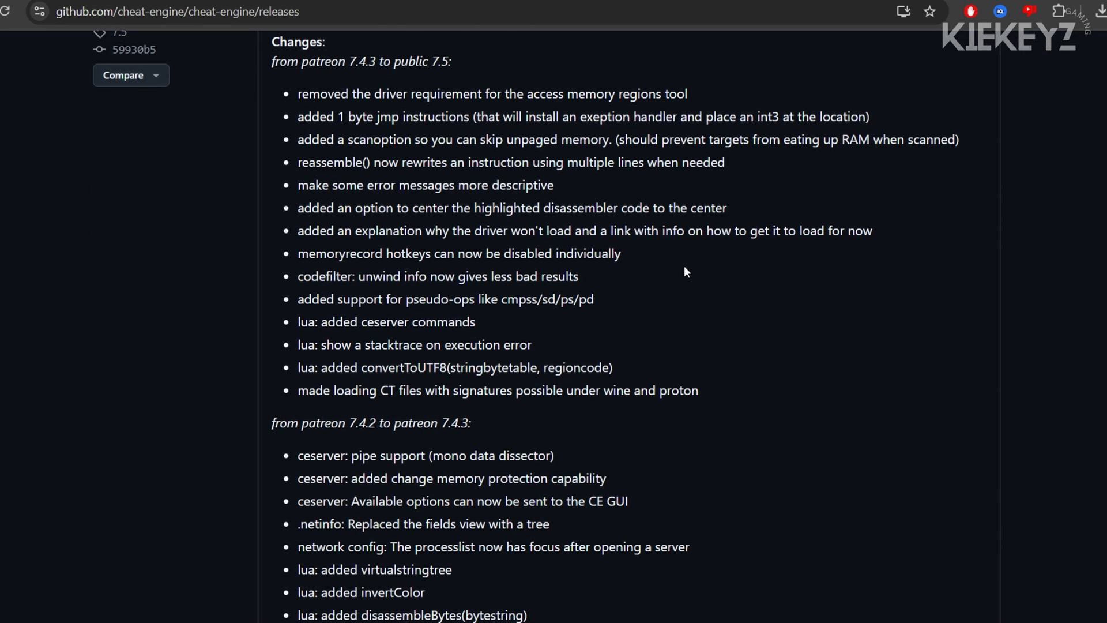
scroll(down, 3)
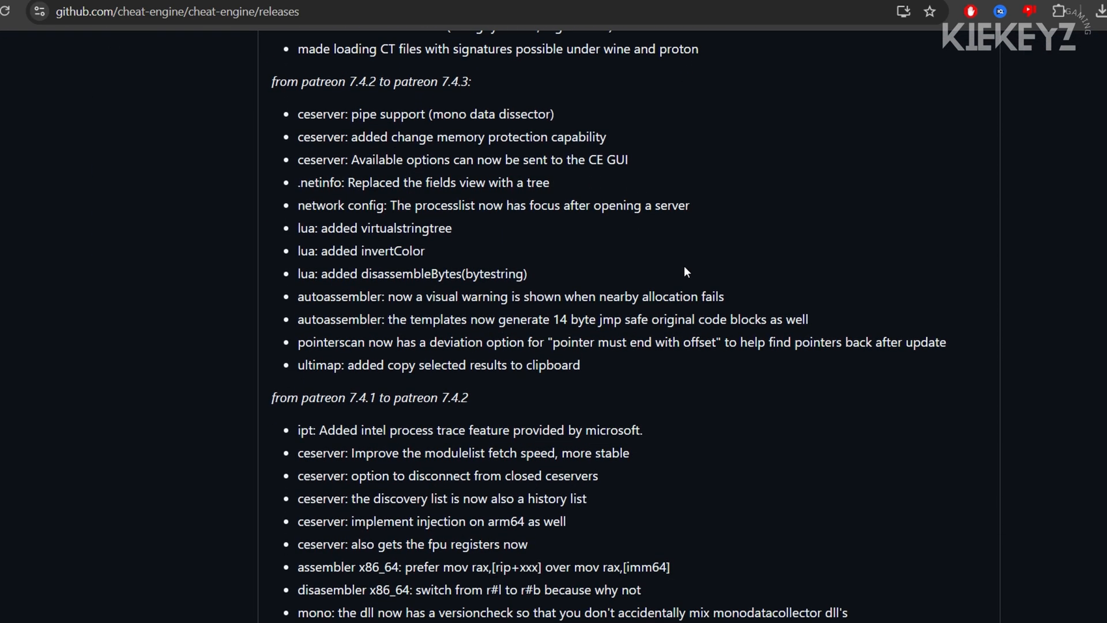
scroll(down, 3)
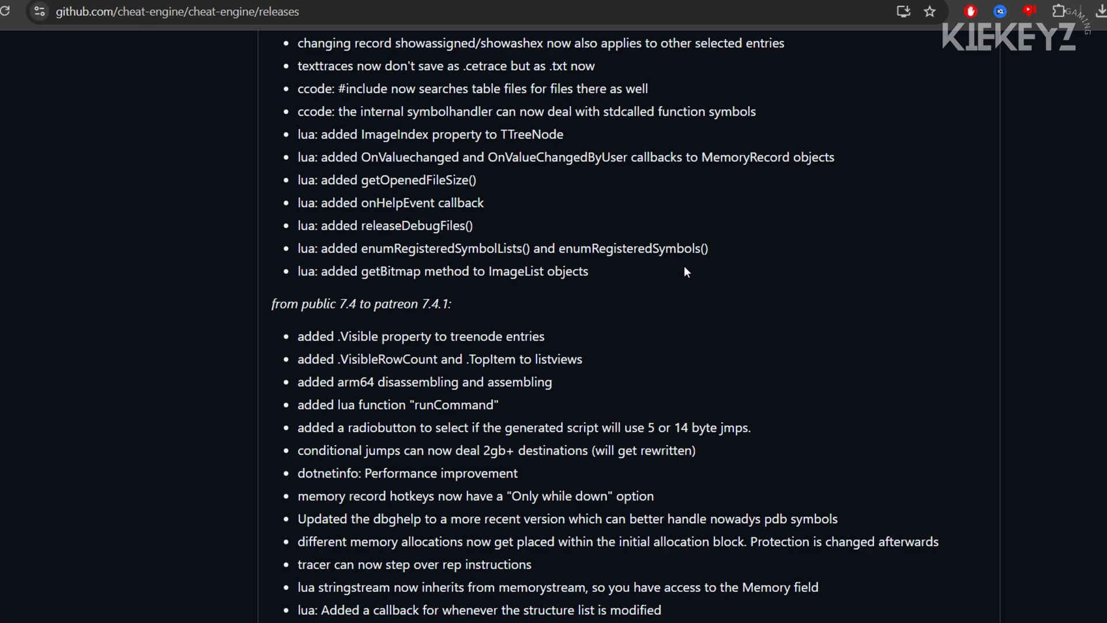
scroll(down, 3)
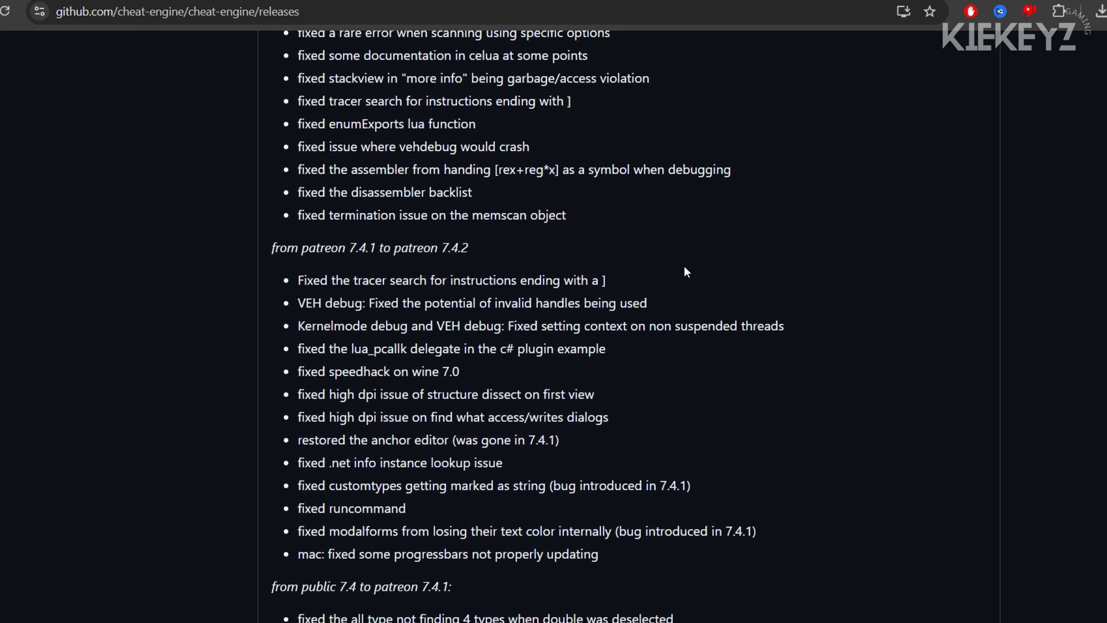
scroll(down, 3)
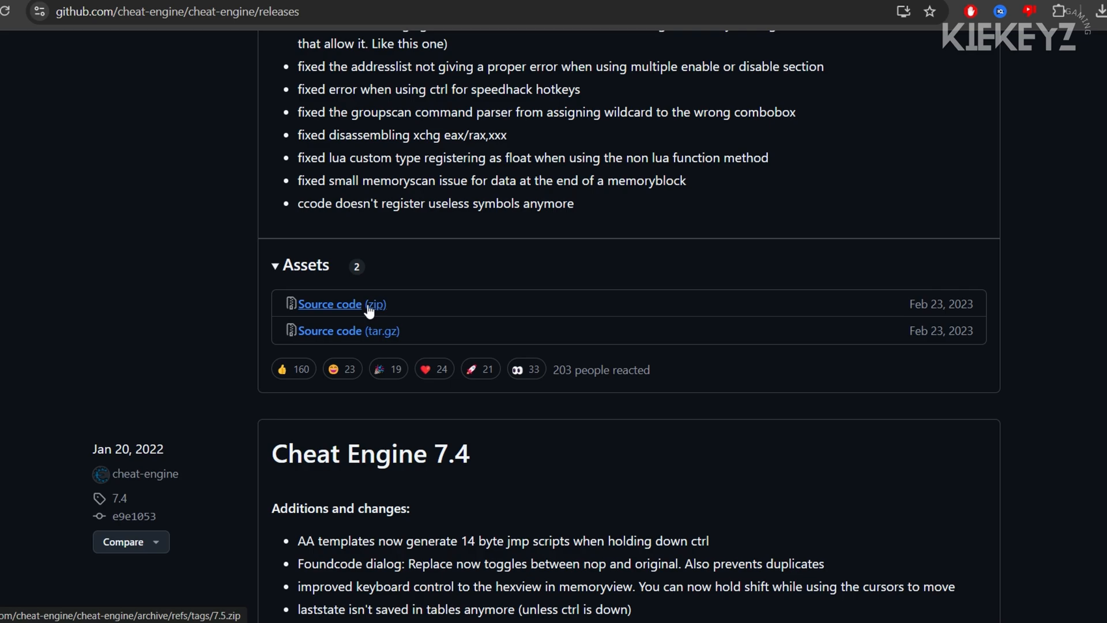
mouse_move(337, 314)
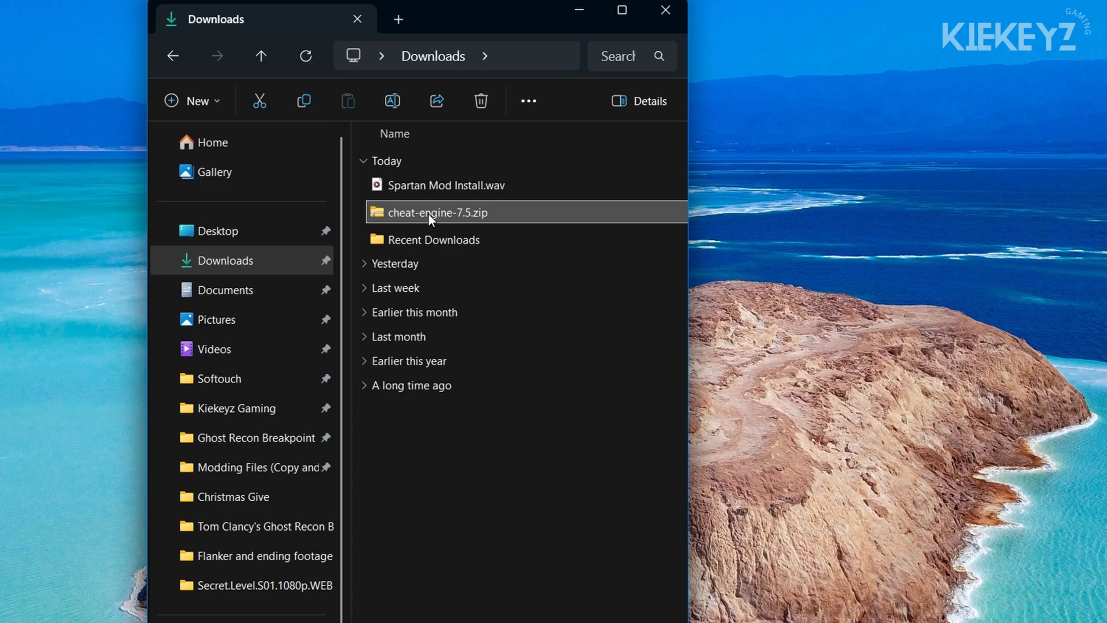
Extract cheat-engine-7.5.zip in Downloads into the suggested cheat-engine-7.5 folder
right_click(431, 212)
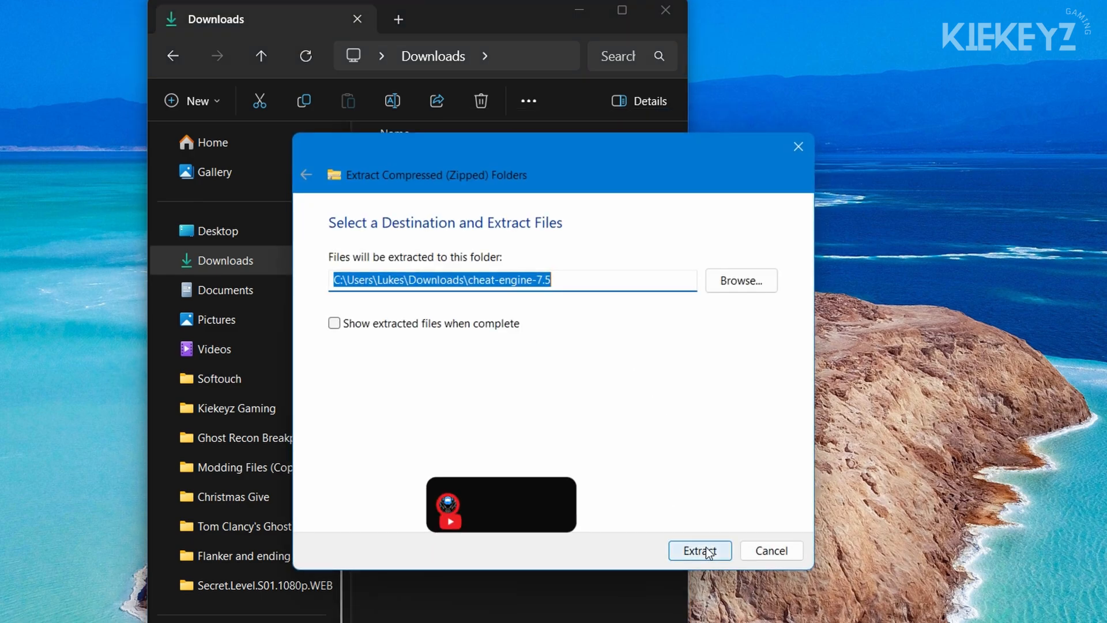
click(699, 550)
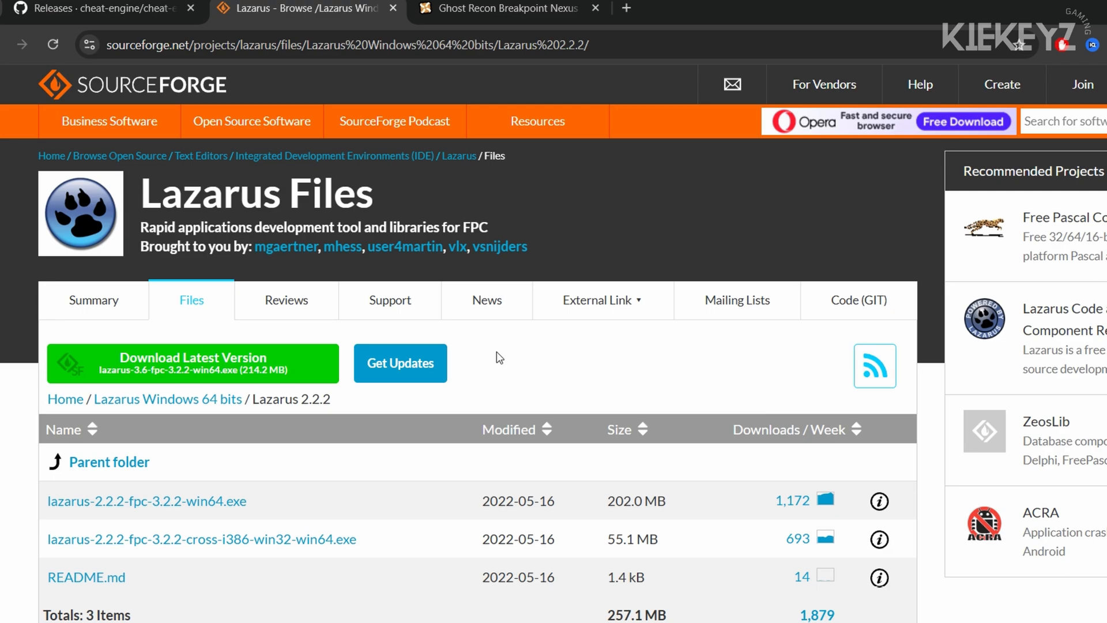
mouse_move(361, 462)
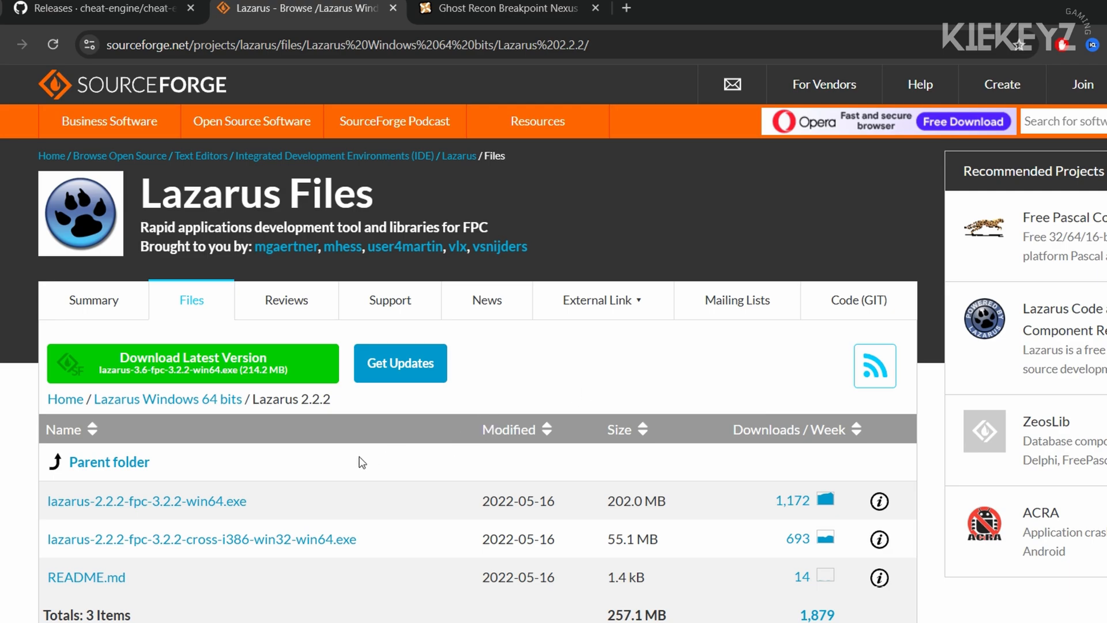
Download lazarus-2.2.2-fpc-3.2.2-win64.exe and the cross-i386-win32-win64 installer
click(147, 501)
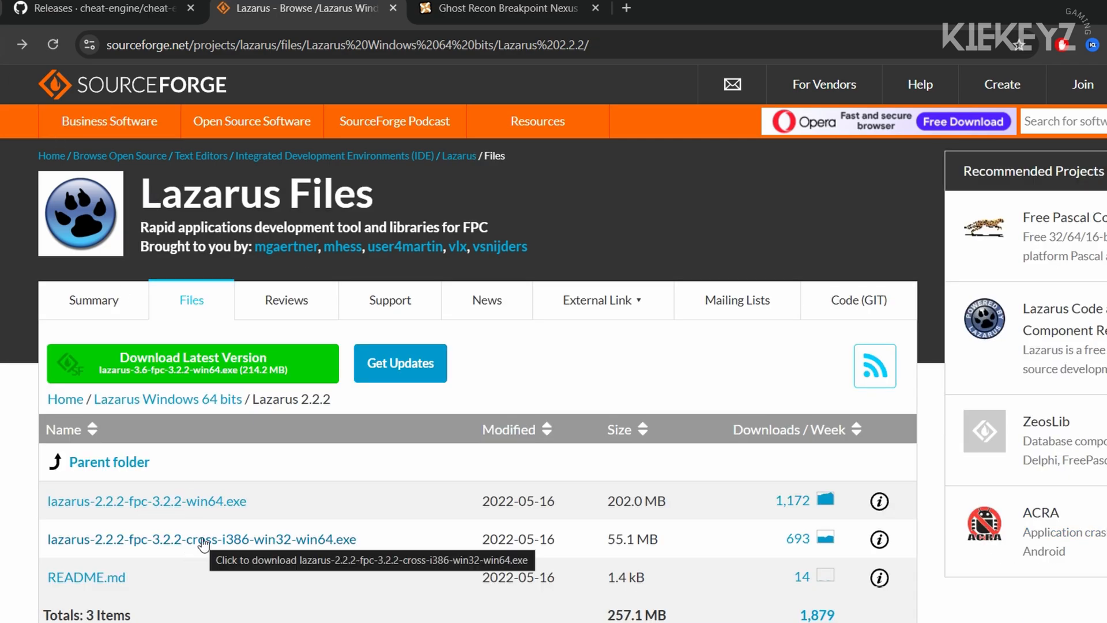
click(201, 539)
text(Spartan)
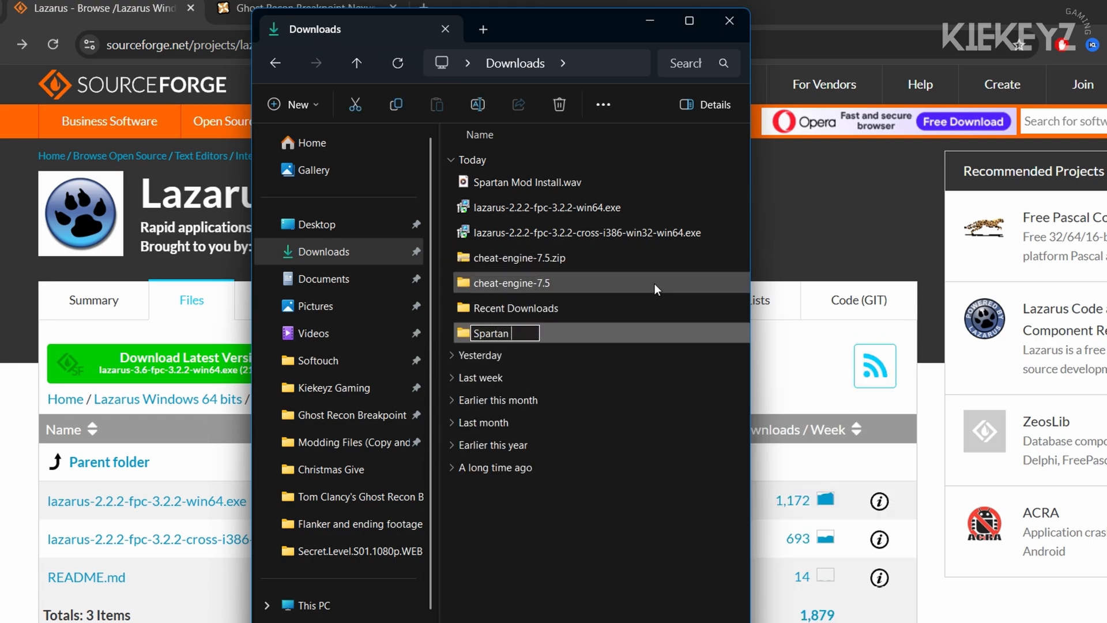
Name the new folder Spartan Mod, open it and select the Lazarus win64 installer
text(Mod)
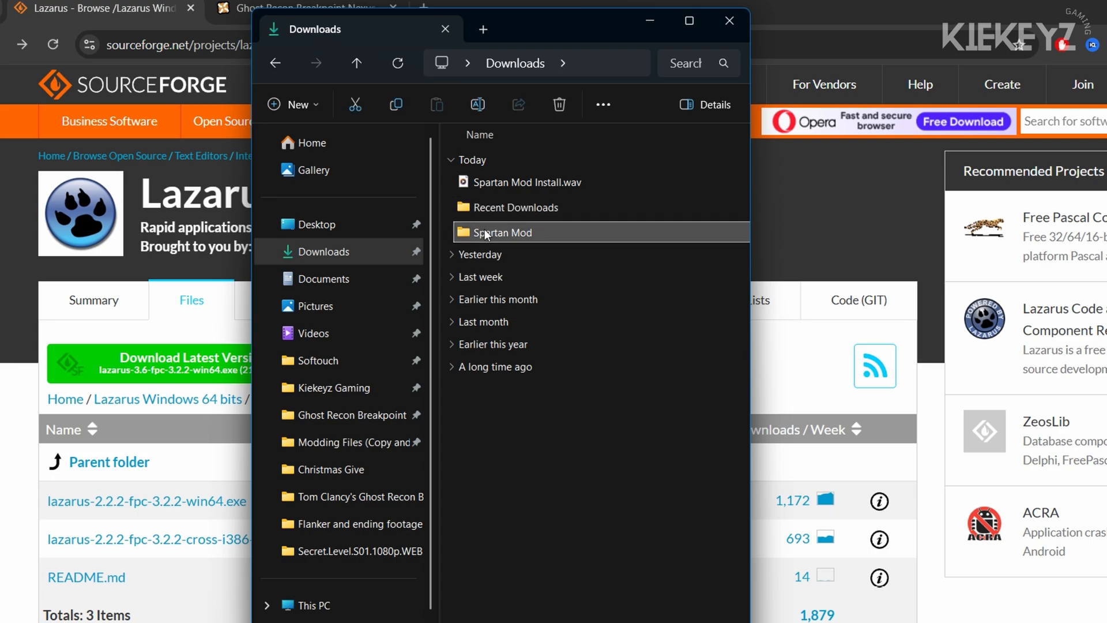
double_click(503, 233)
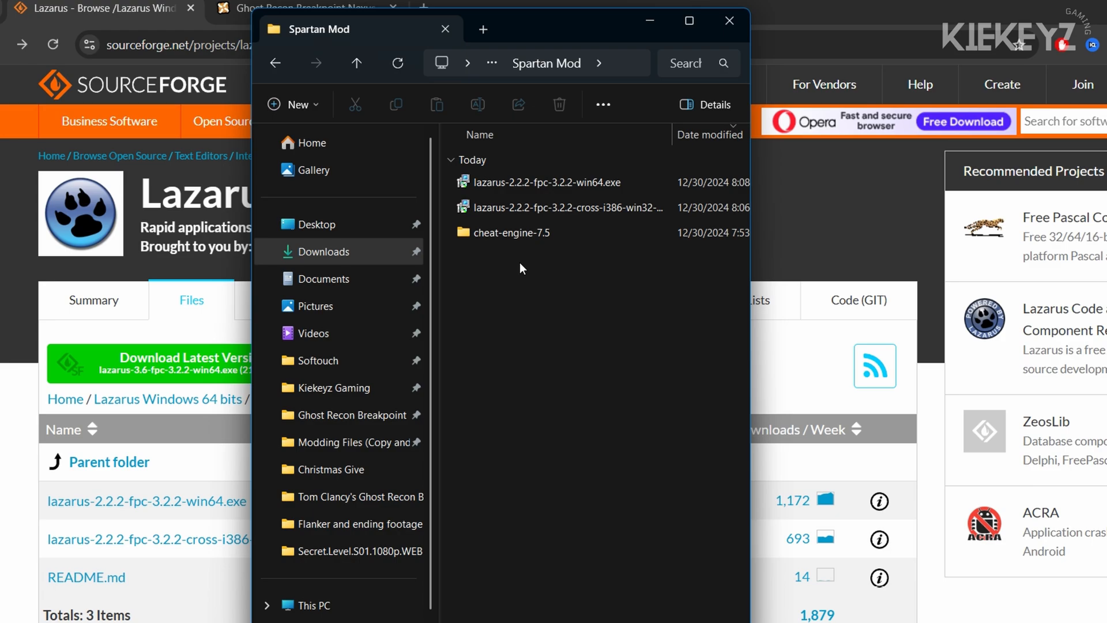
click(543, 182)
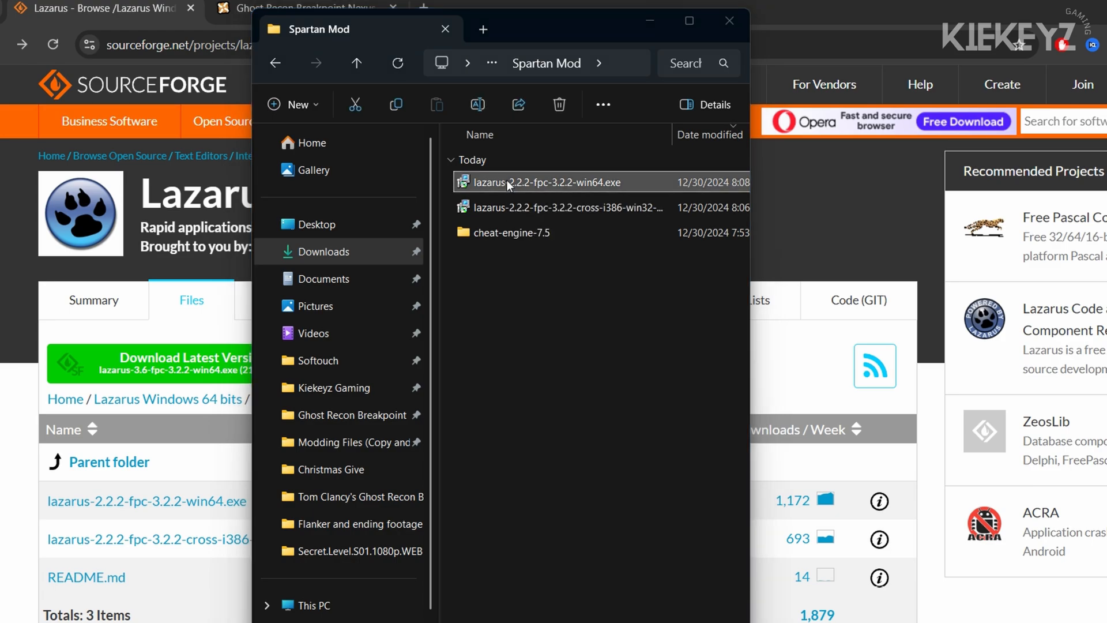
Install Lazarus 2.2.2 win64 in English with full components to C:\lazarus and finish setup
double_click(546, 182)
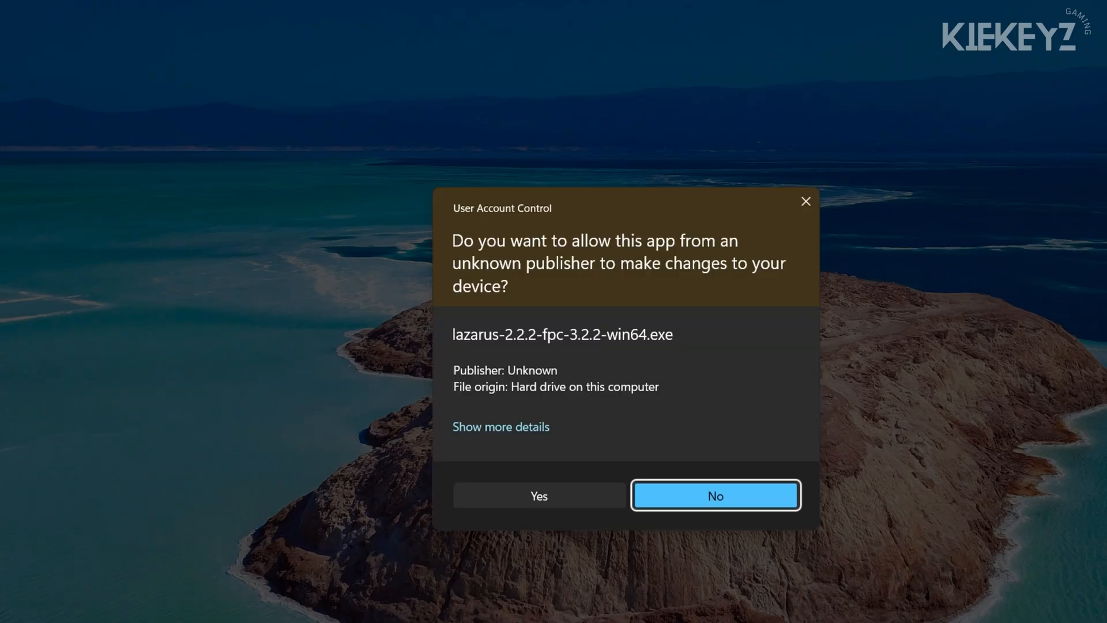
click(538, 495)
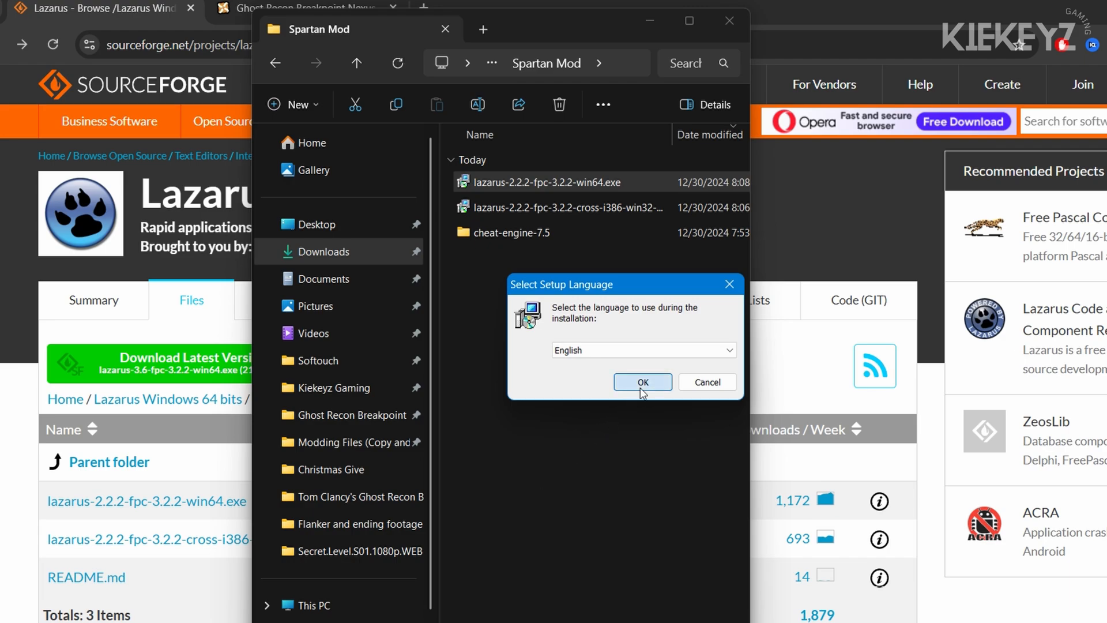
click(641, 382)
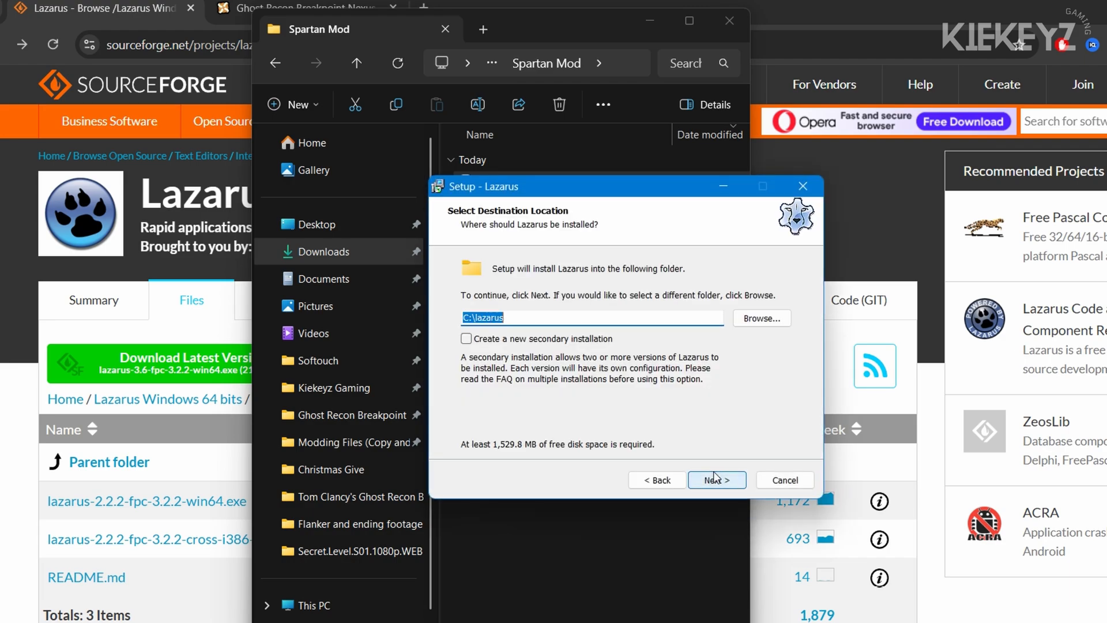
click(716, 480)
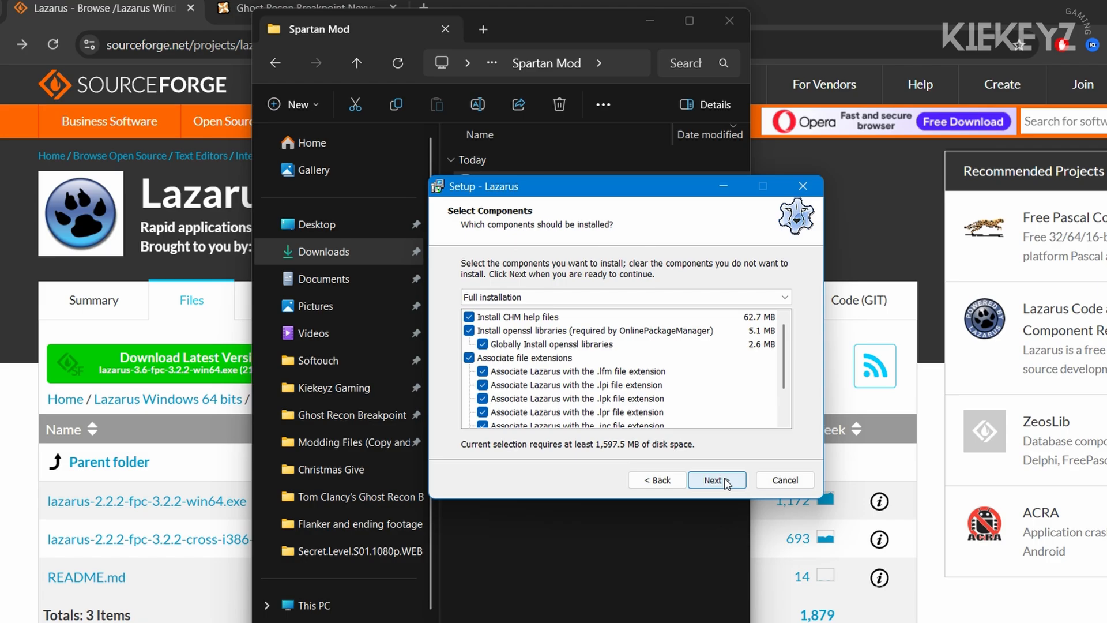
click(716, 481)
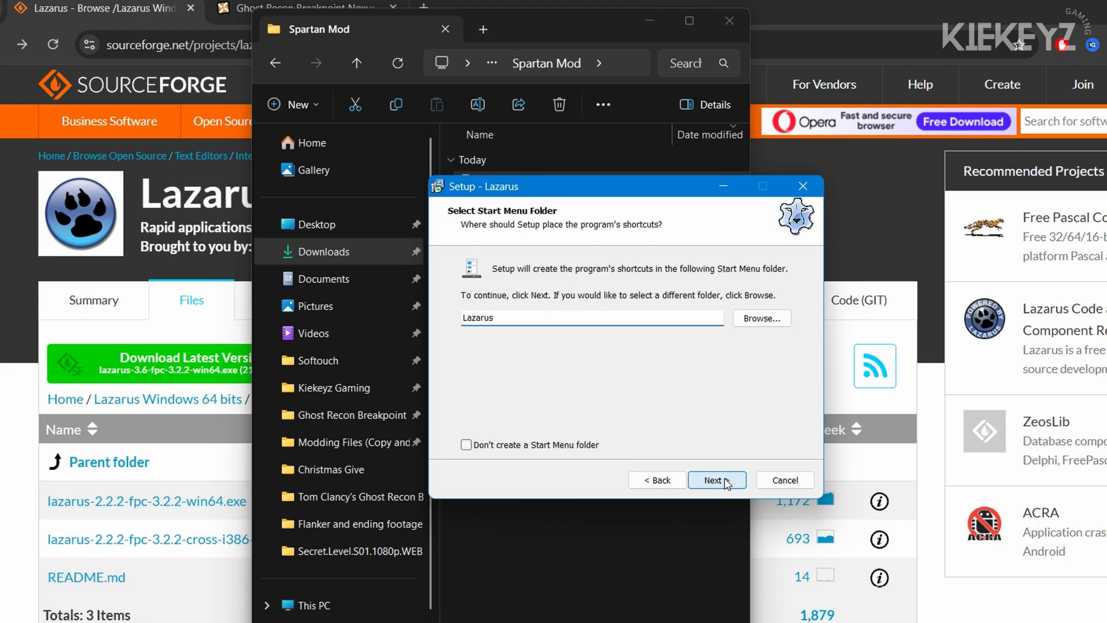
click(716, 480)
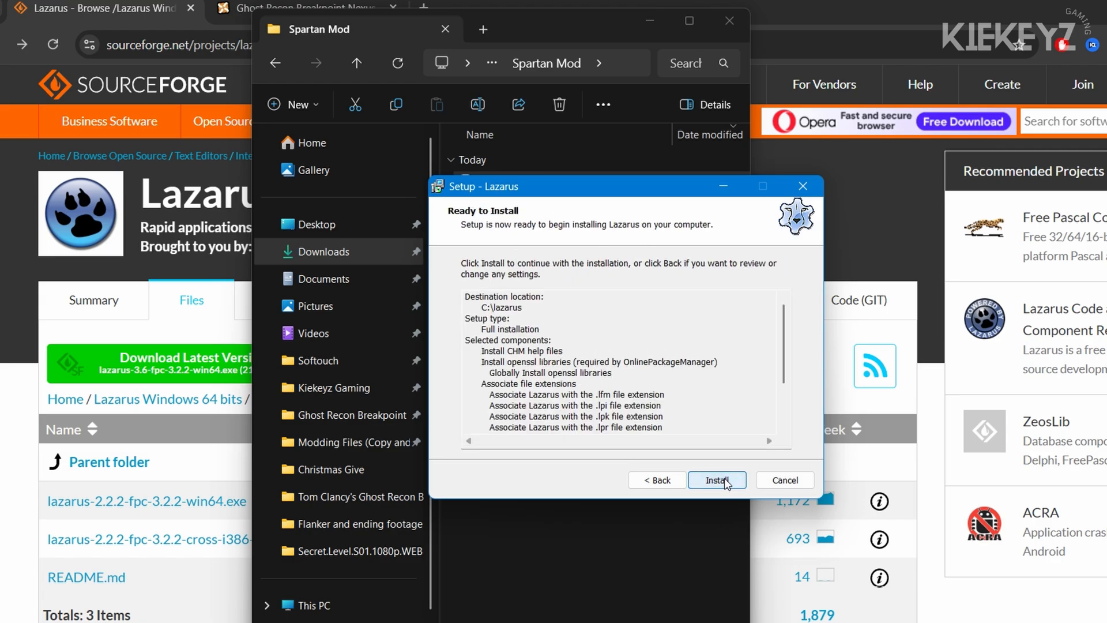
click(717, 479)
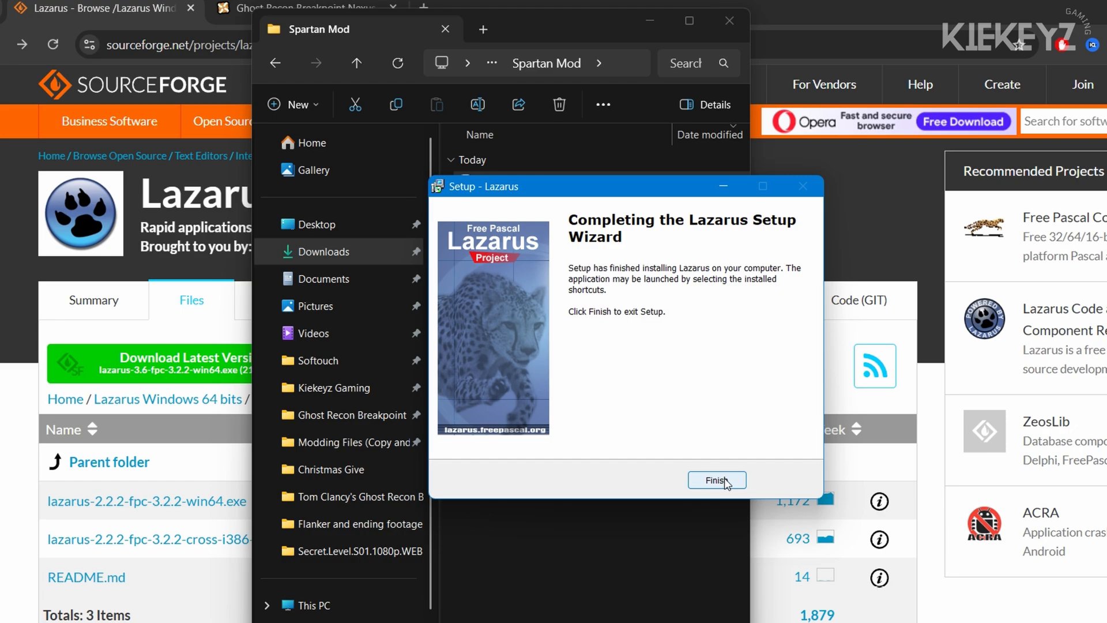
click(715, 480)
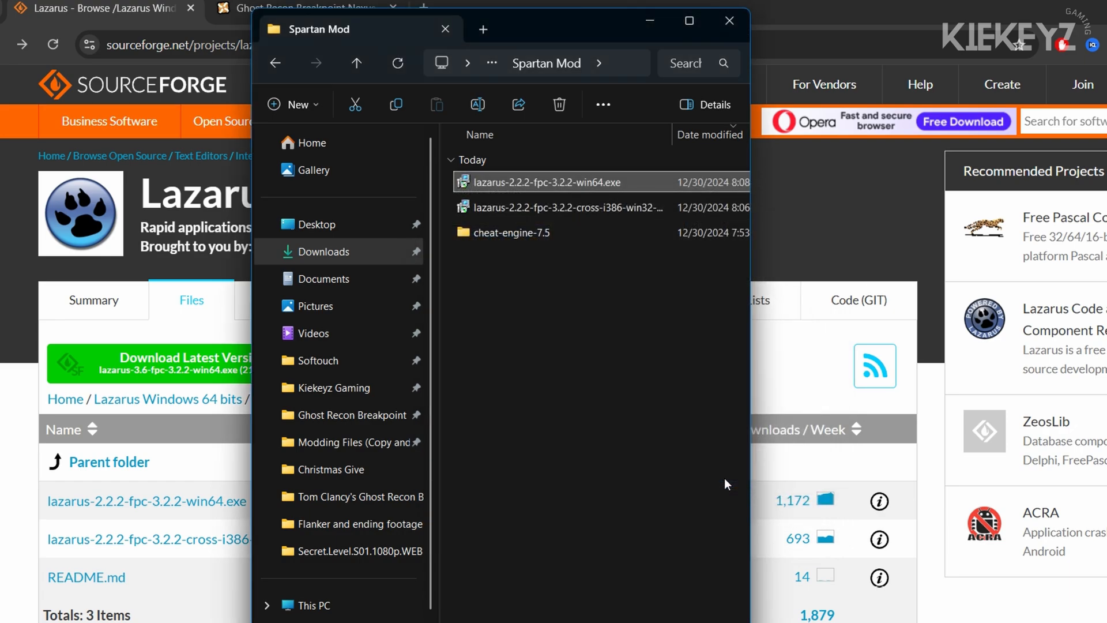
Run the cross i386-win32 add-on installer with admin rights and start installing it
click(565, 207)
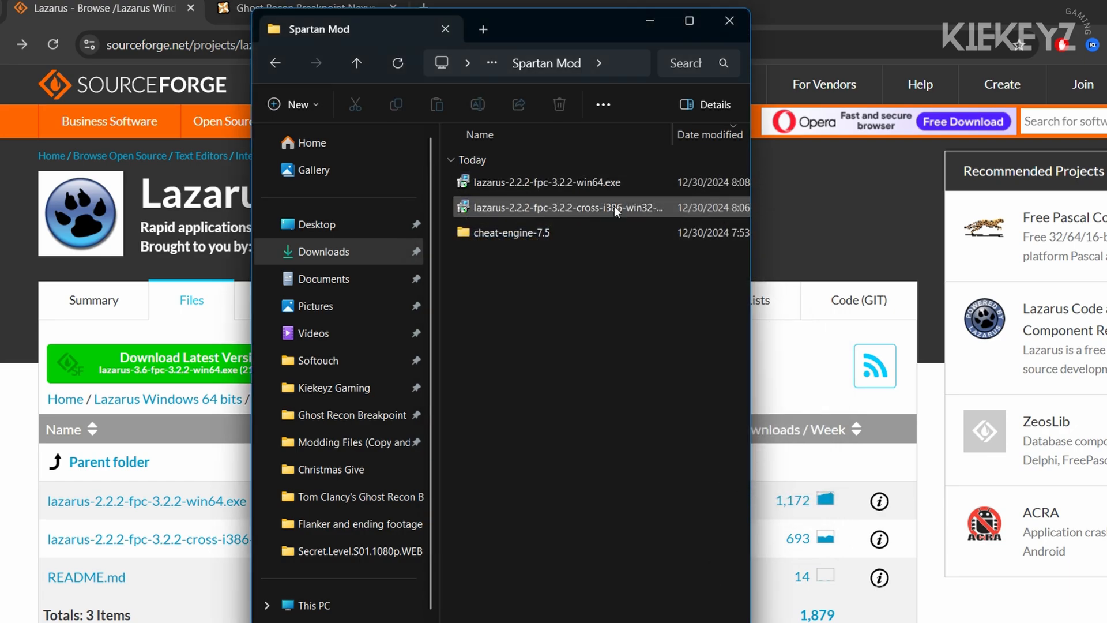
double_click(544, 207)
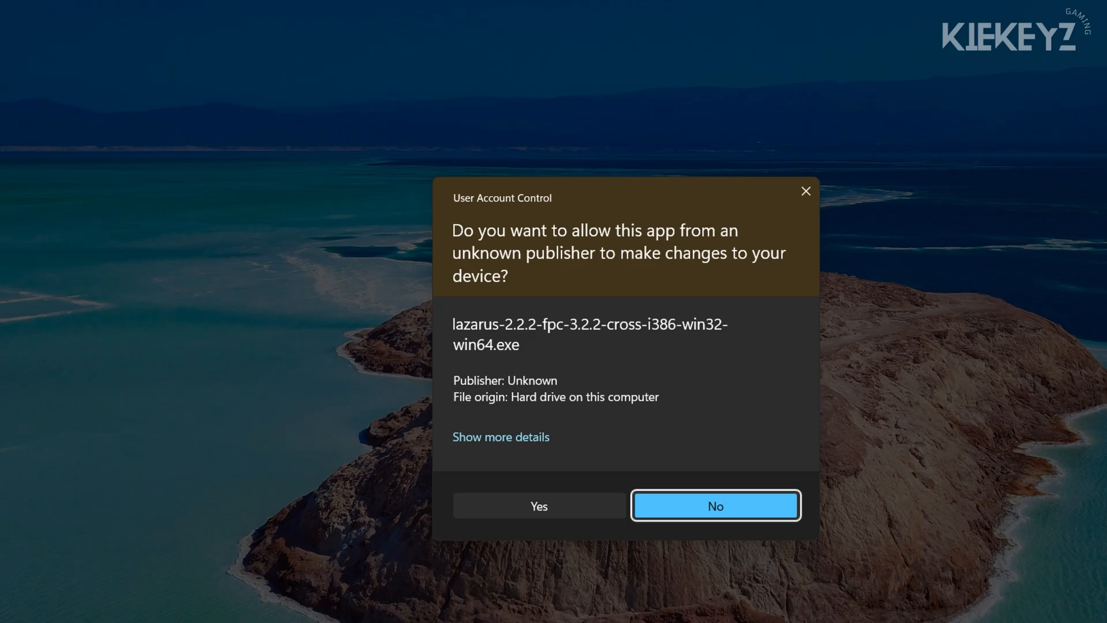
click(538, 507)
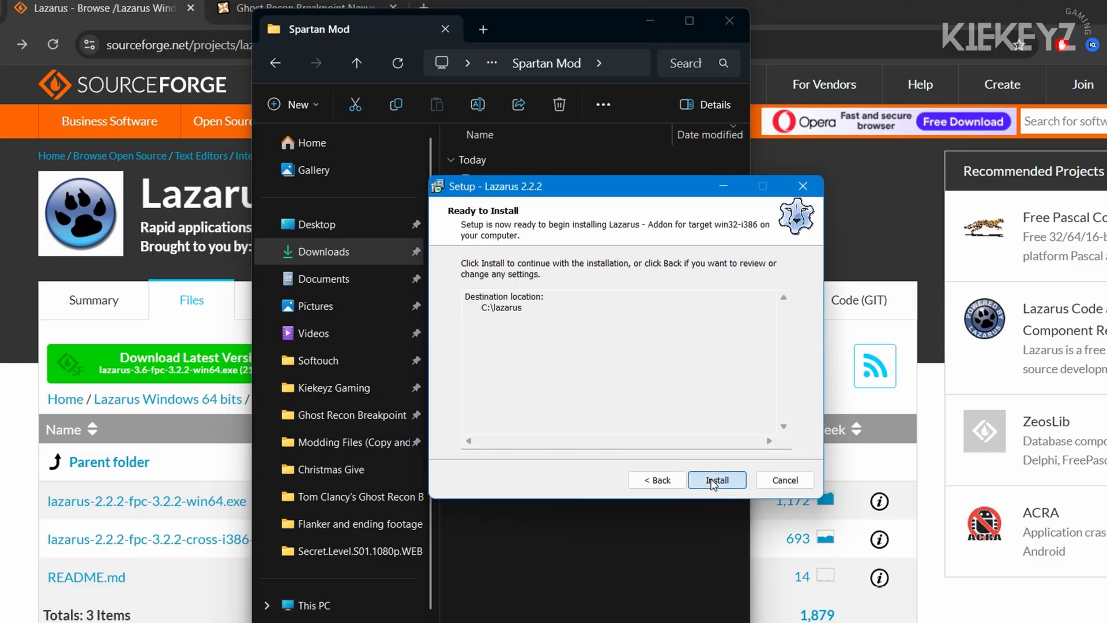
click(717, 480)
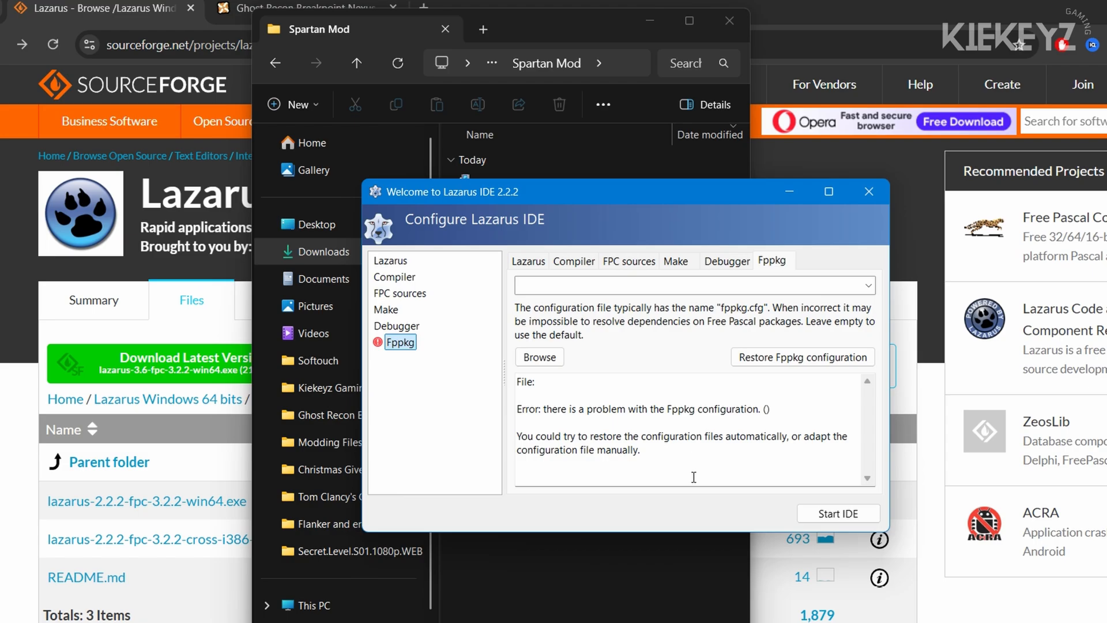
Start the IDE despite the Fppkg warning and choose Project > Open Project
click(838, 513)
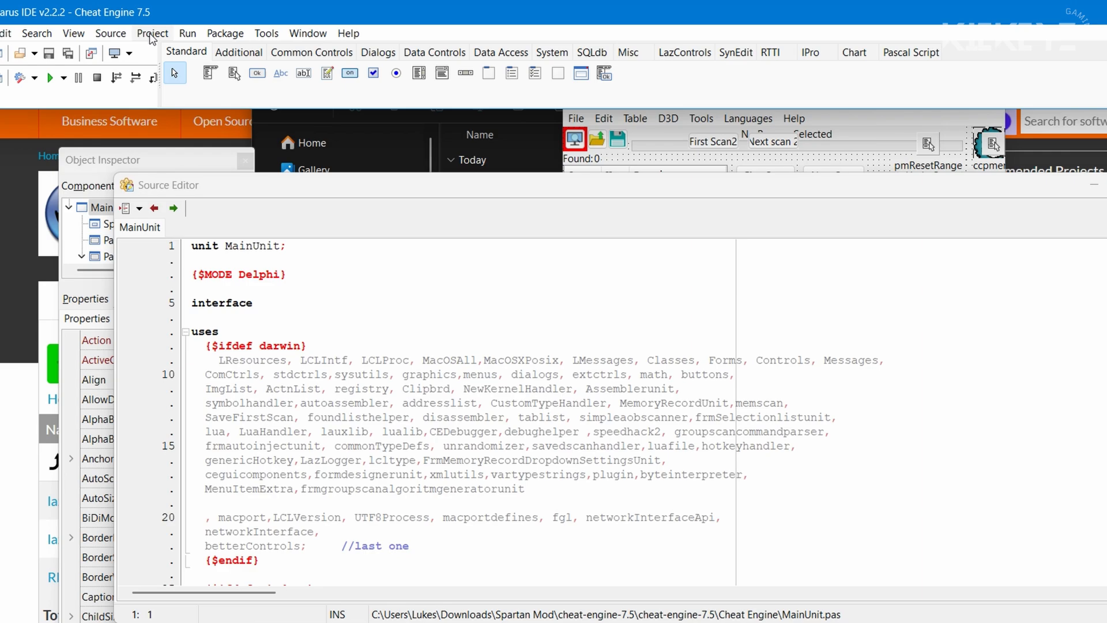
click(151, 33)
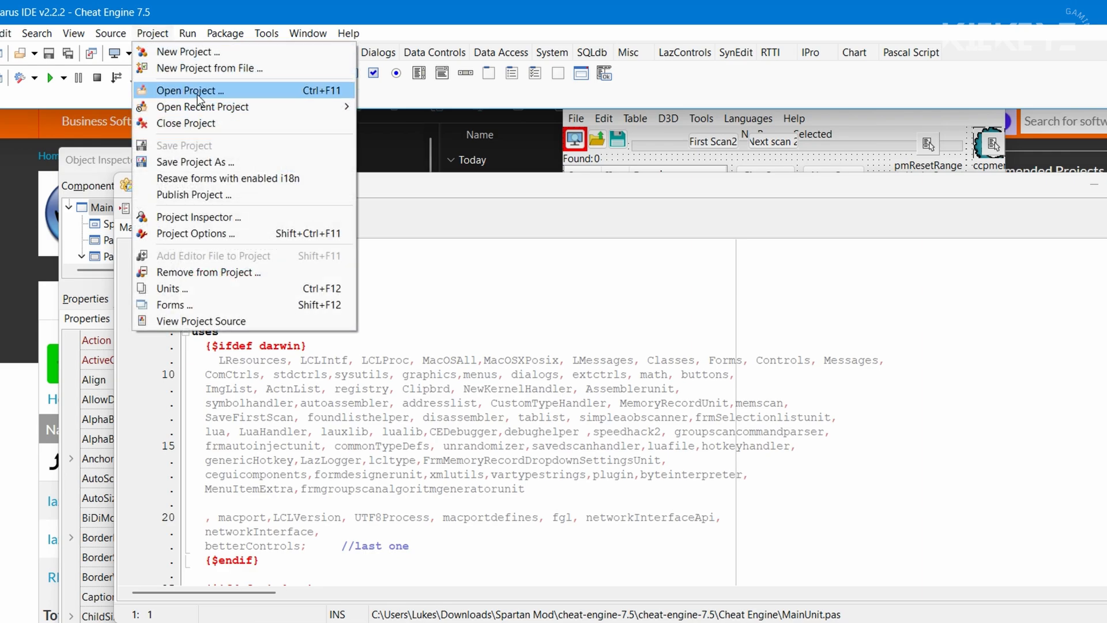
click(189, 90)
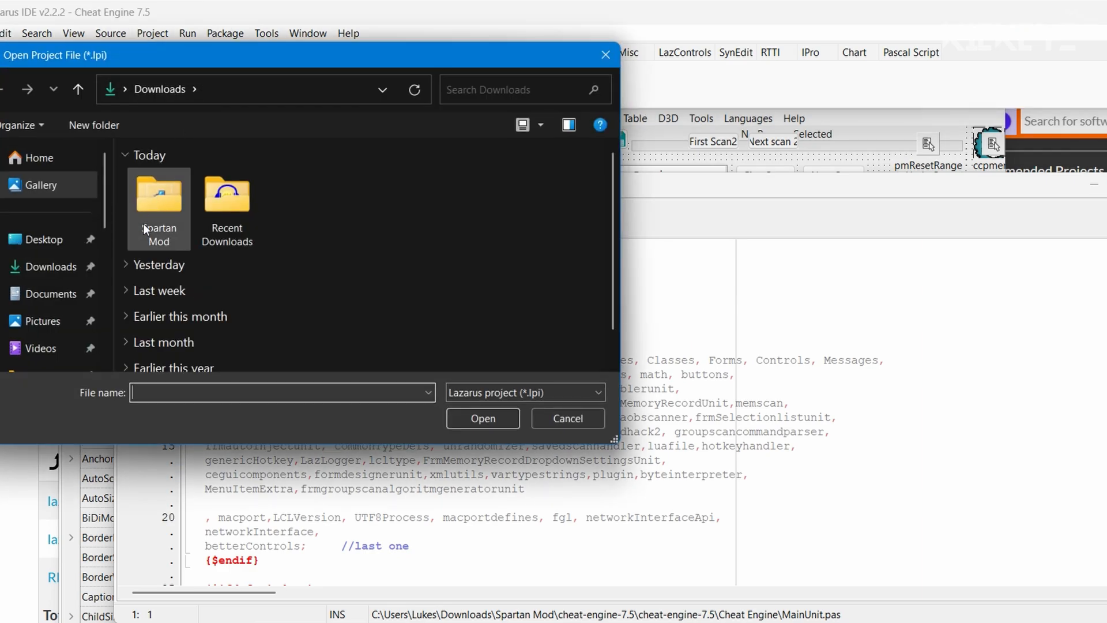
Browse Spartan Mod > cheat-engine-7.5 > cheat-engine-7.5 to the Cheat Engine project source
double_click(158, 195)
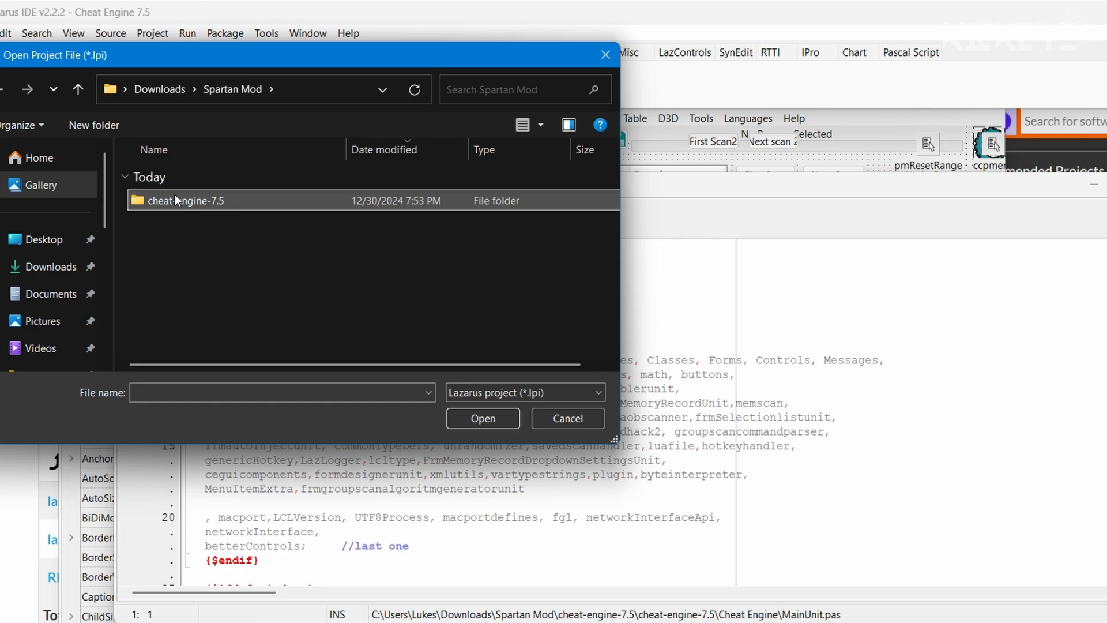
double_click(186, 201)
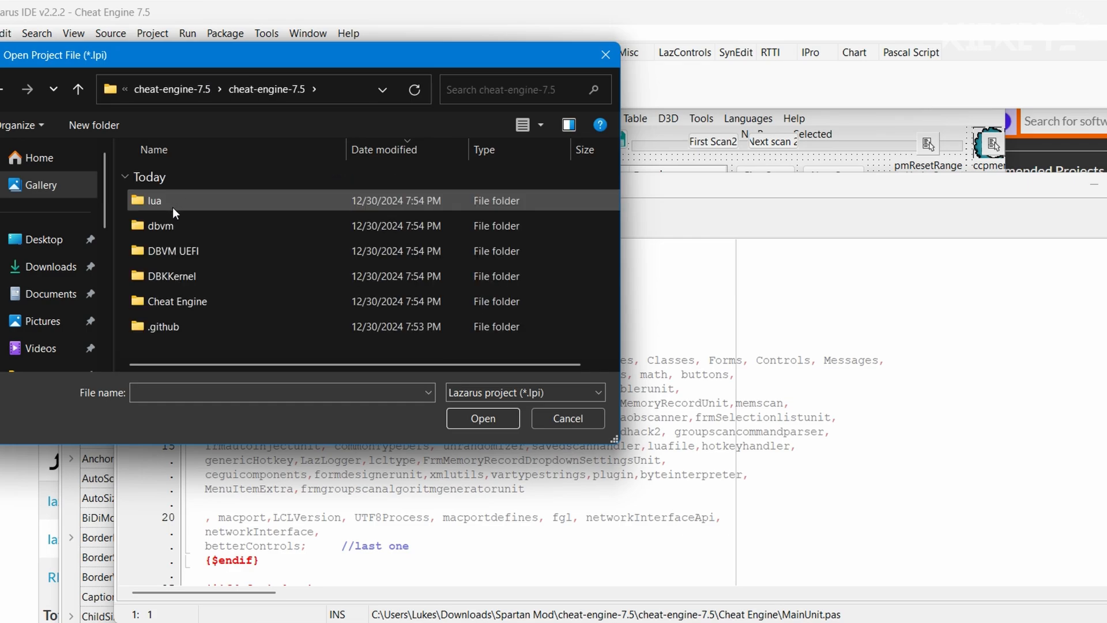
double_click(179, 302)
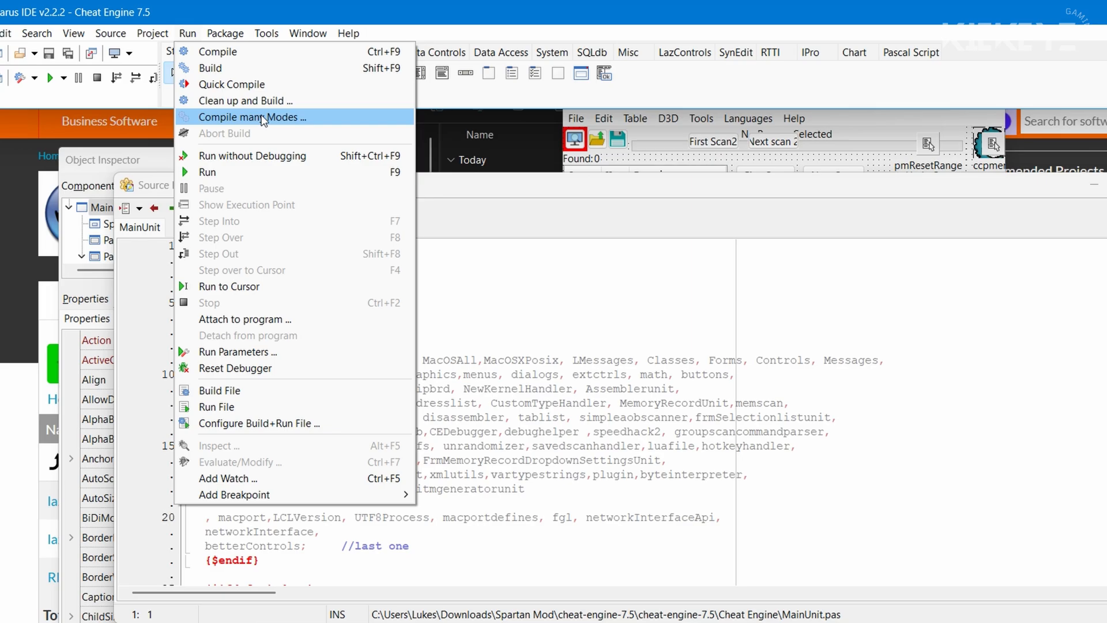
Compile Cheat Engine via Run > Compile many Modes and dismiss the 3-modes Success message
click(252, 117)
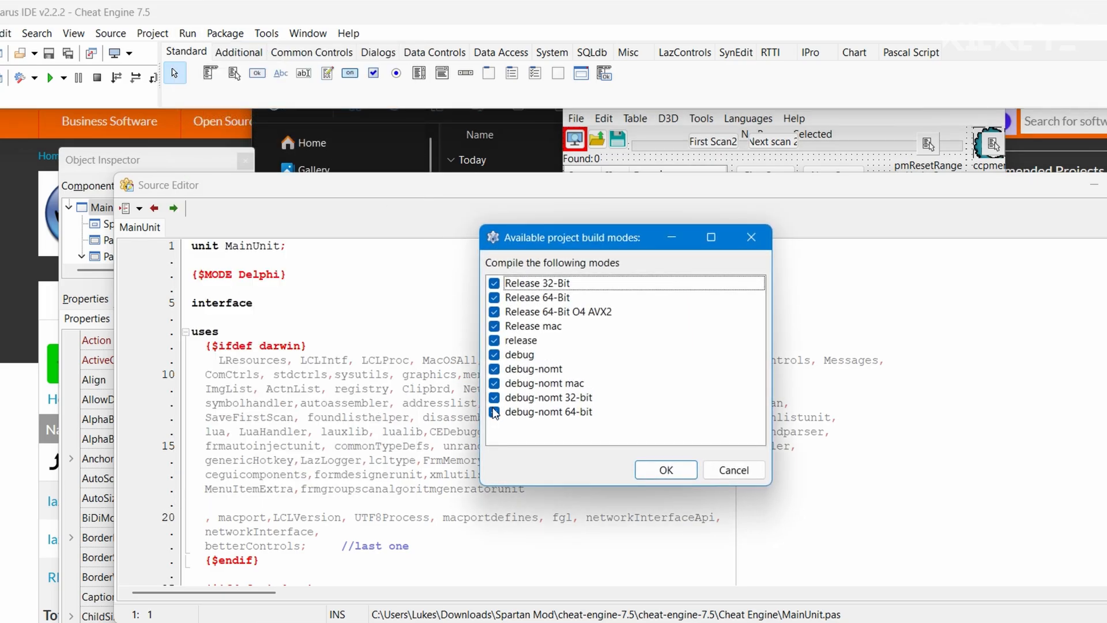
click(665, 470)
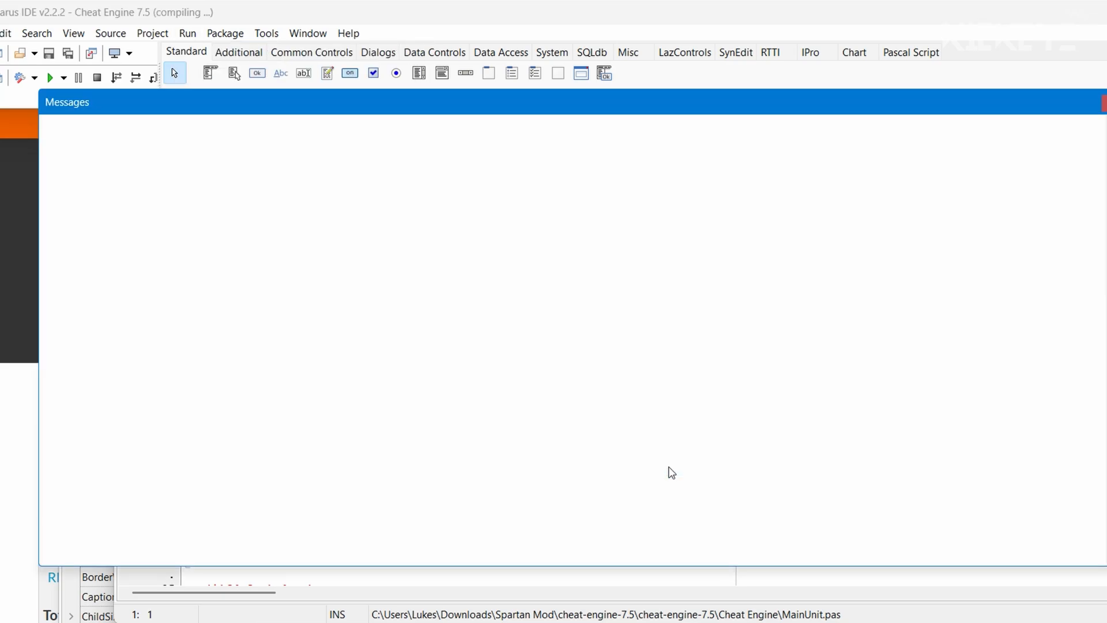
click(50, 78)
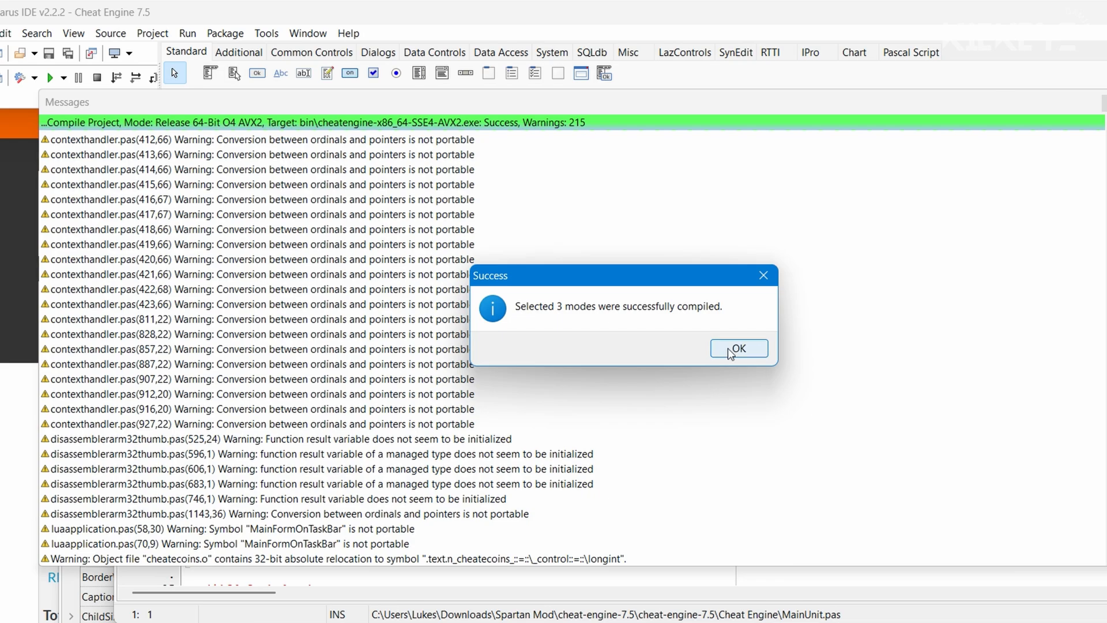
click(737, 348)
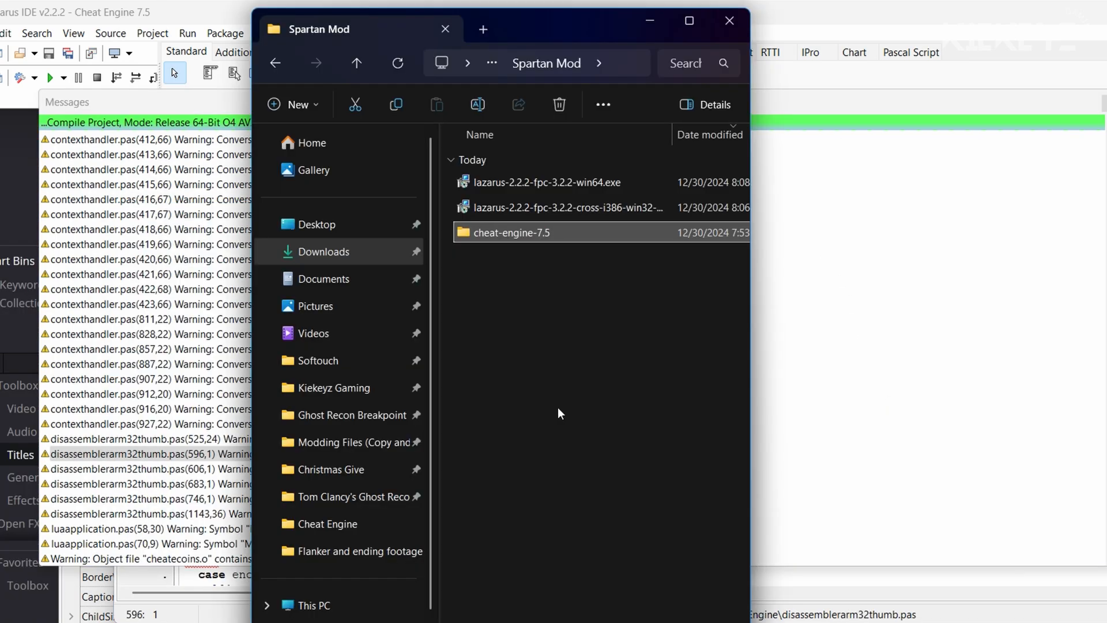
Navigate cheat-engine-7.5 > Cheat Engine > bin sorted by Name and select cheatengine-x86_64.exe
double_click(510, 232)
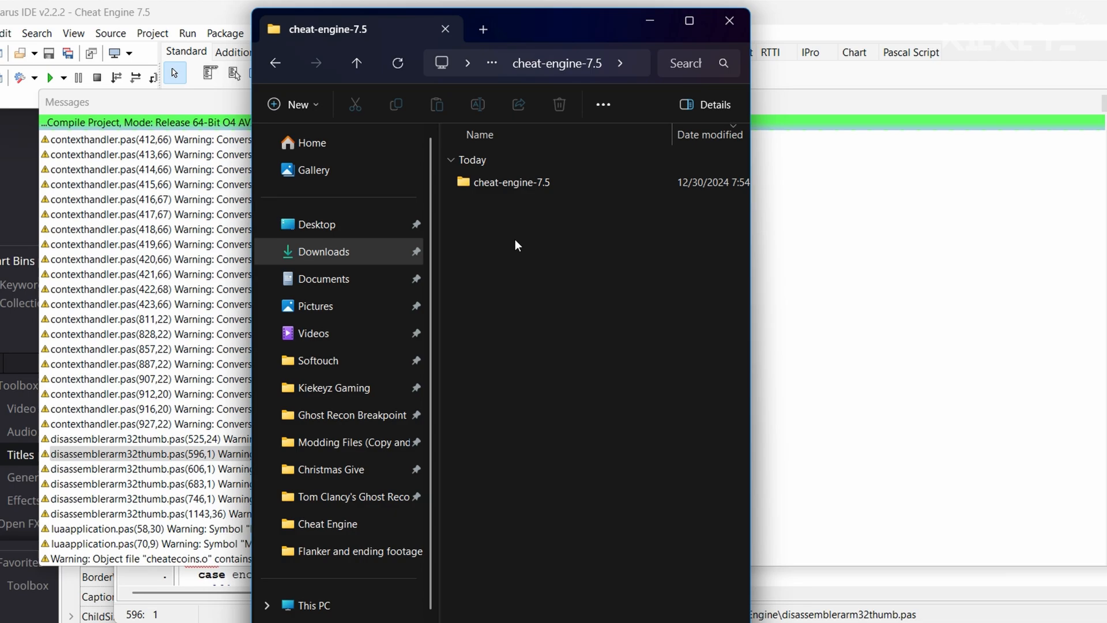
double_click(510, 182)
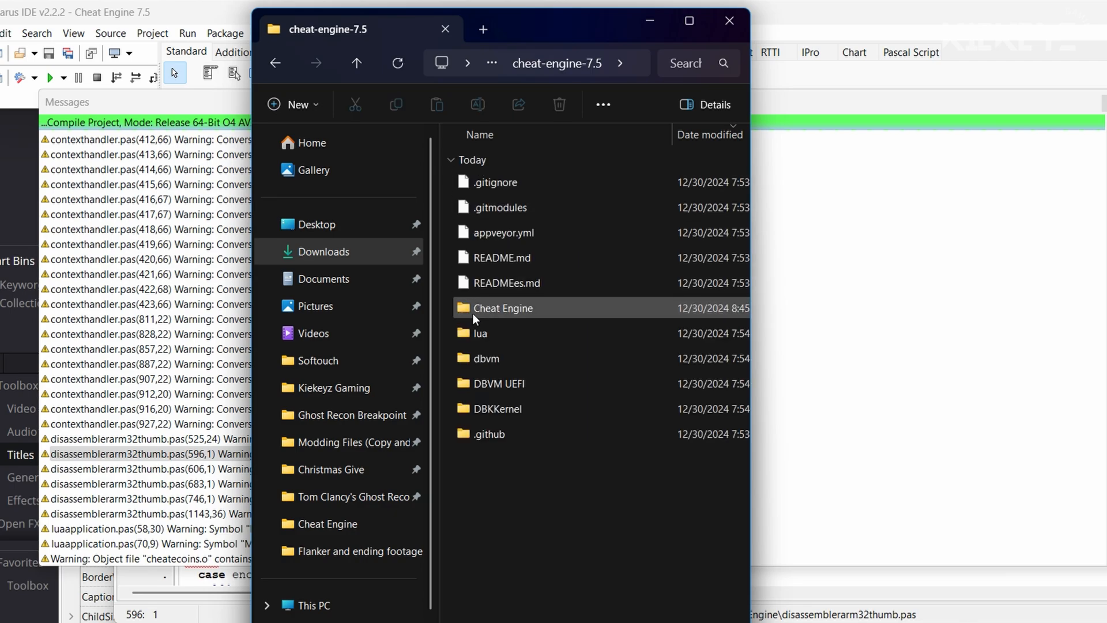
double_click(502, 308)
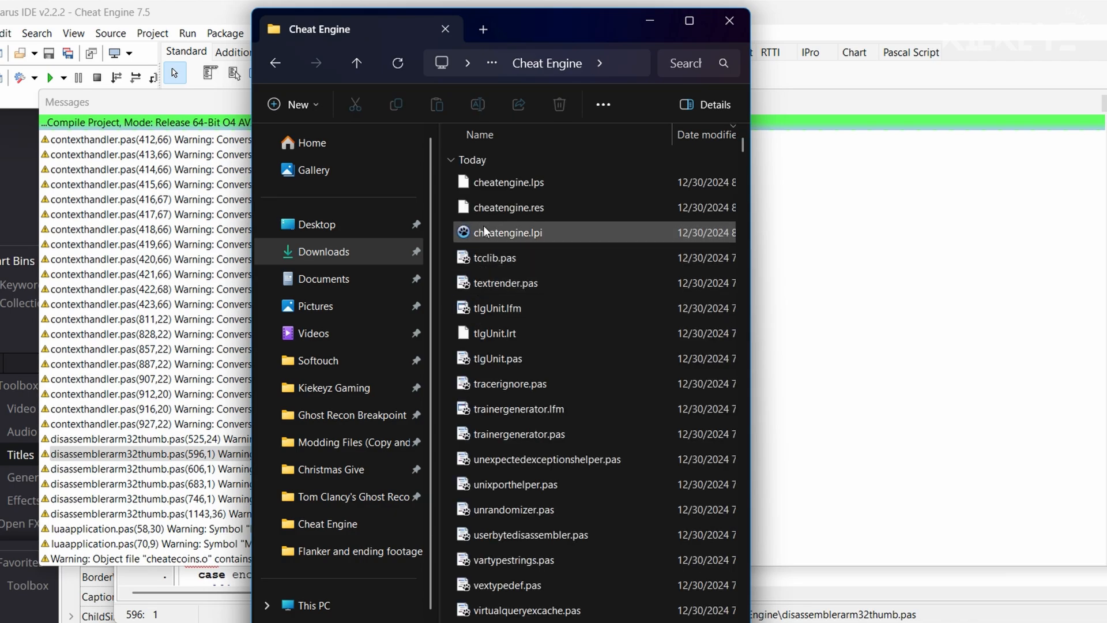
click(480, 135)
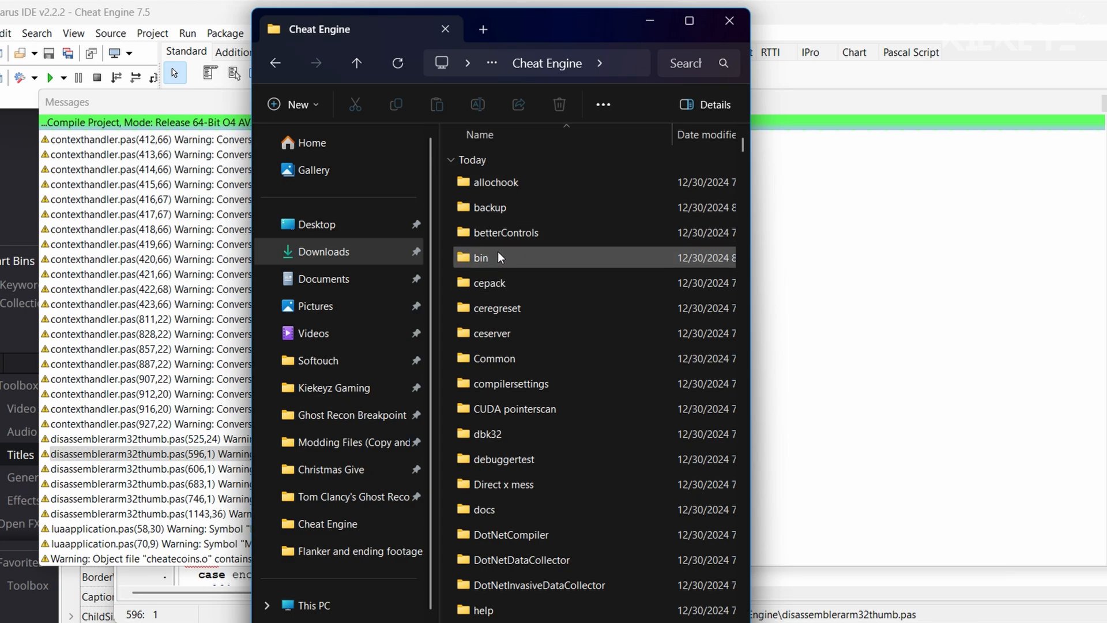
double_click(481, 257)
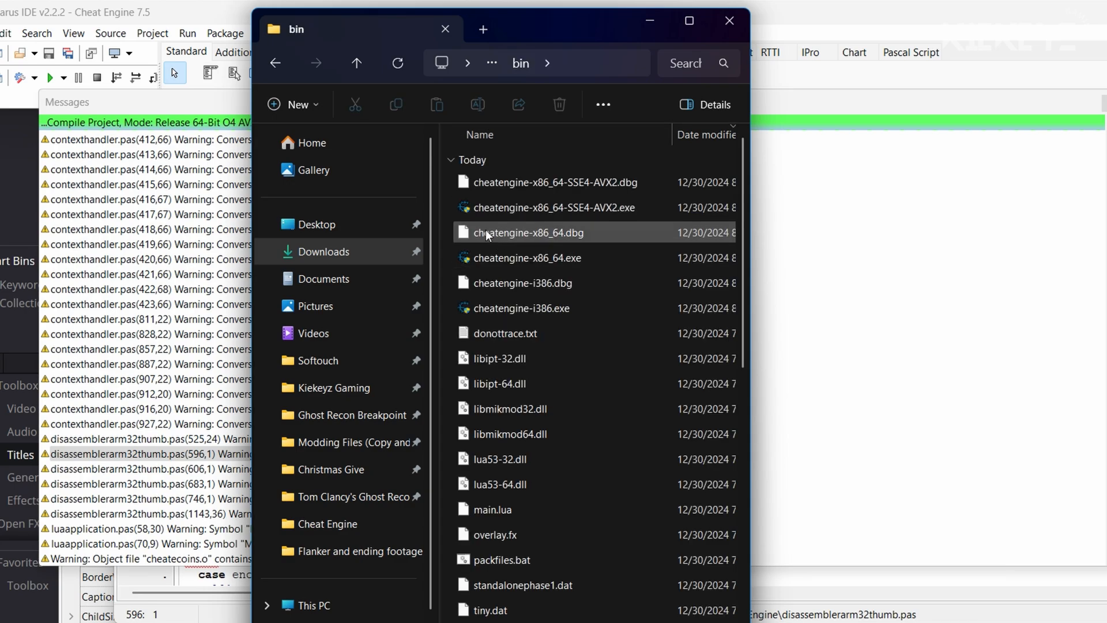
click(528, 258)
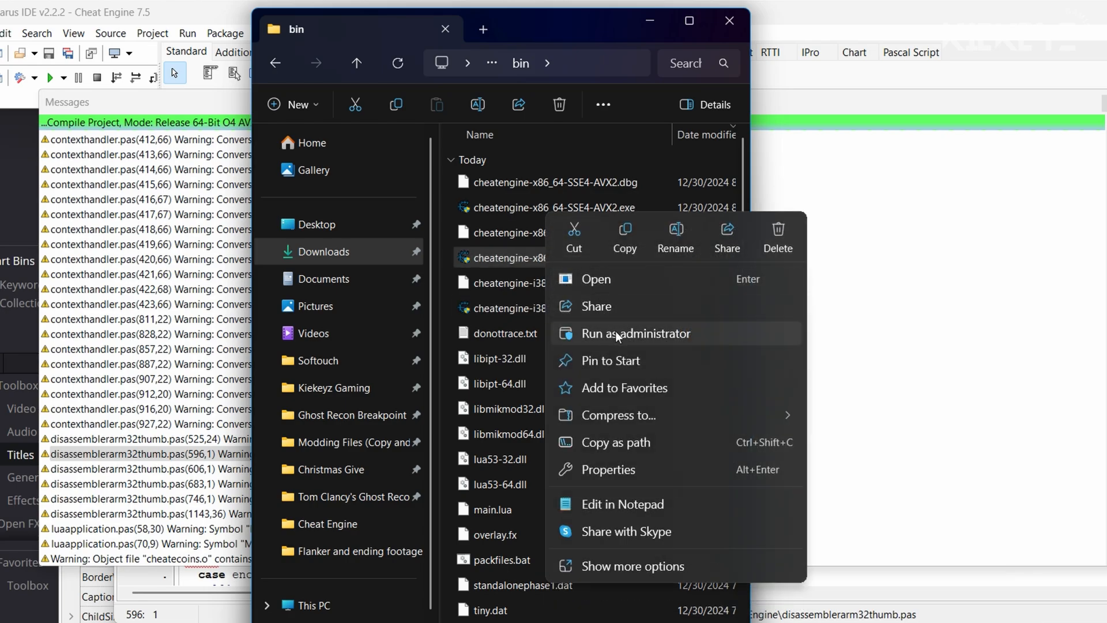
Run cheatengine-x86_64.exe as administrator, accepting the UAC prompt
click(634, 334)
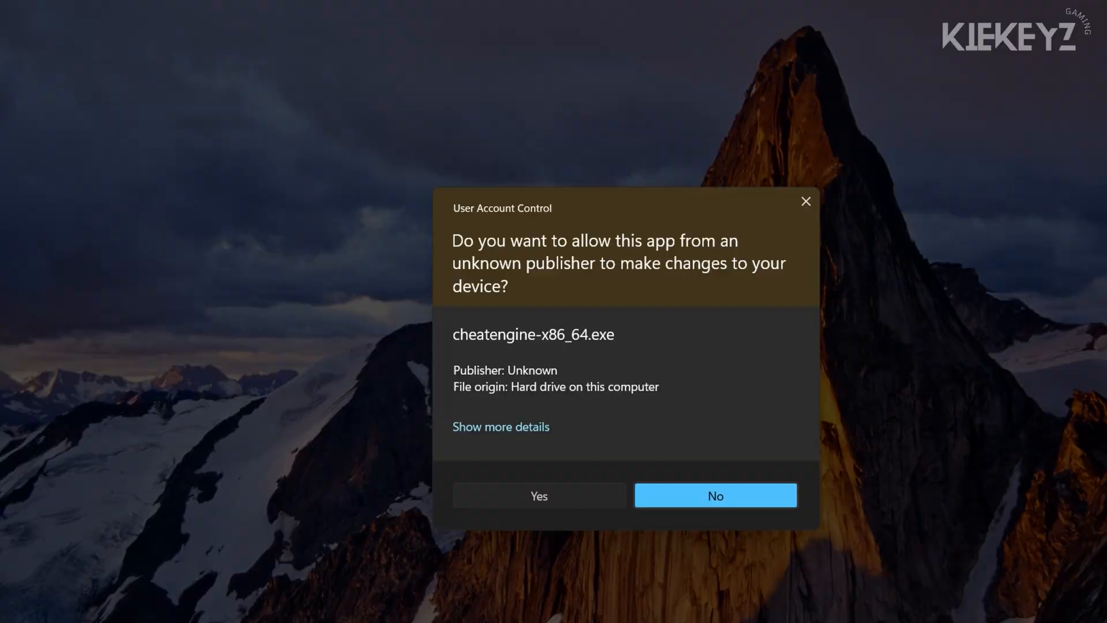
click(537, 495)
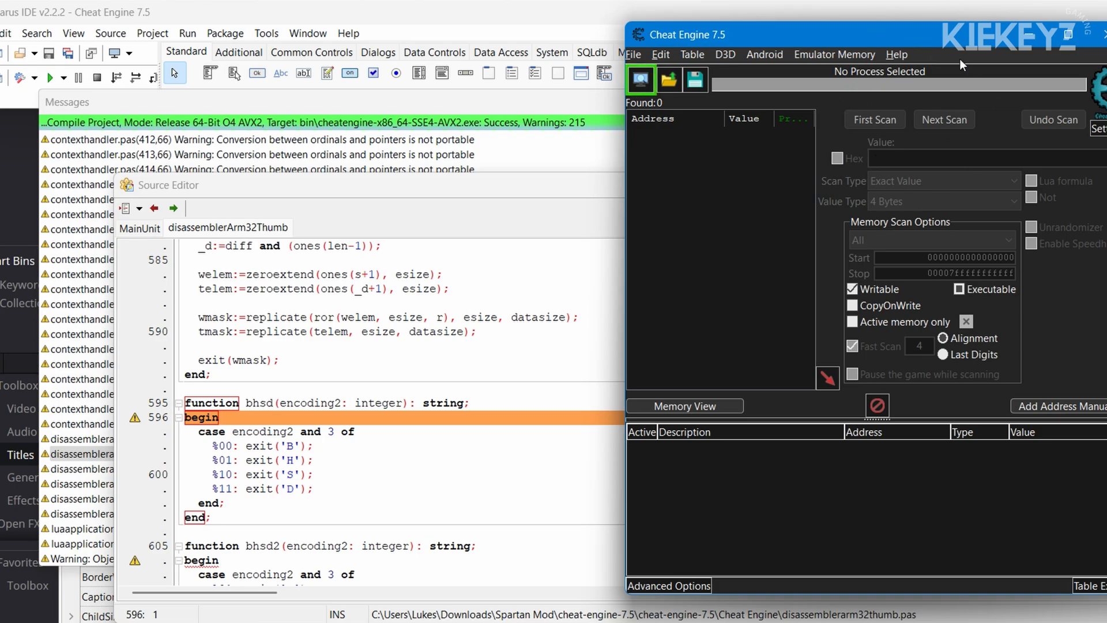
click(170, 185)
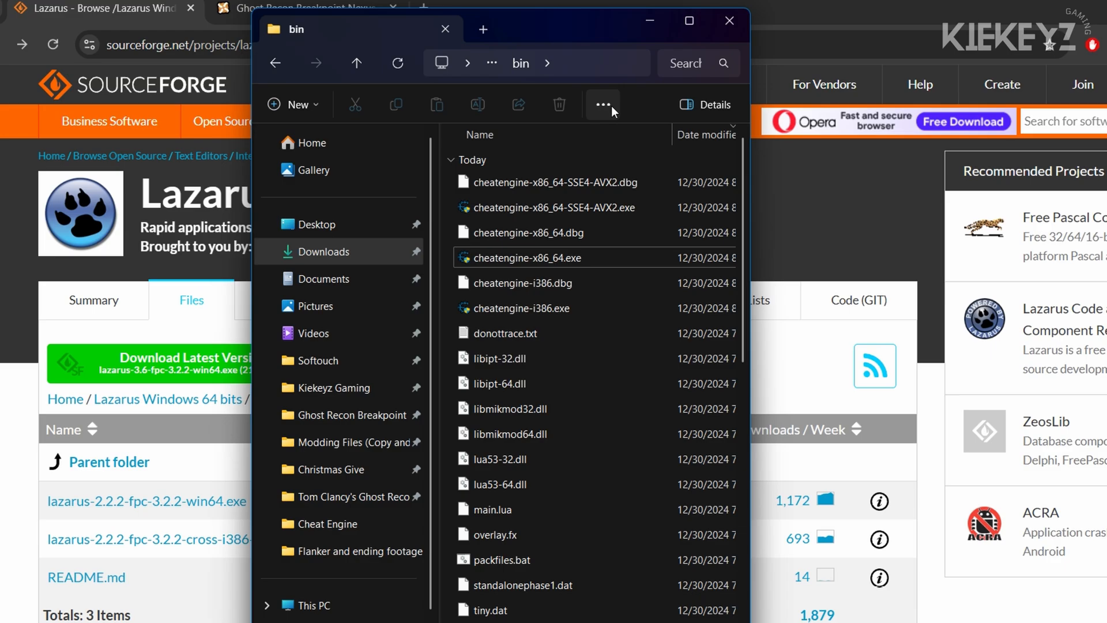
Go up folder levels from bin back to the Downloads folder
click(357, 63)
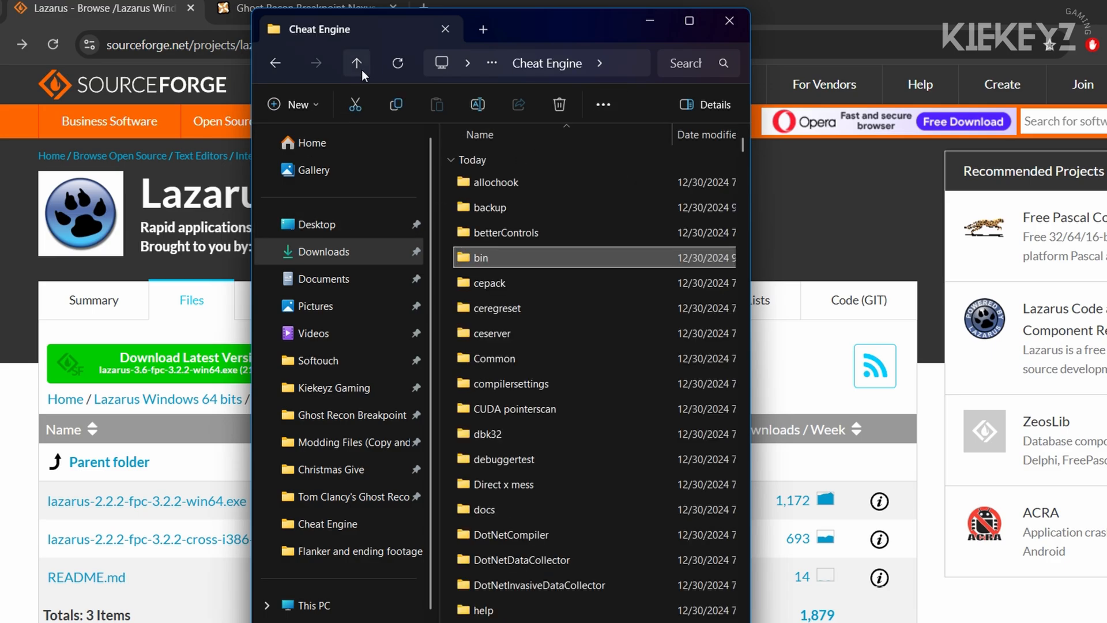
click(356, 63)
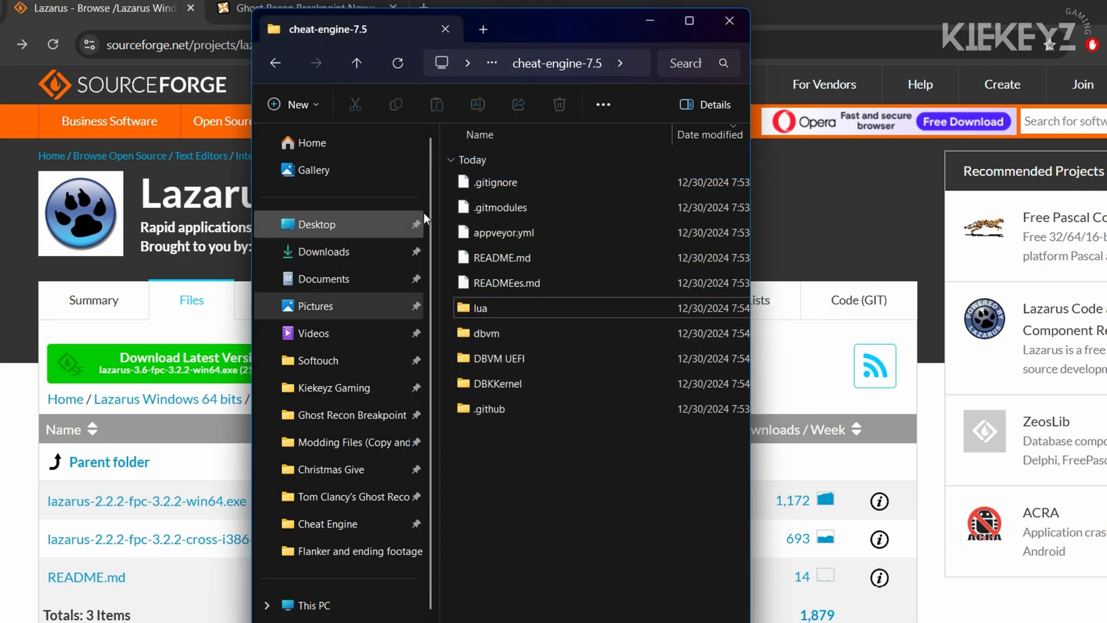
click(356, 64)
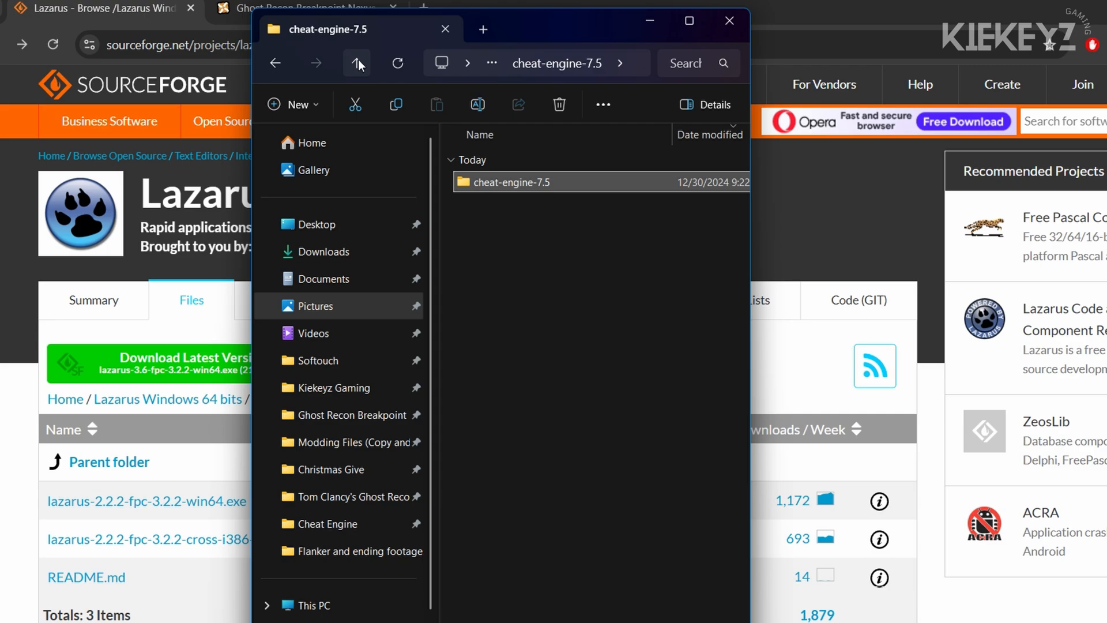
click(356, 63)
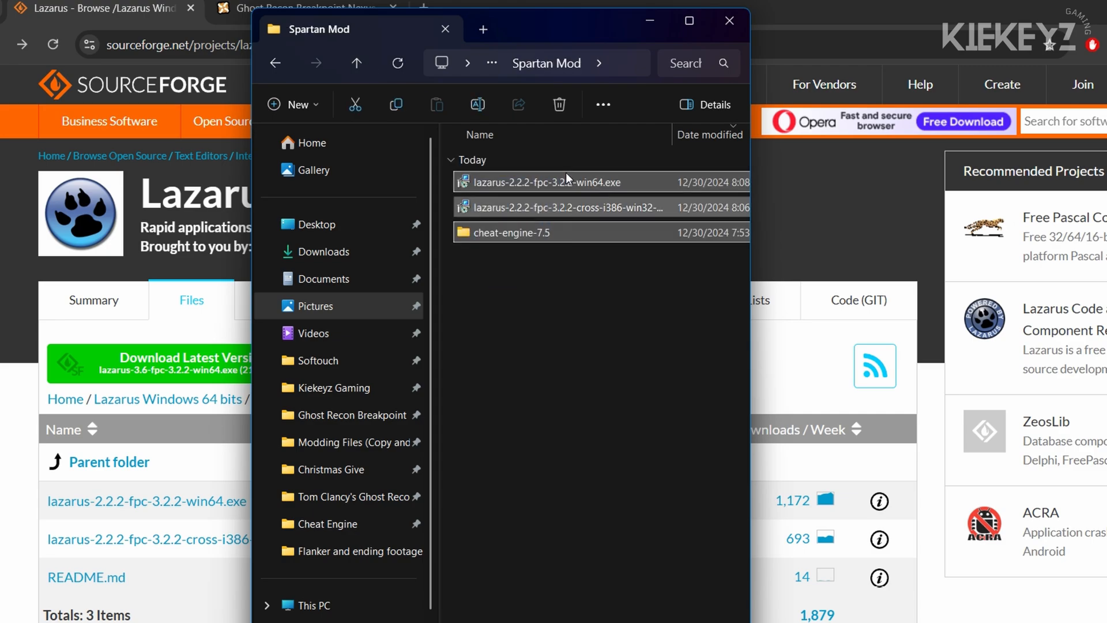
click(323, 252)
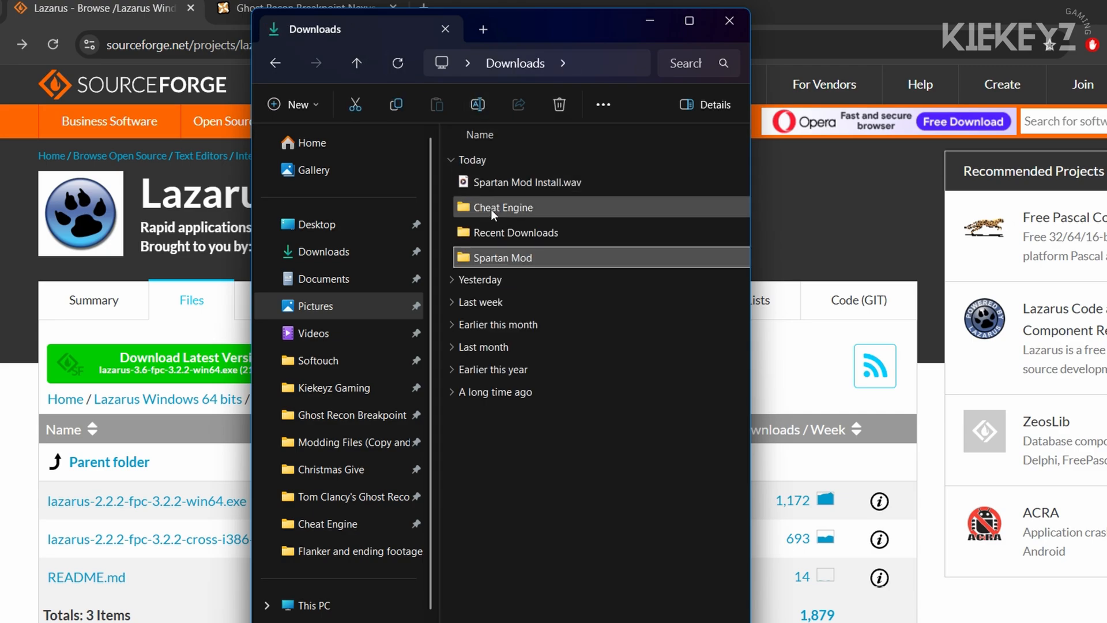
Open Control Panel's Uninstall a program tool and allow it via the UAC prompt
double_click(506, 258)
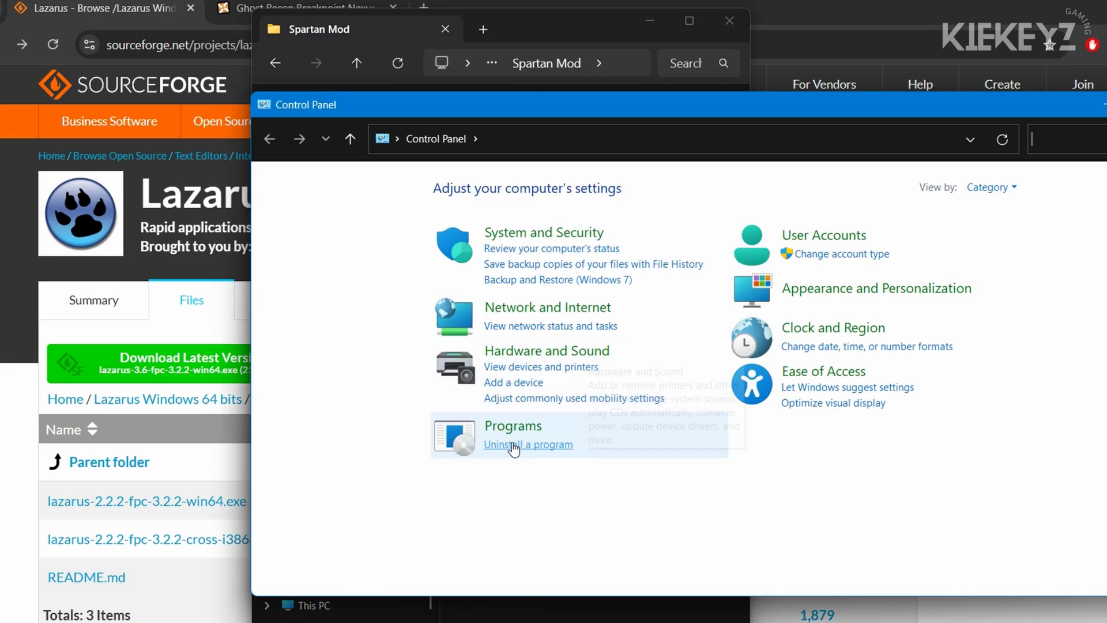
click(529, 444)
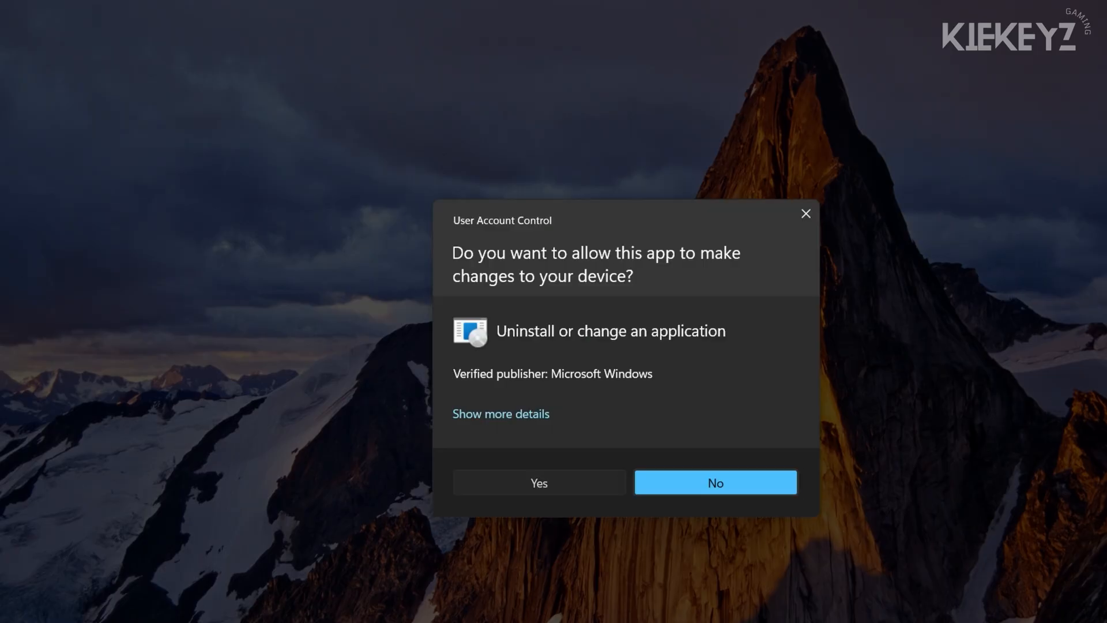
click(537, 482)
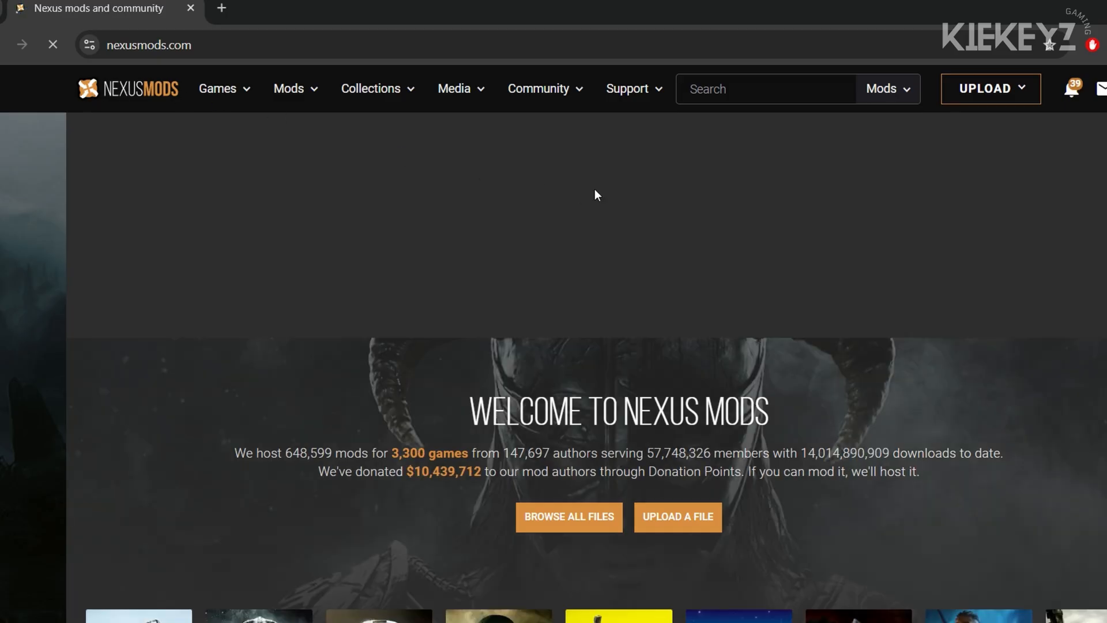
Search Nexus Mods for 'breakpoint', enter the game page and find the Spartan Mod via quicksearch
click(886, 89)
text(breakpoint)
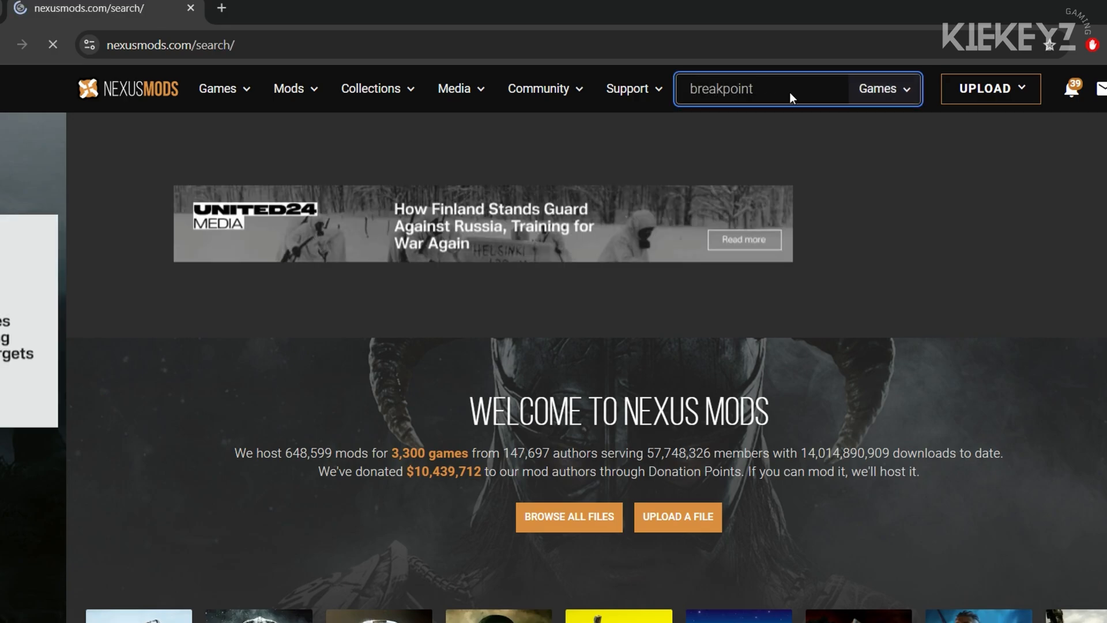
key(Enter)
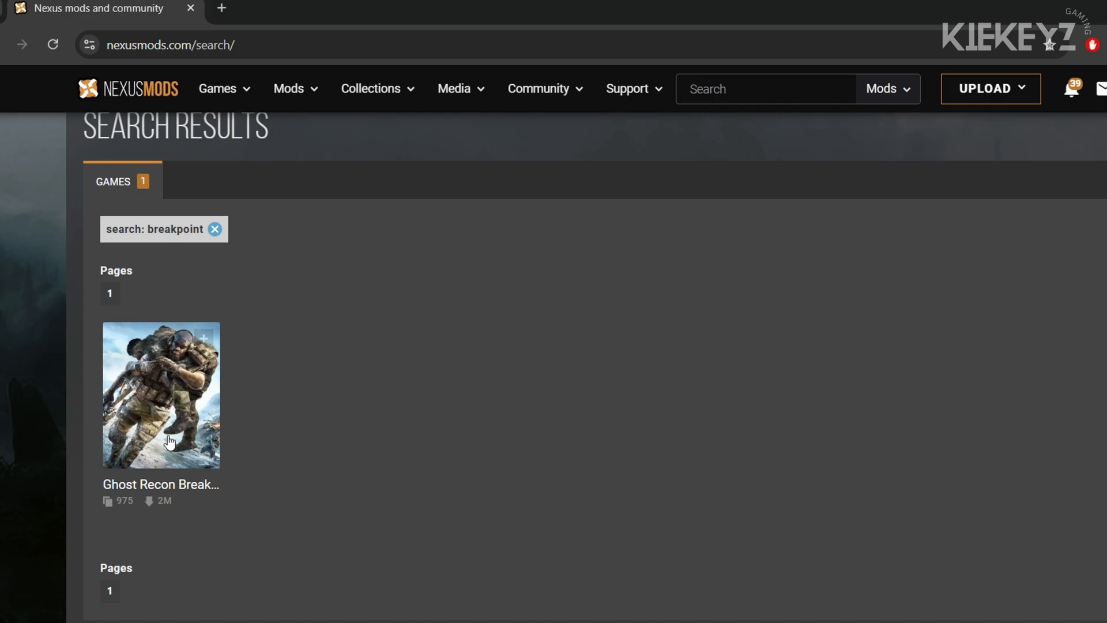
click(161, 393)
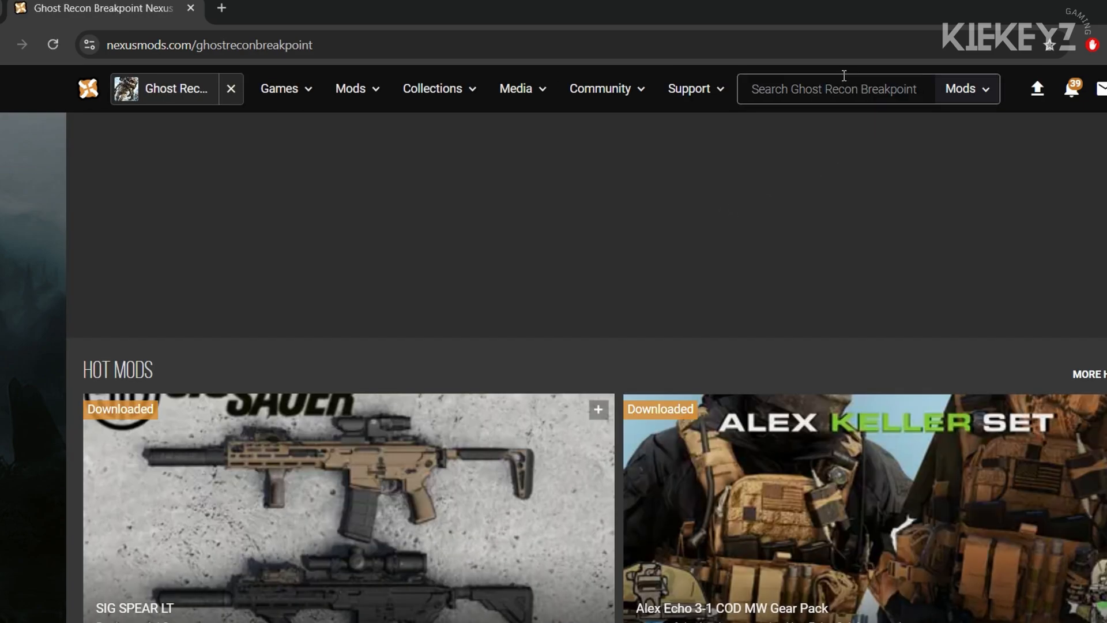
text(spartan mod)
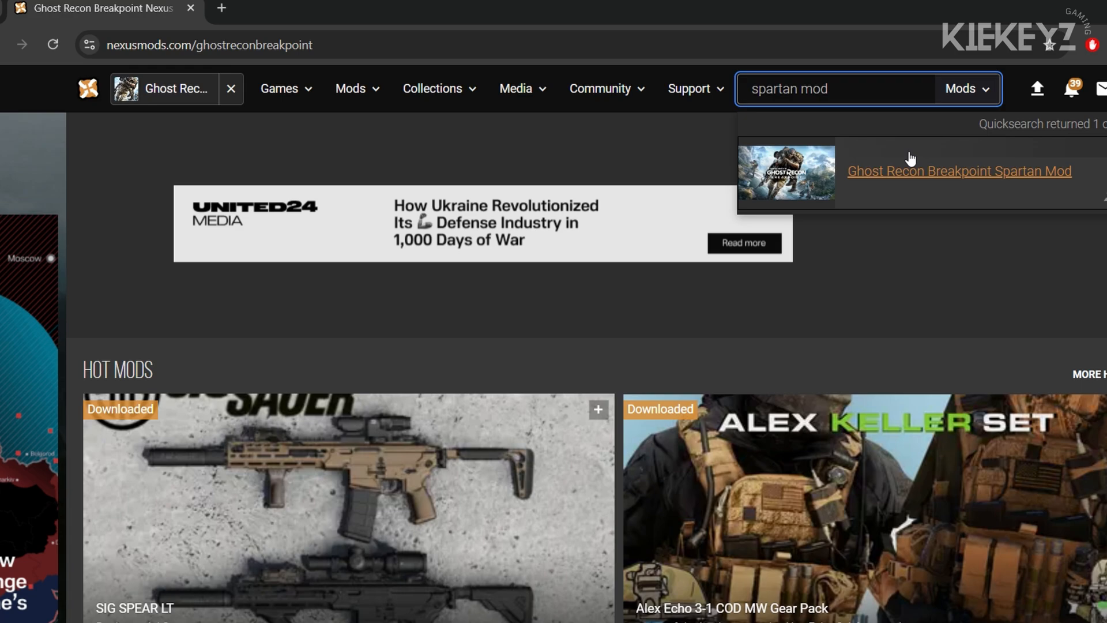
click(959, 170)
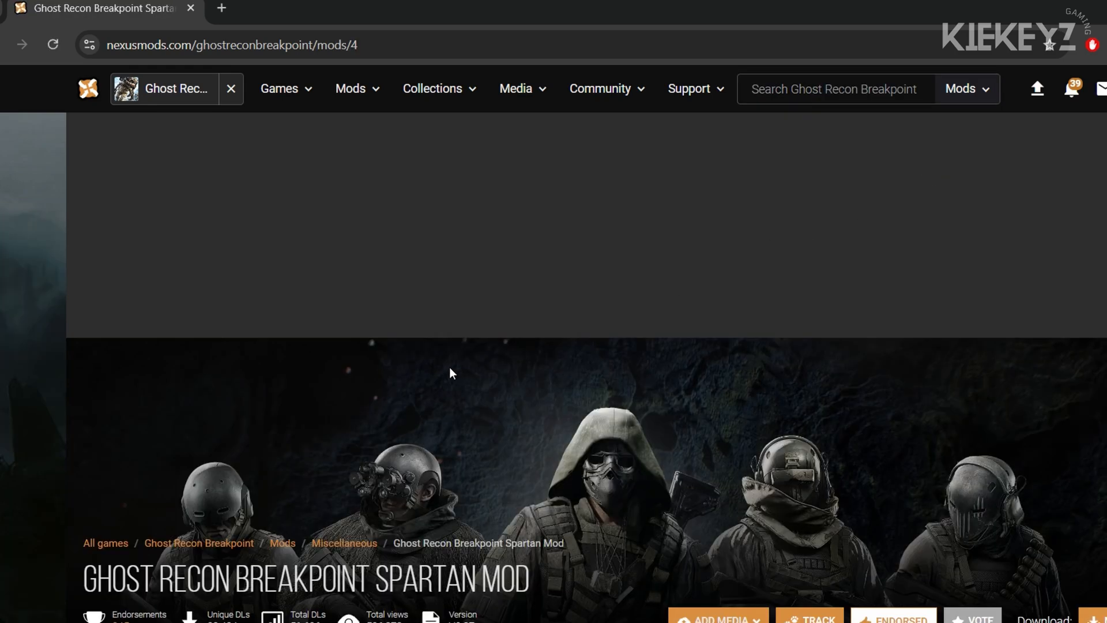
Request the Spartan Mod main file from its Files page as a free Slow Download
click(182, 424)
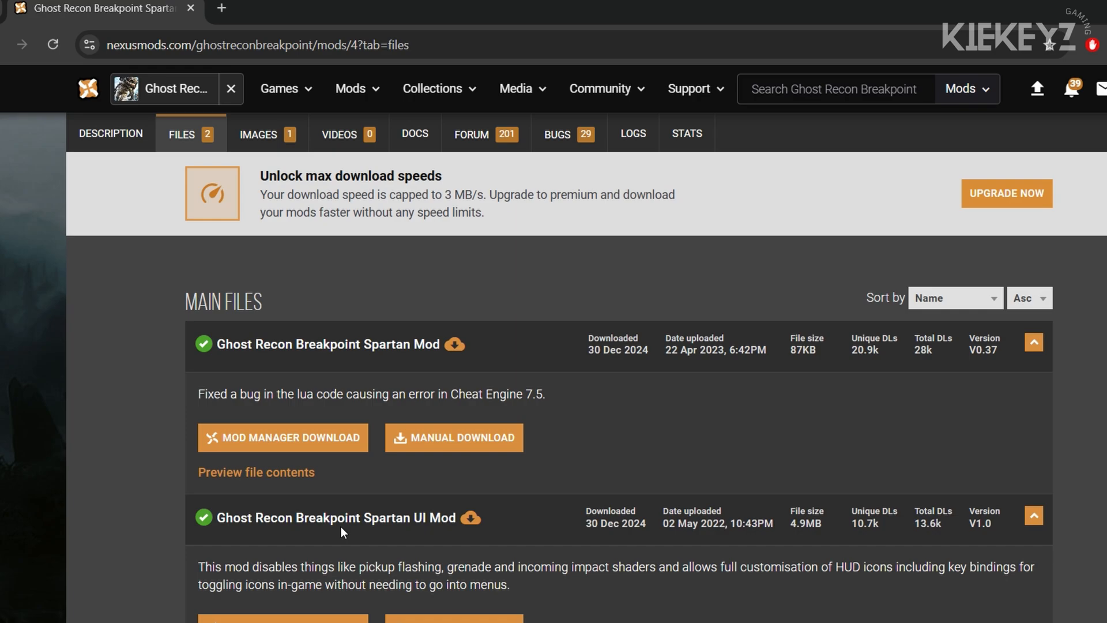
click(454, 437)
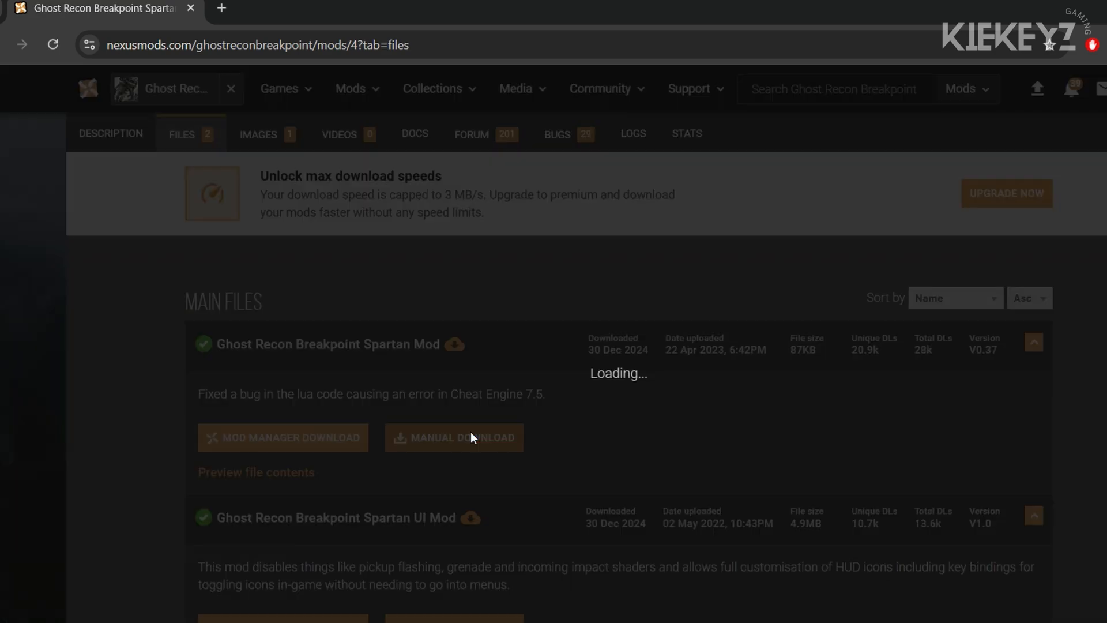
click(454, 437)
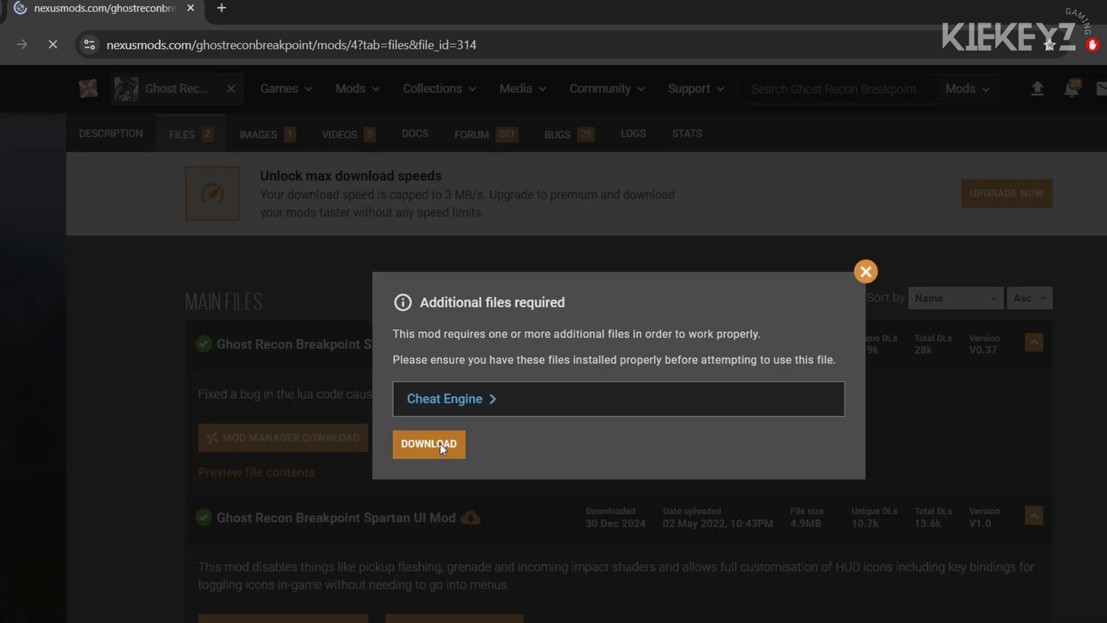
click(429, 444)
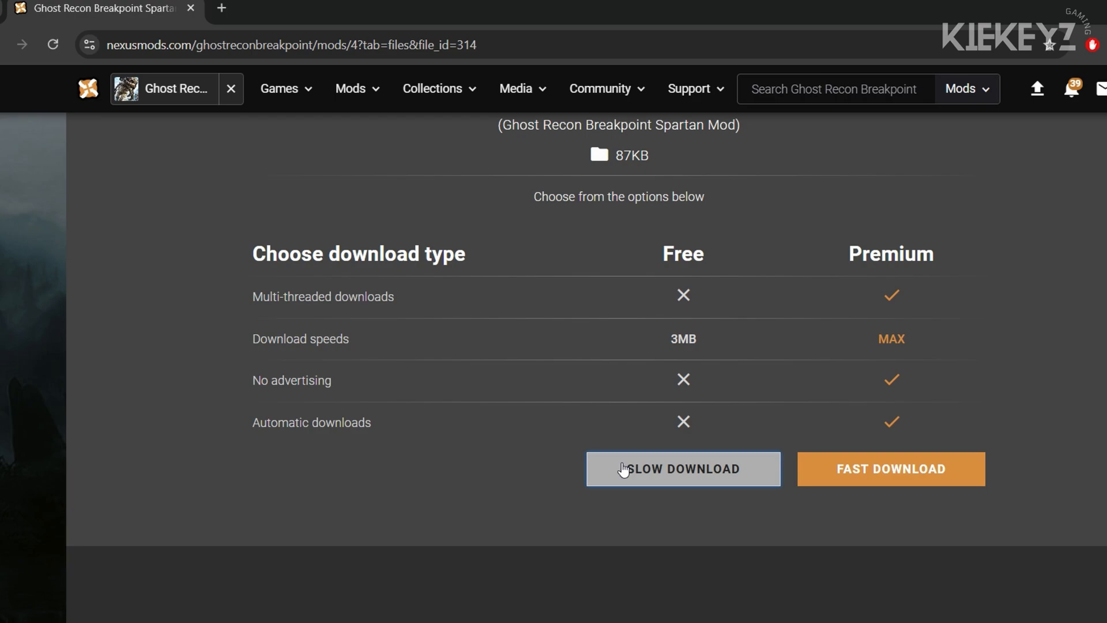
click(682, 468)
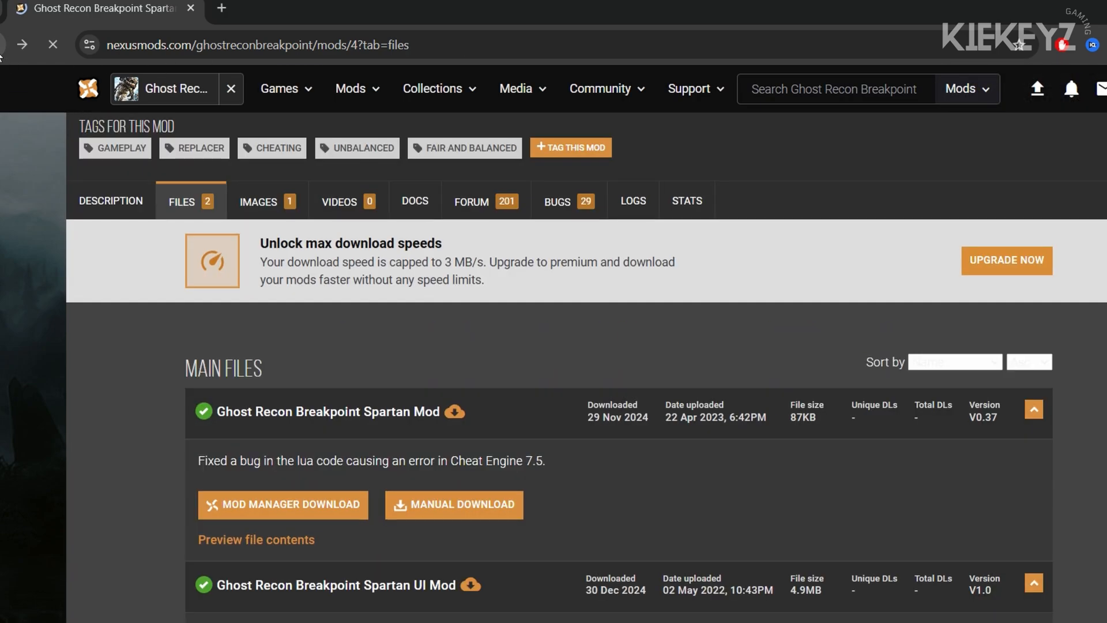
Request the Spartan UI Mod file as a free Slow Download, past the Cheat Engine notice
scroll(down, 3)
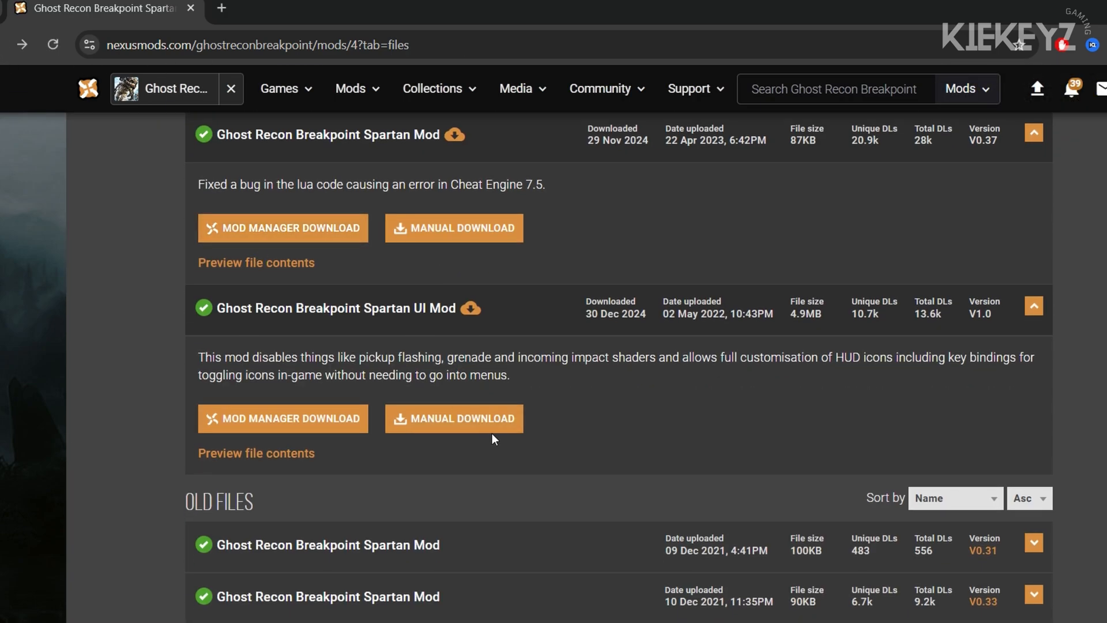
click(453, 418)
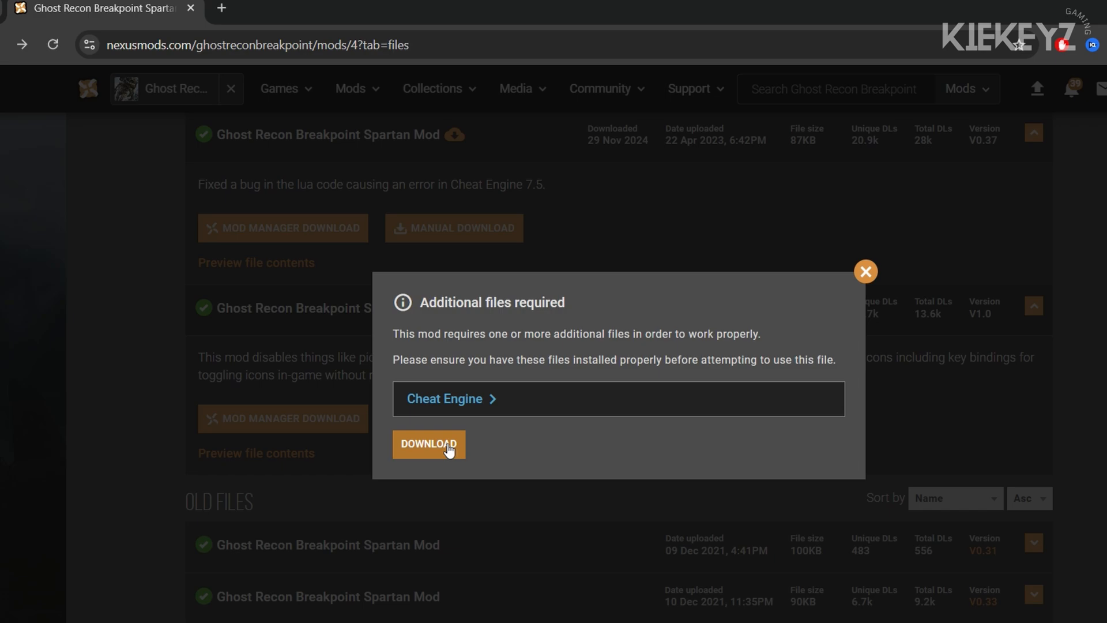
click(427, 444)
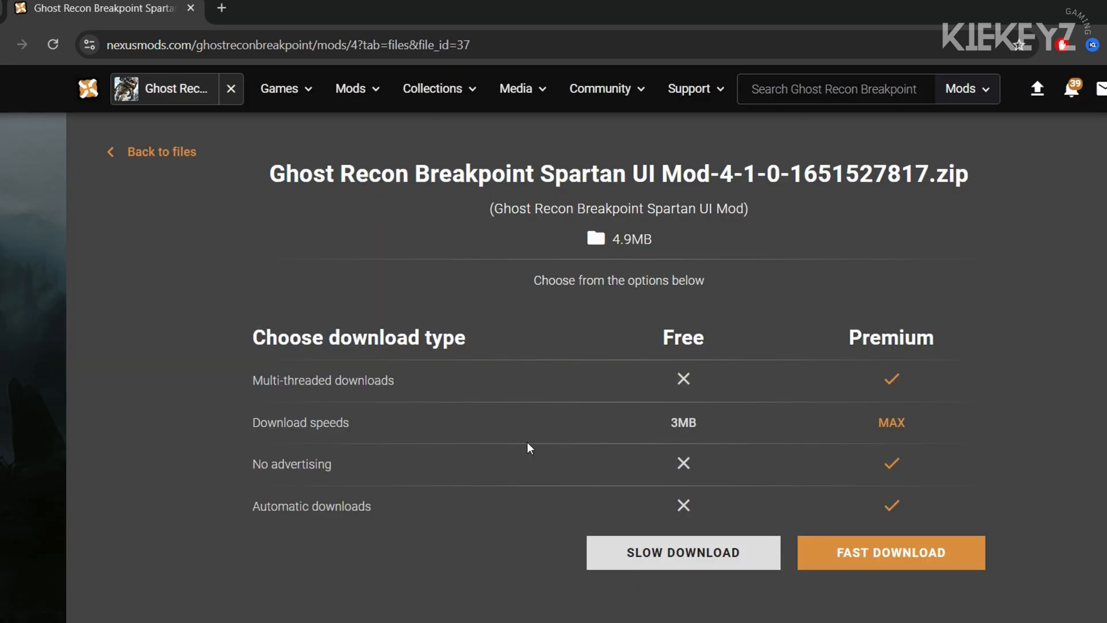
click(682, 553)
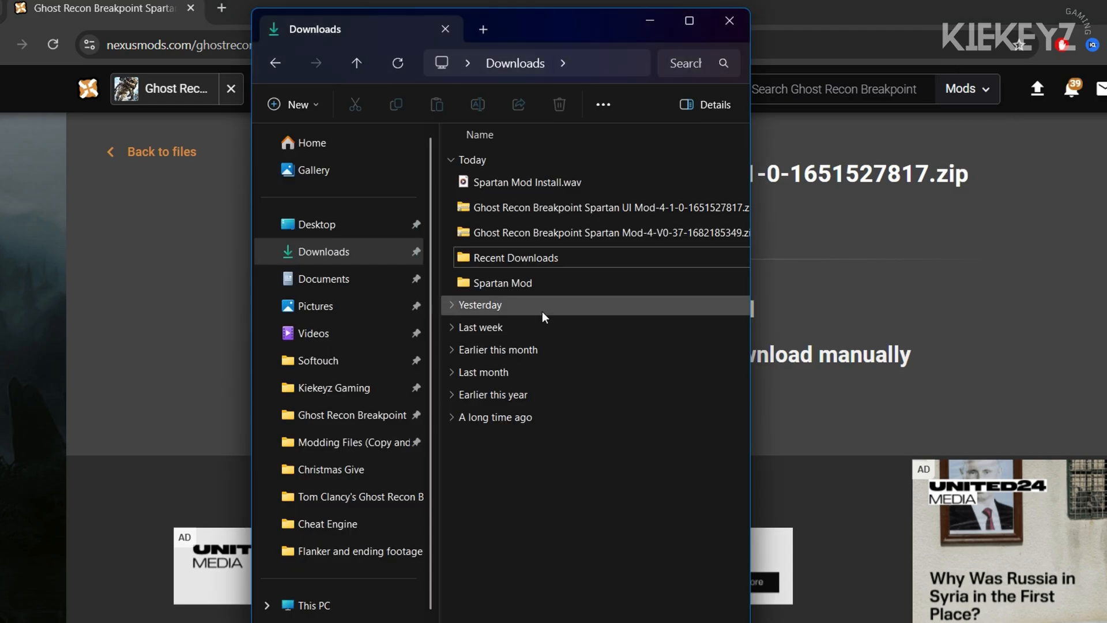
Extract the Spartan Mod and Spartan UI Mod zips into their own folders in Downloads
click(603, 207)
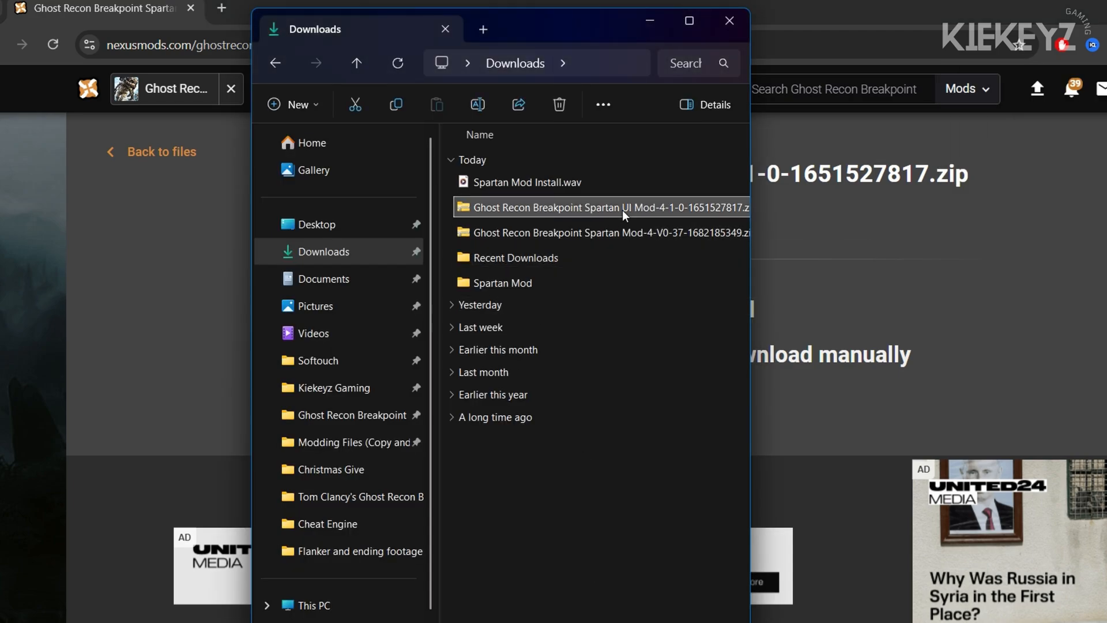
right_click(604, 207)
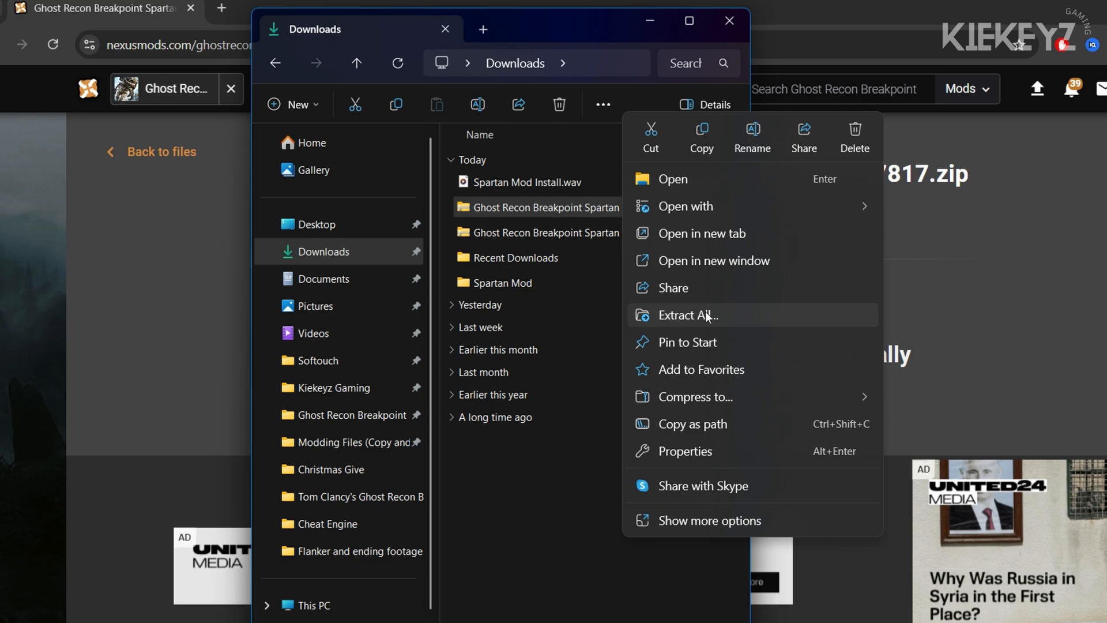
click(688, 314)
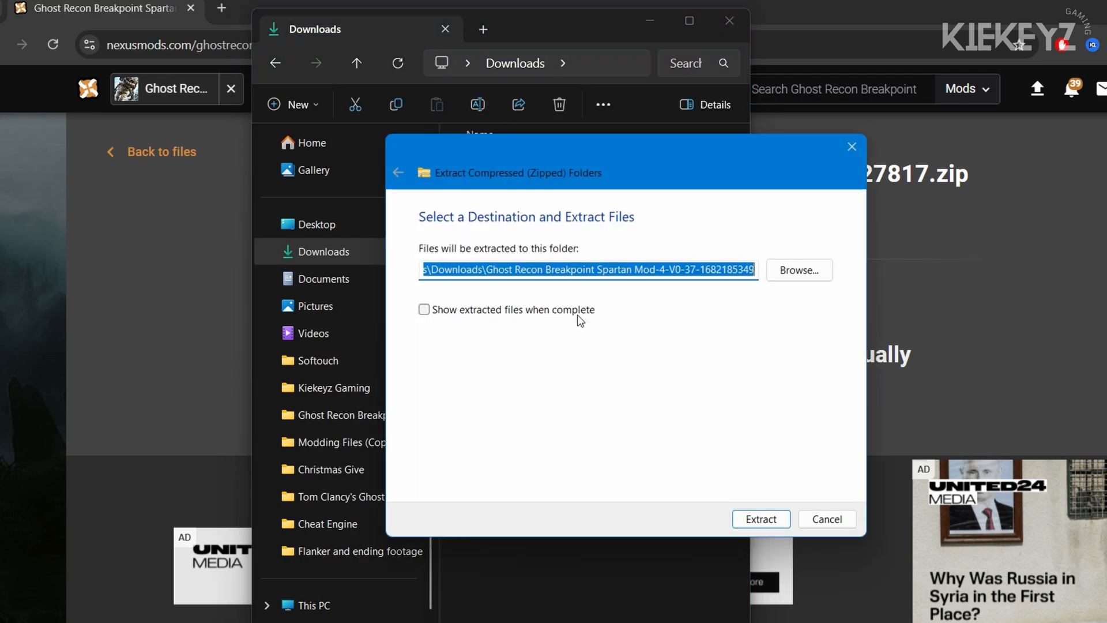
click(761, 519)
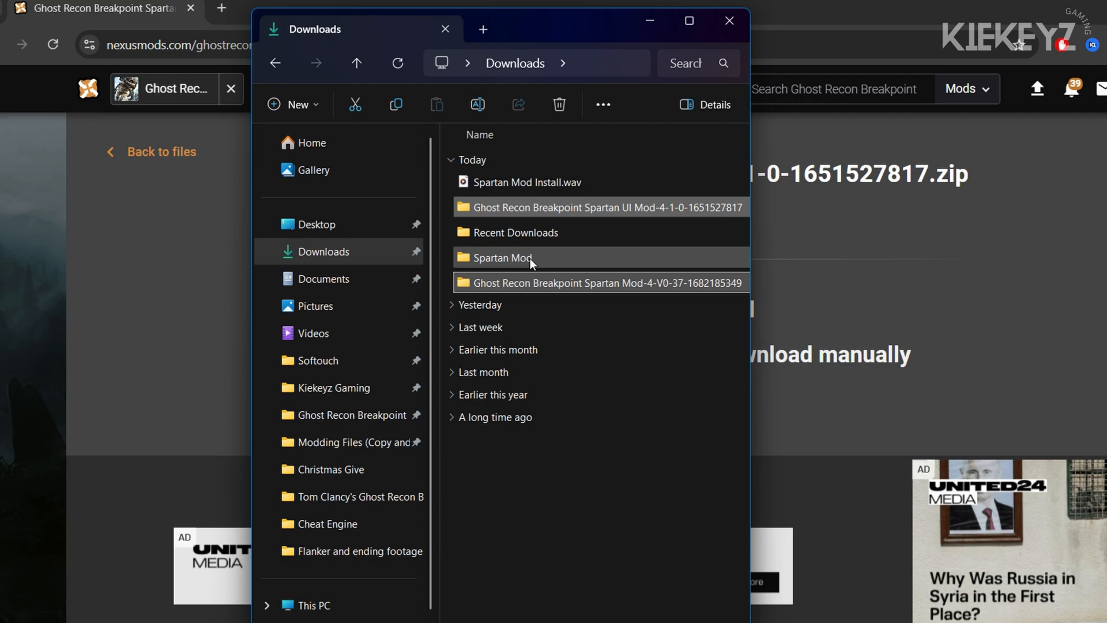
Copy GRB-v0.37.CT from the extracted Spartan Mod folder into the Ghost Recon Breakpoint game folder
double_click(502, 258)
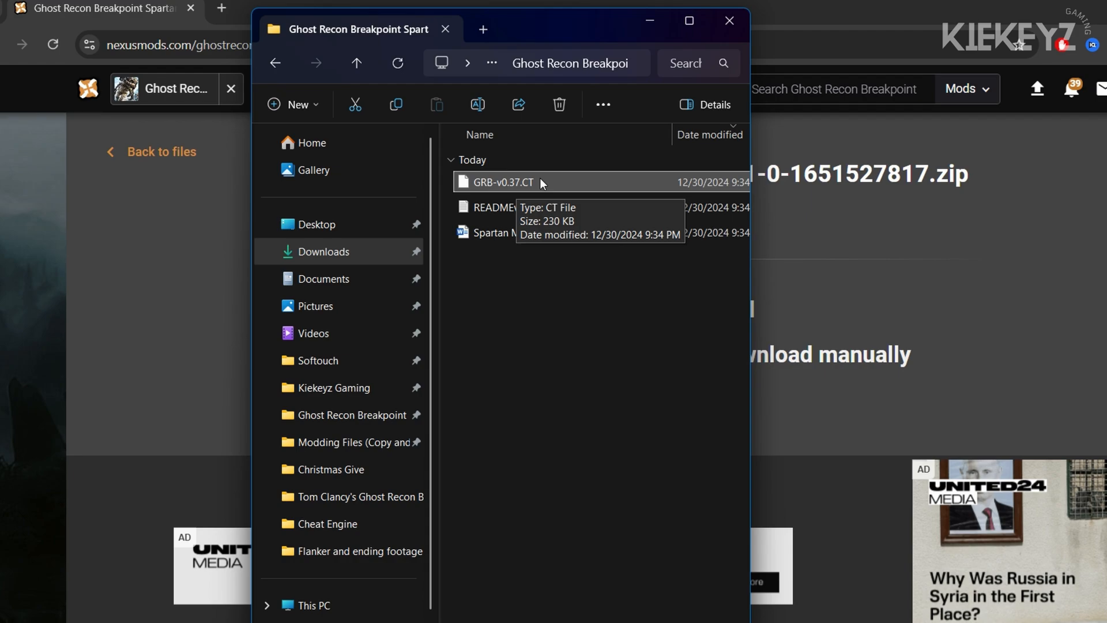
mouse_move(561, 192)
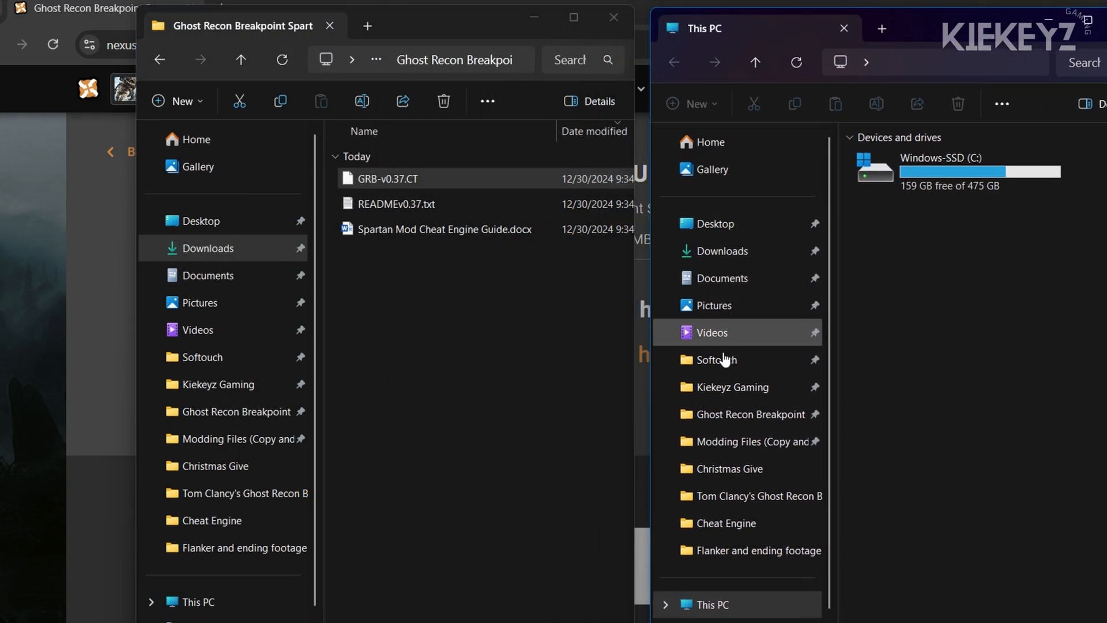
click(748, 414)
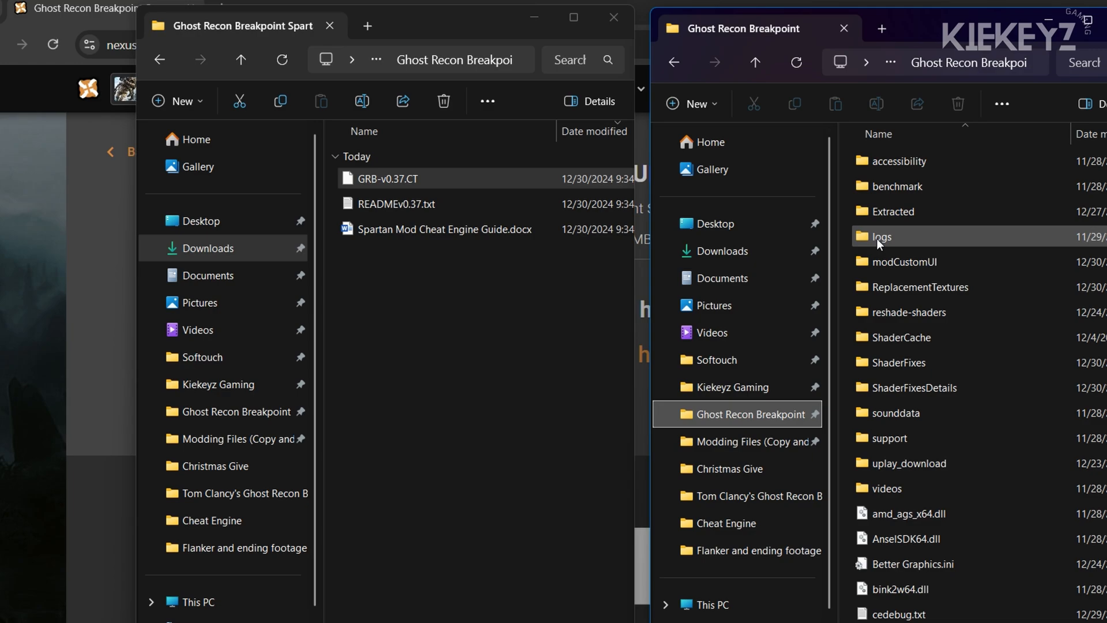
scroll(down, 3)
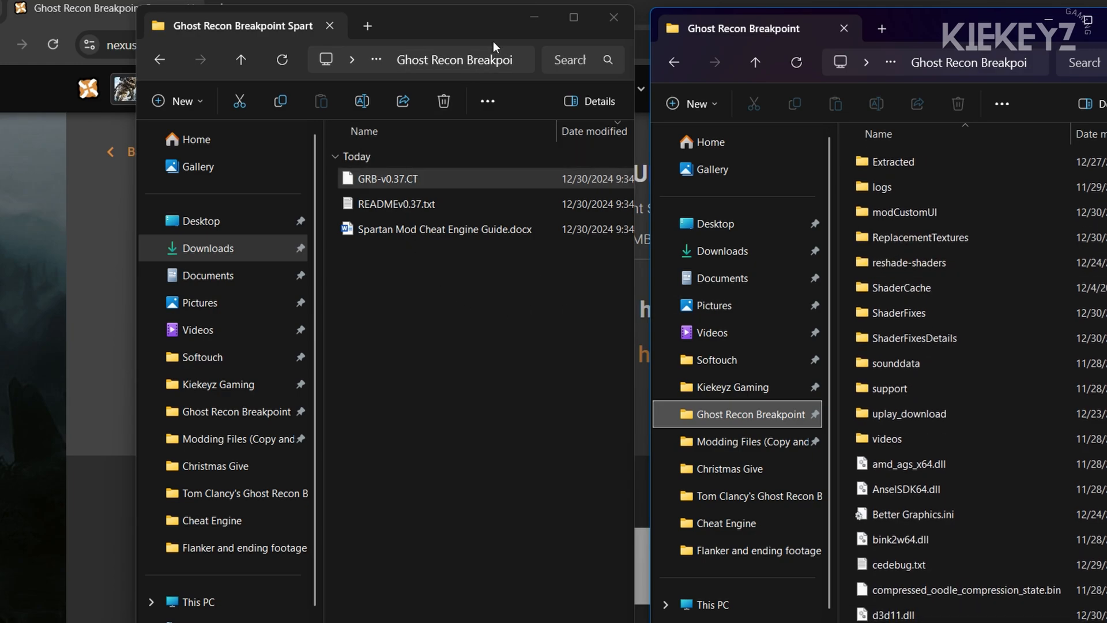
click(393, 179)
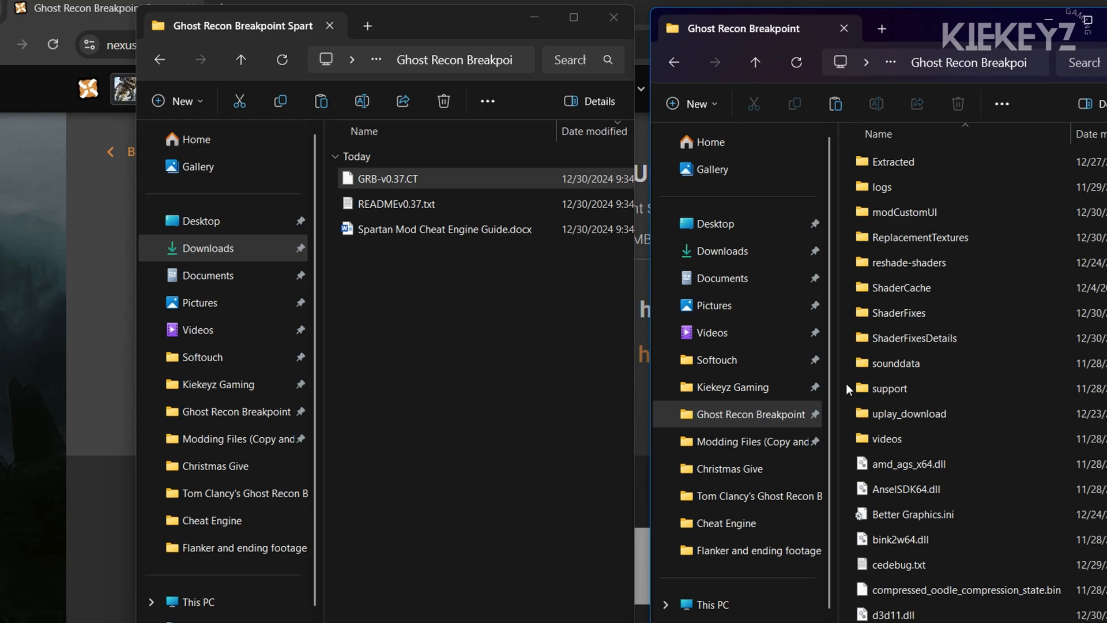
scroll(down, 3)
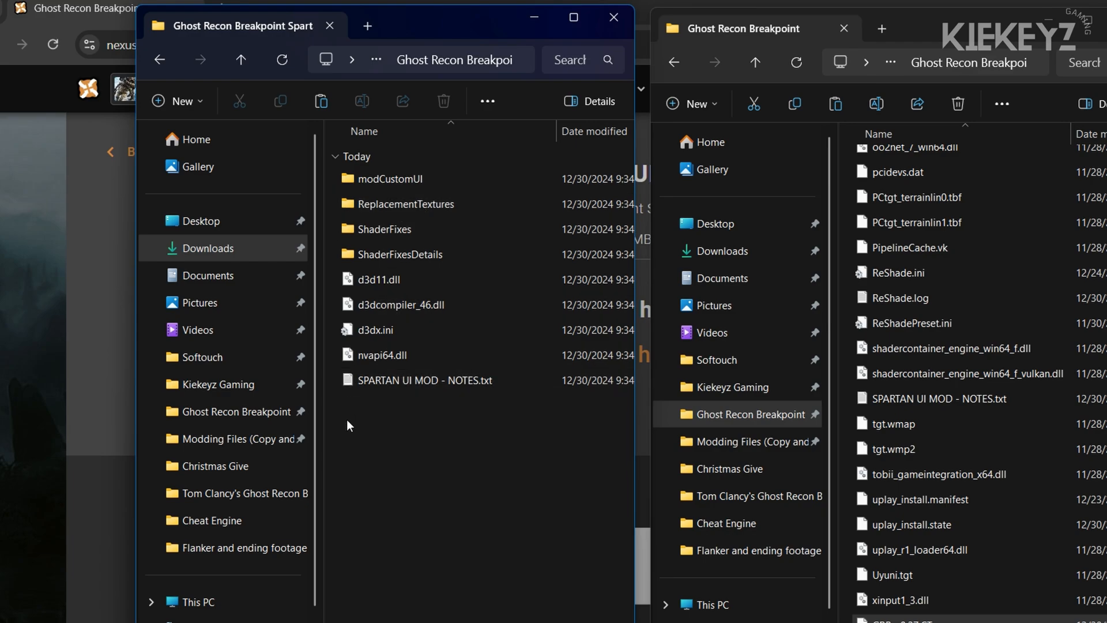
Copy all extracted Spartan UI Mod files into the game folder, replacing the existing files
click(381, 354)
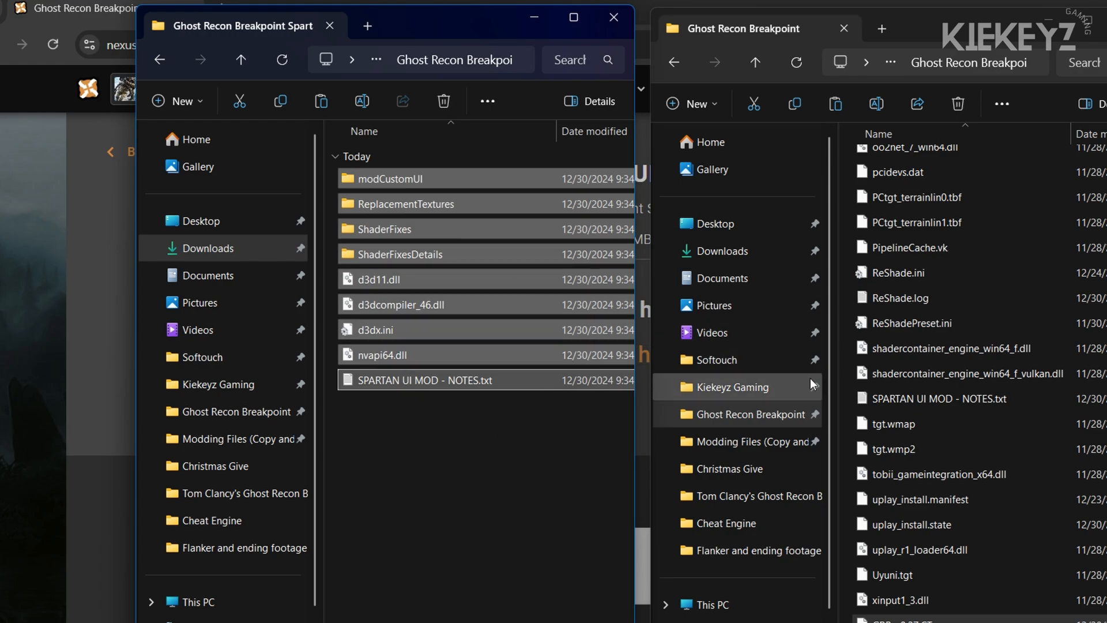
click(835, 103)
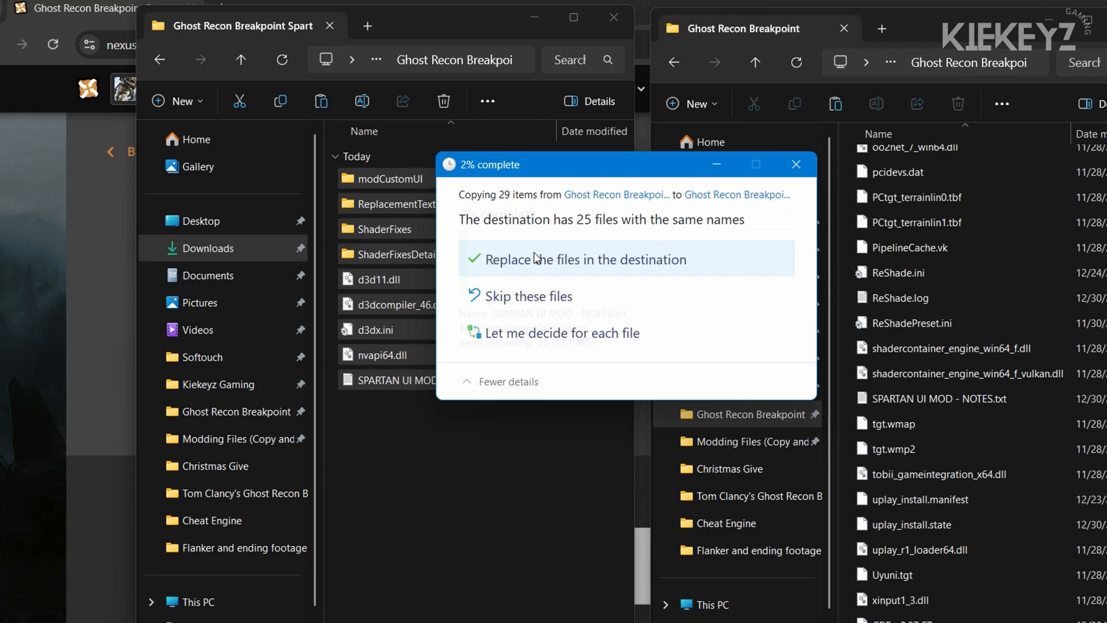
click(586, 259)
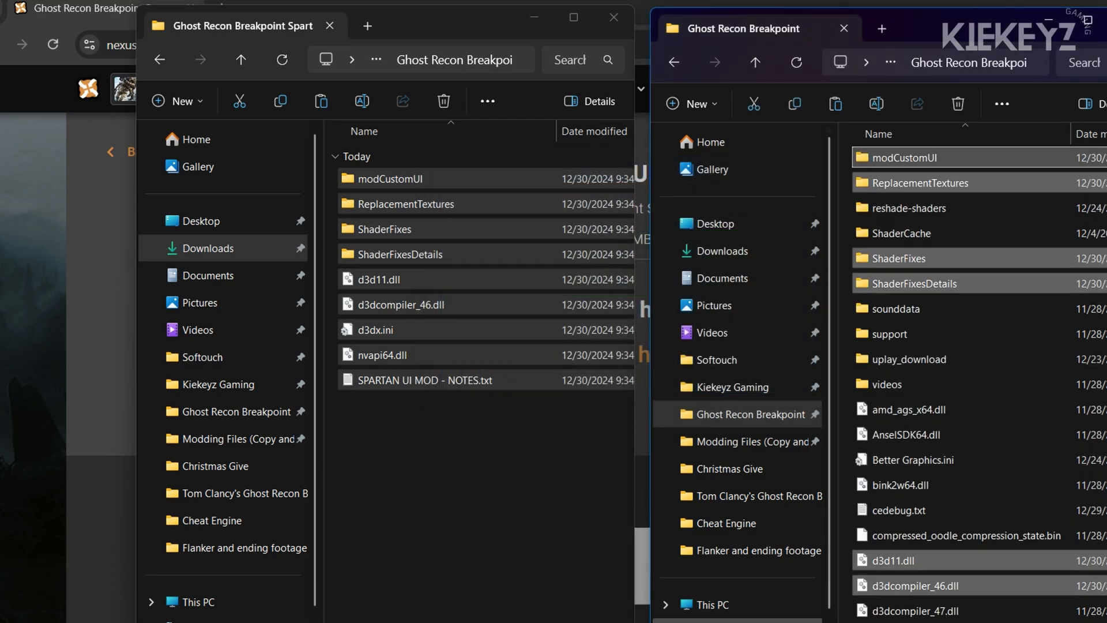
click(504, 604)
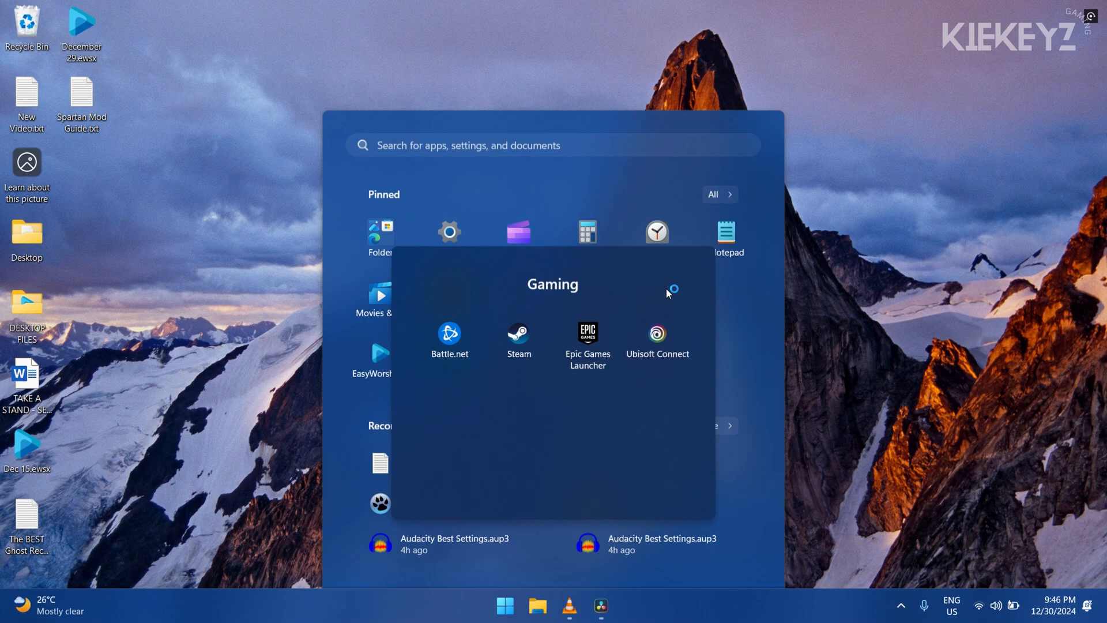
Launch the standard (non-Vulkan) Ghost Recon Breakpoint from Ubisoft Connect's Play dropdown
click(656, 333)
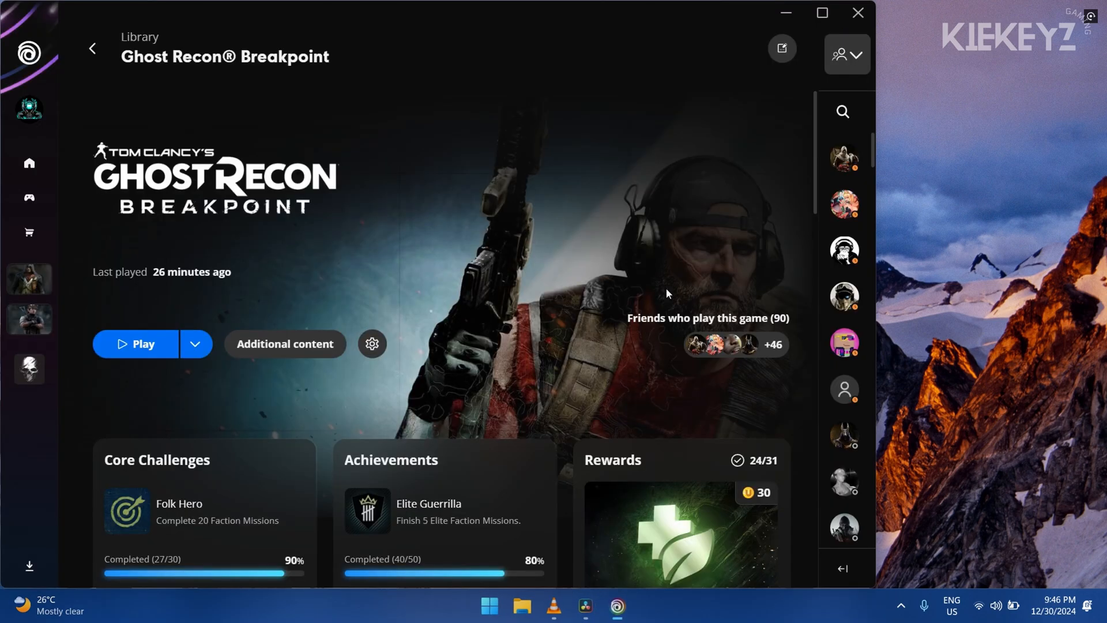
click(195, 344)
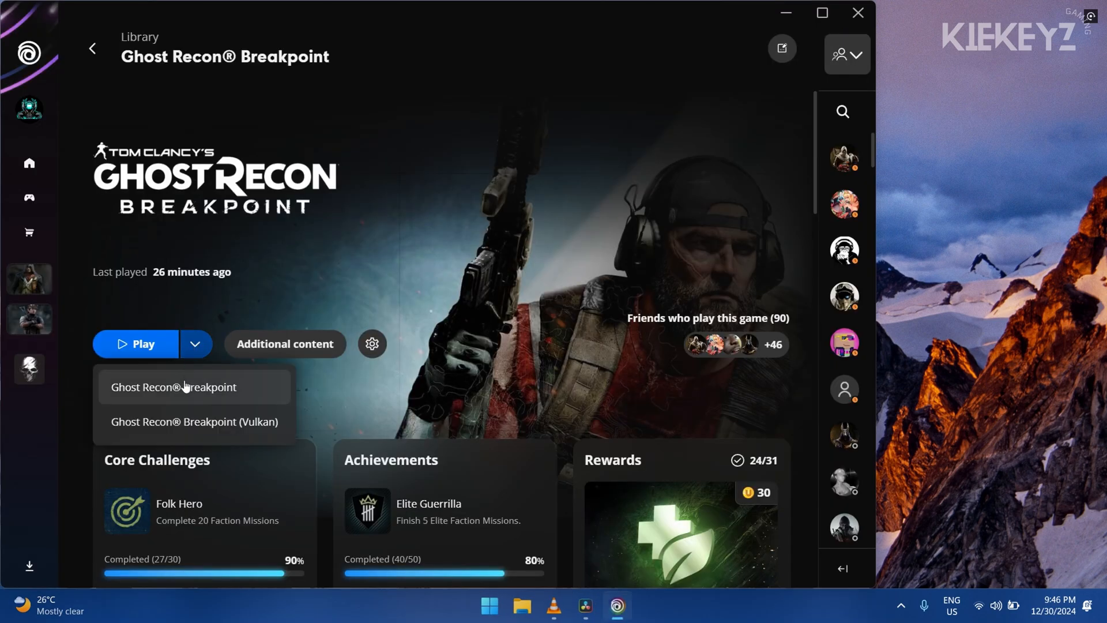
click(173, 387)
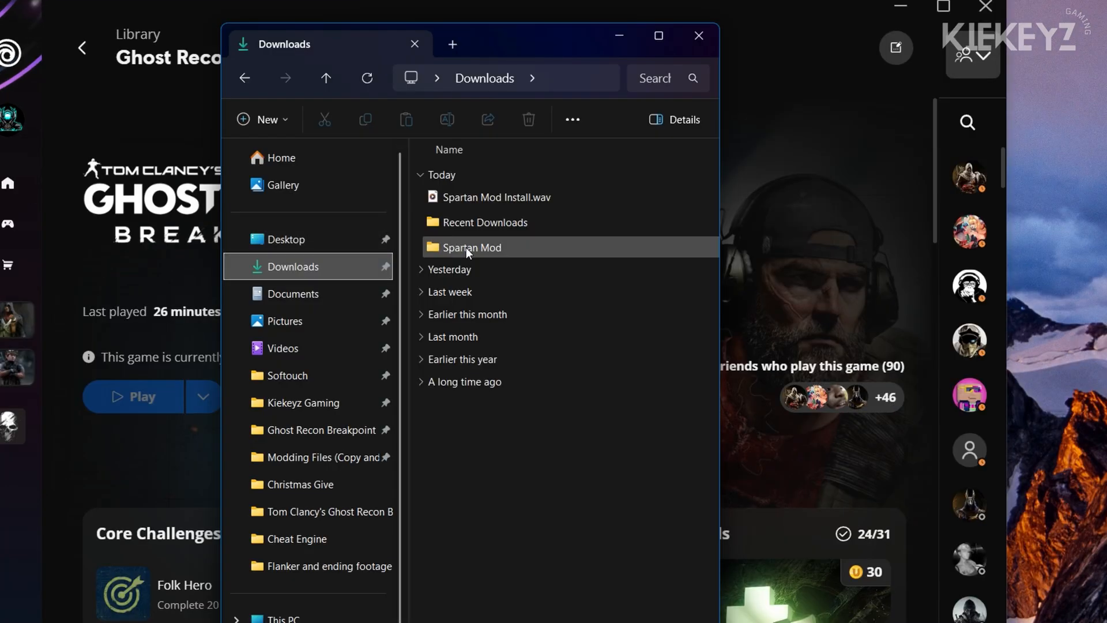
Run cheatengine-x86_64.exe from Downloads > Spartan Mod > Cheat Engine > bin
double_click(472, 247)
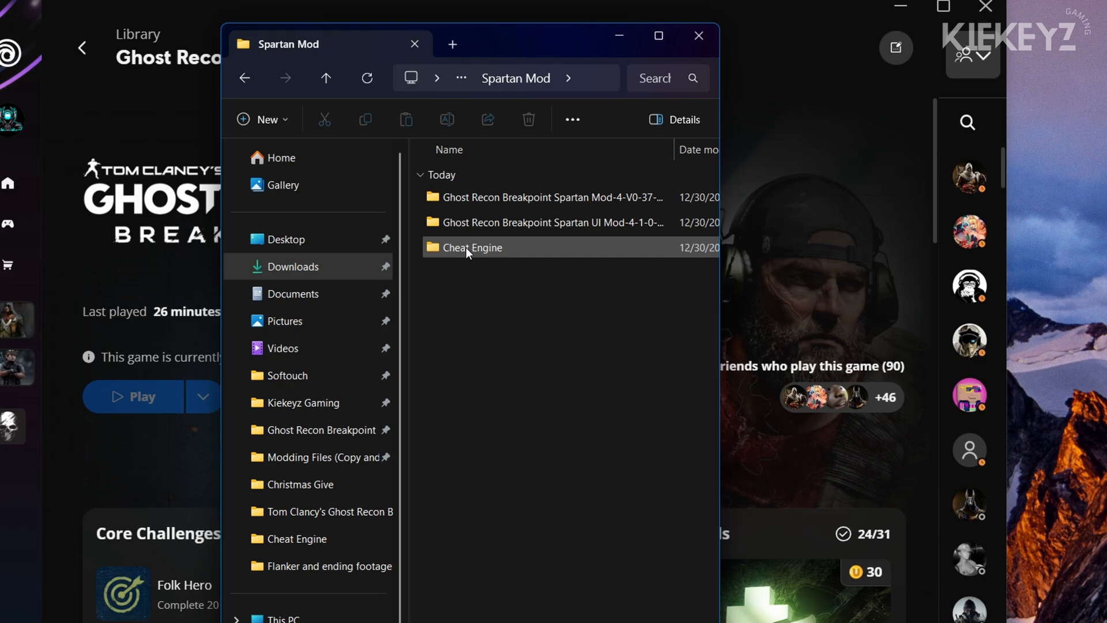
double_click(471, 247)
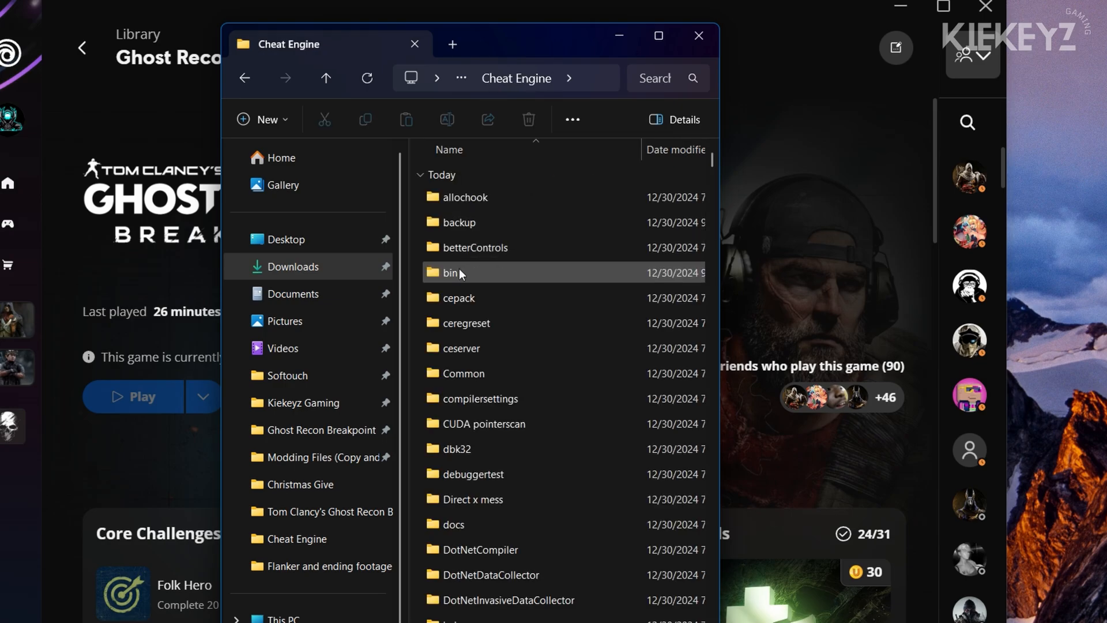
double_click(452, 272)
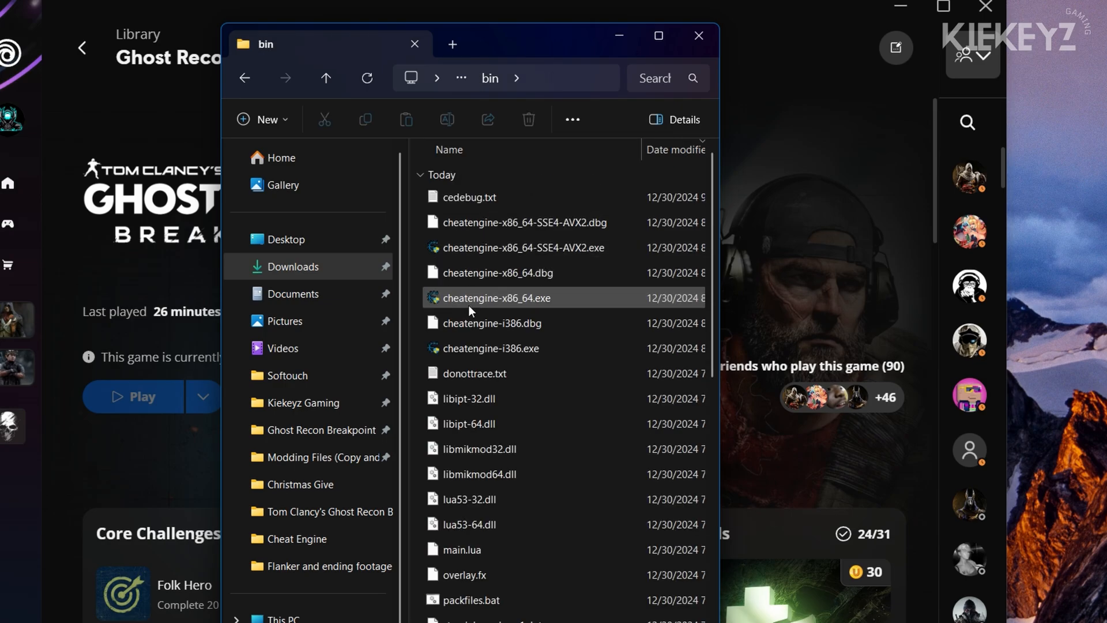
right_click(496, 297)
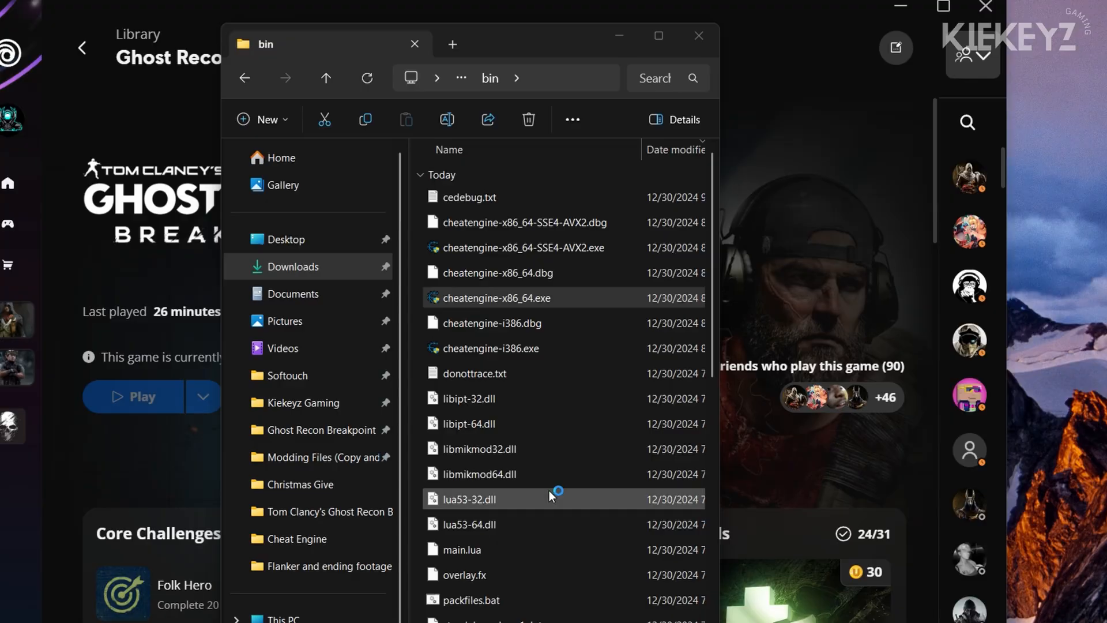
double_click(496, 297)
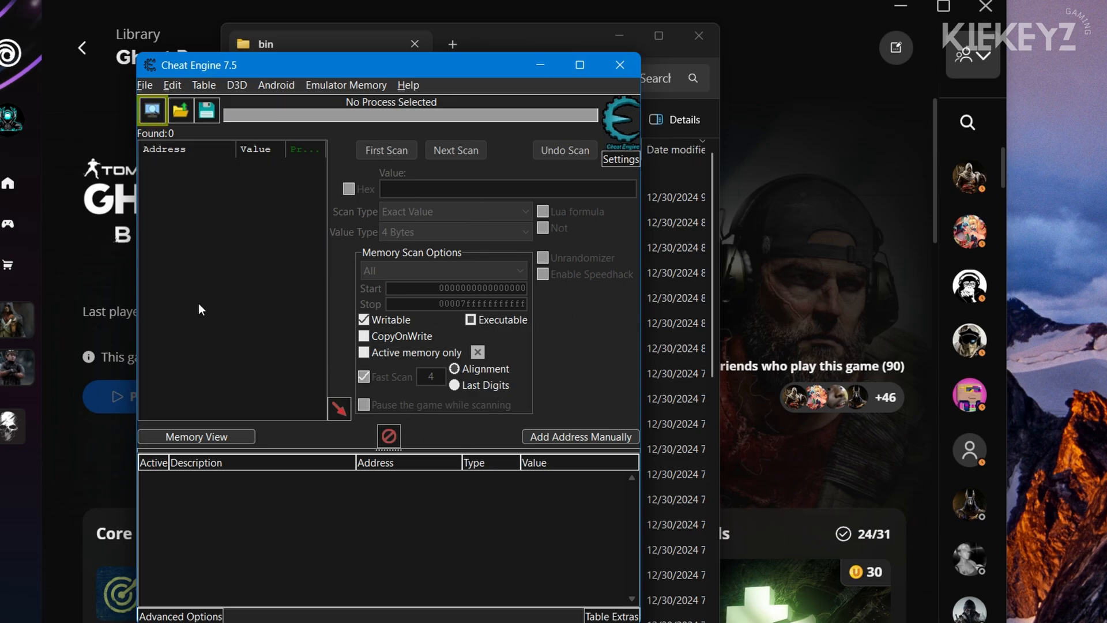
Attach Cheat Engine to the running GRB.exe process from the process list
click(152, 110)
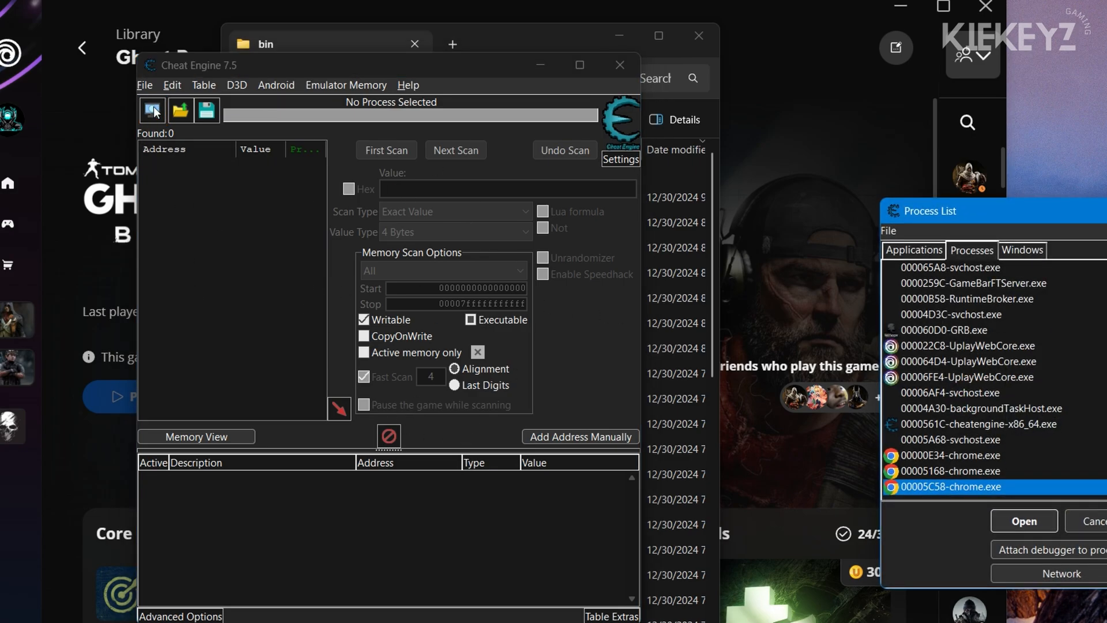
drag(939, 211, 513, 193)
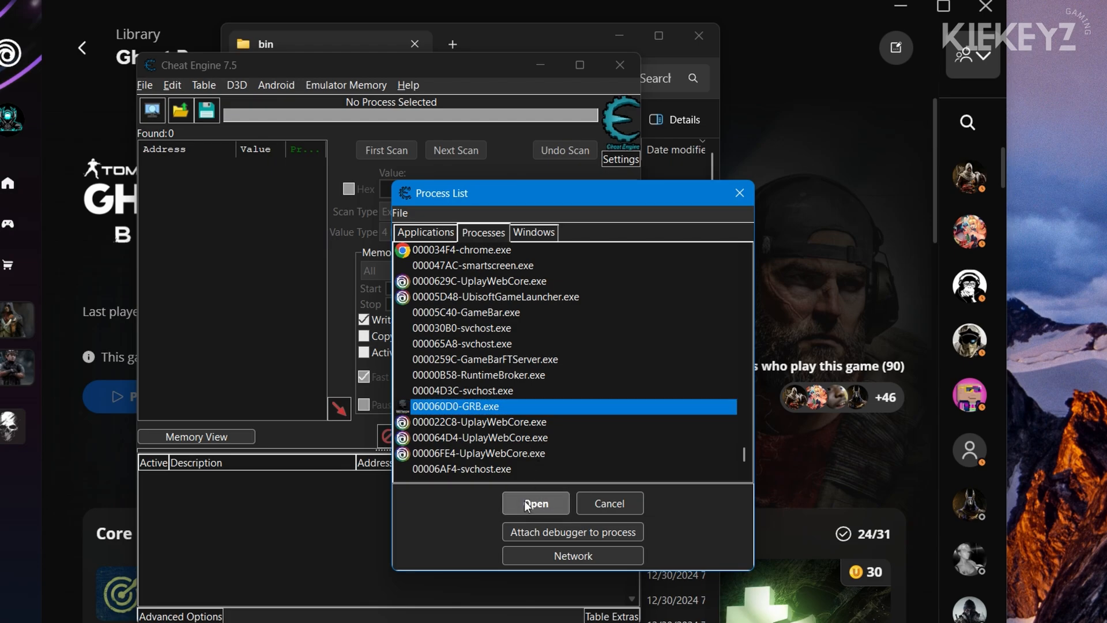
click(534, 503)
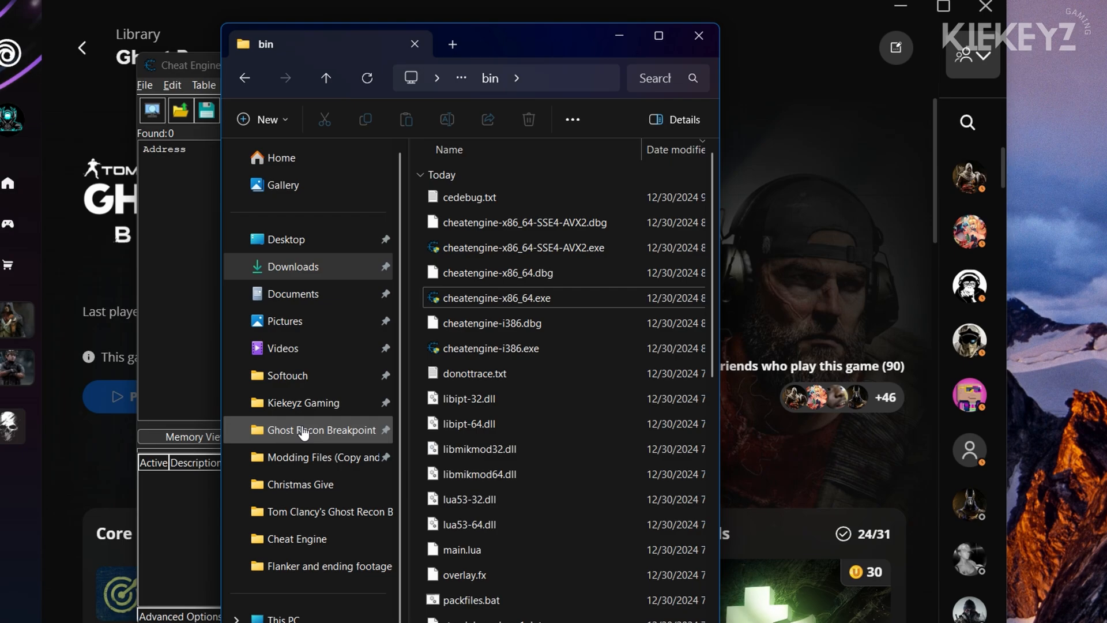
Load the GRB-v0.37.CT cheat table from the Ghost Recon Breakpoint folder into Cheat Engine
click(322, 429)
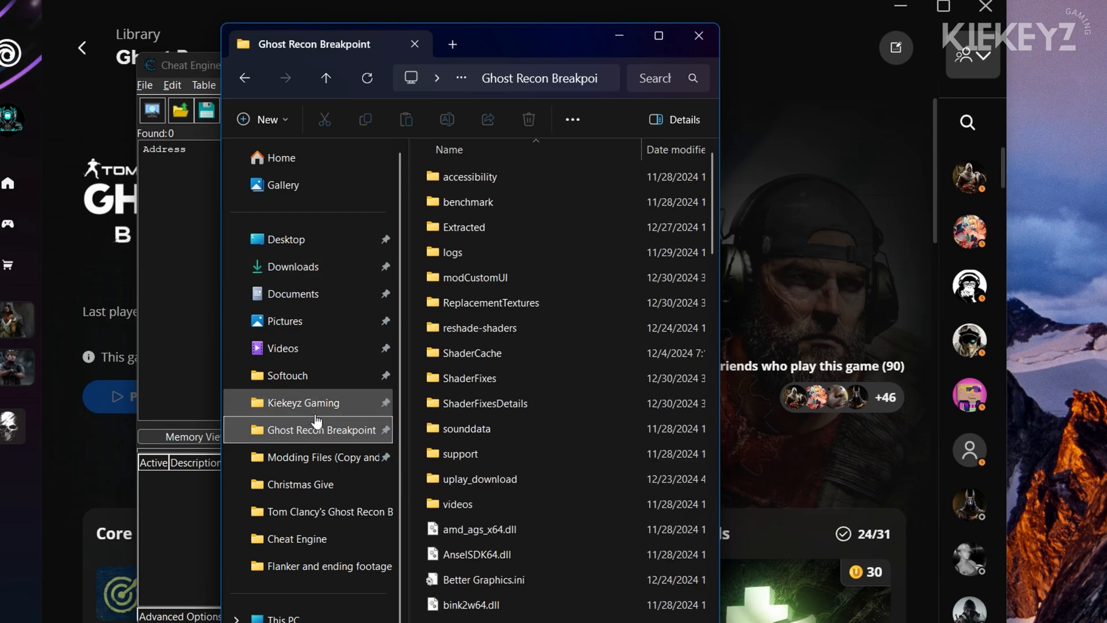
scroll(down, 3)
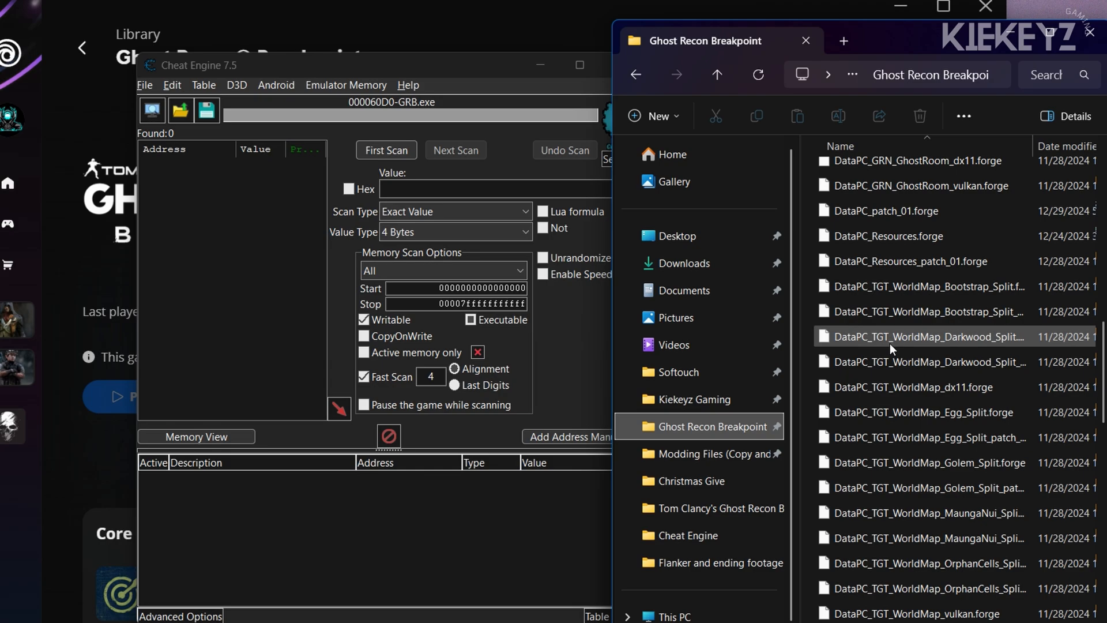
scroll(down, 3)
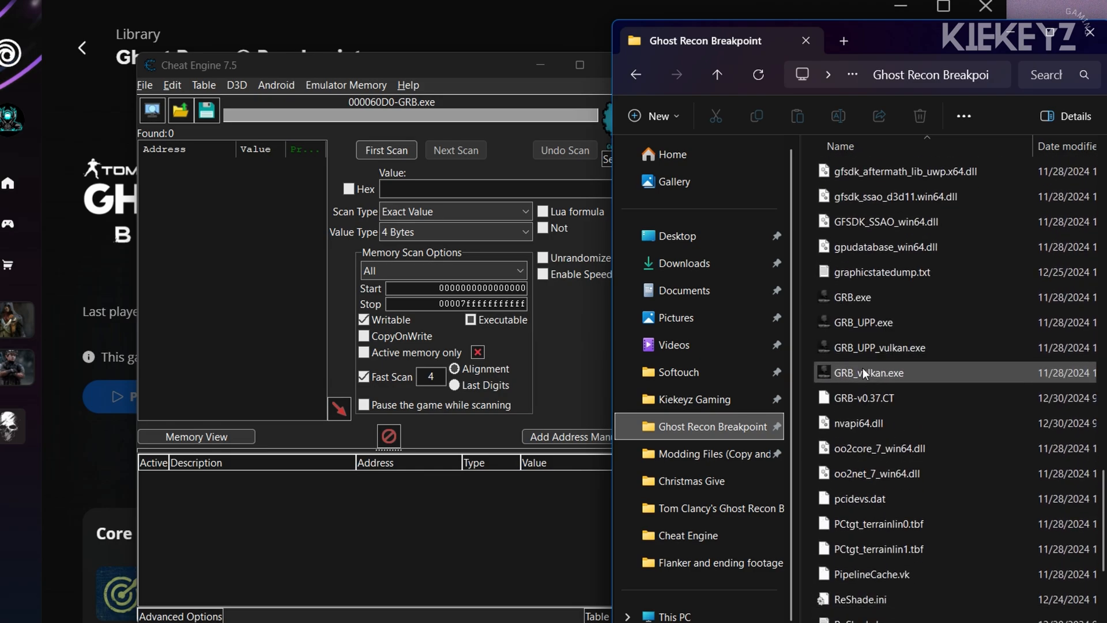
click(863, 397)
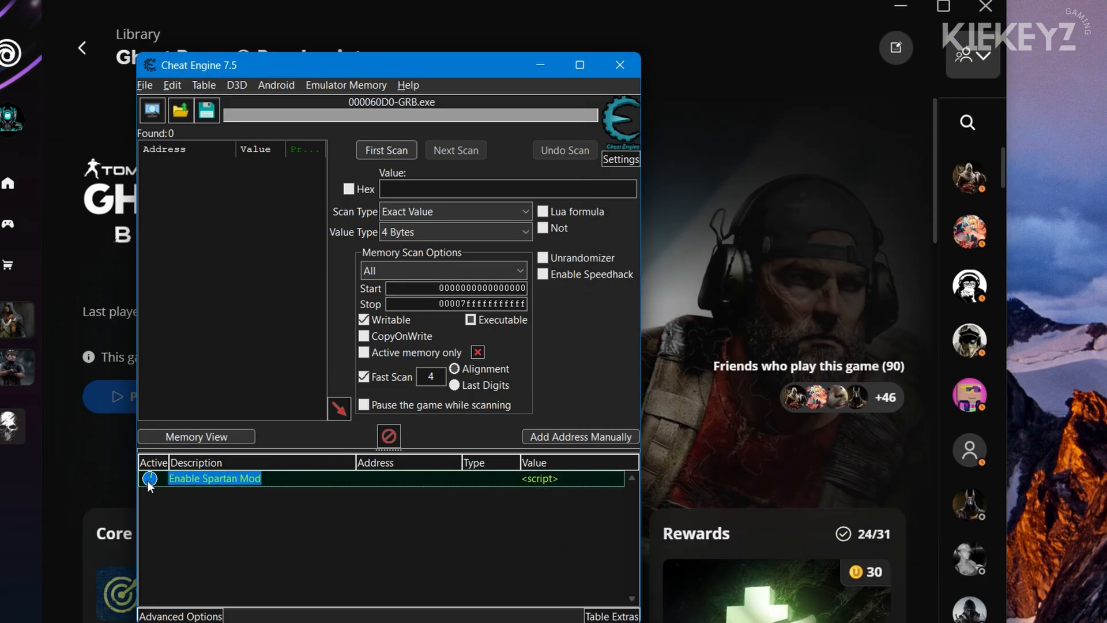
Tick Active on Enable Spartan Mod and review its visibility, damage, speed and ammo entries
click(149, 478)
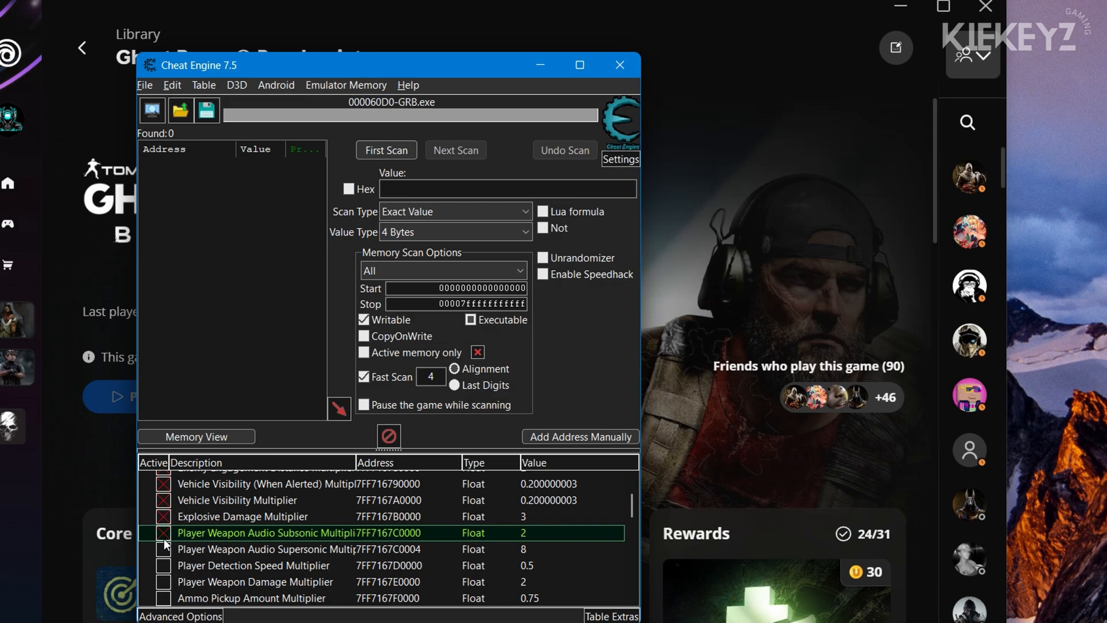
scroll(down, 3)
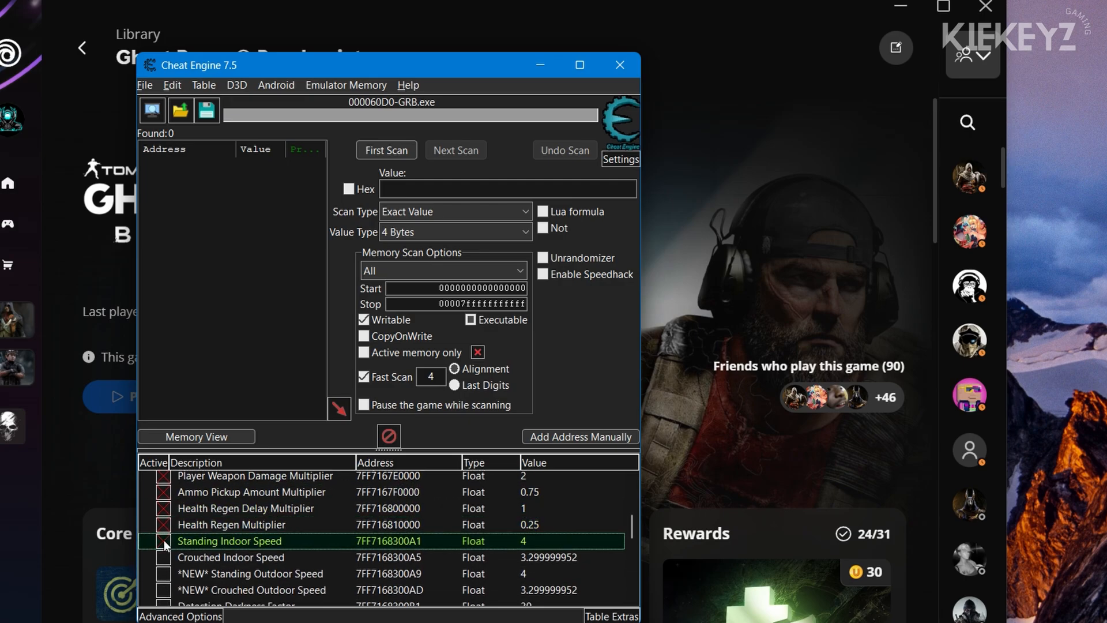
scroll(down, 3)
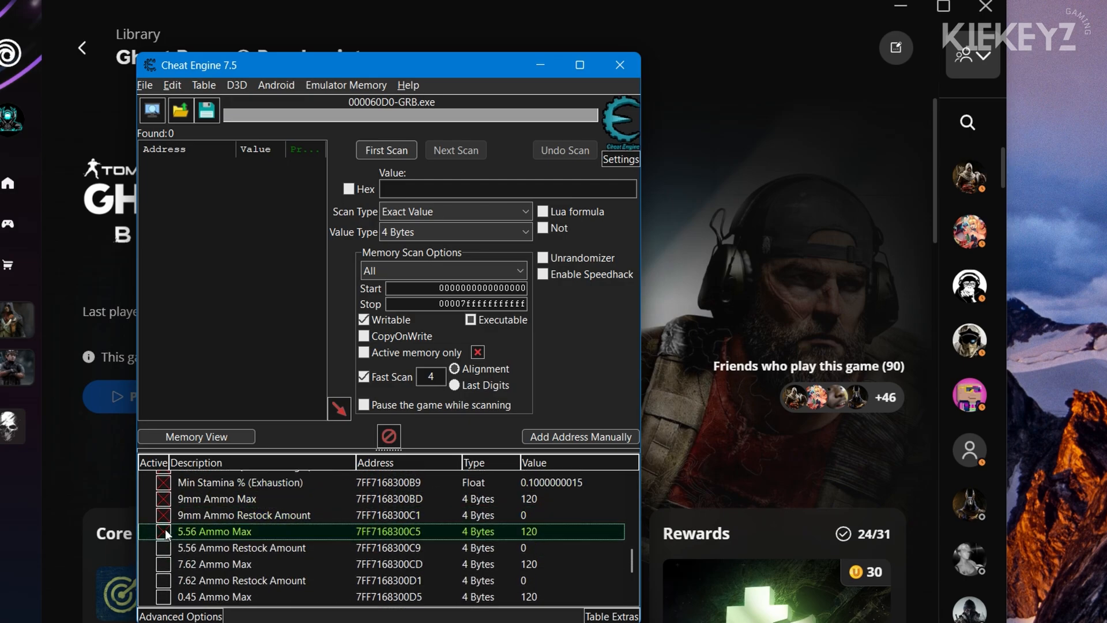
scroll(down, 3)
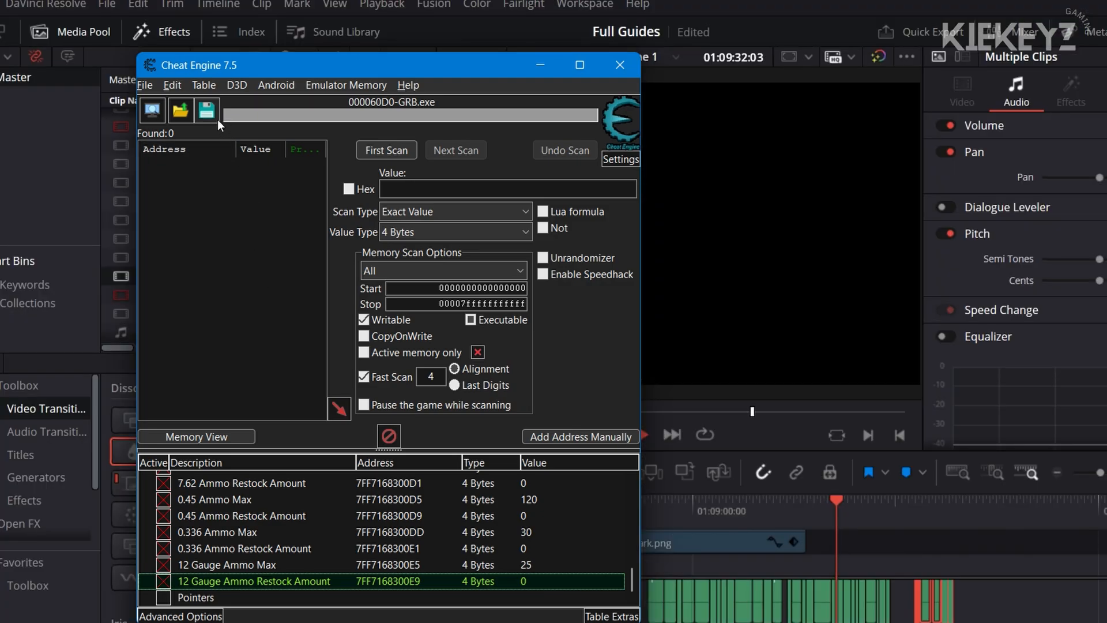
Save the cheat table over GRB-v0.37.CT in the Ghost Recon Breakpoint folder
click(207, 110)
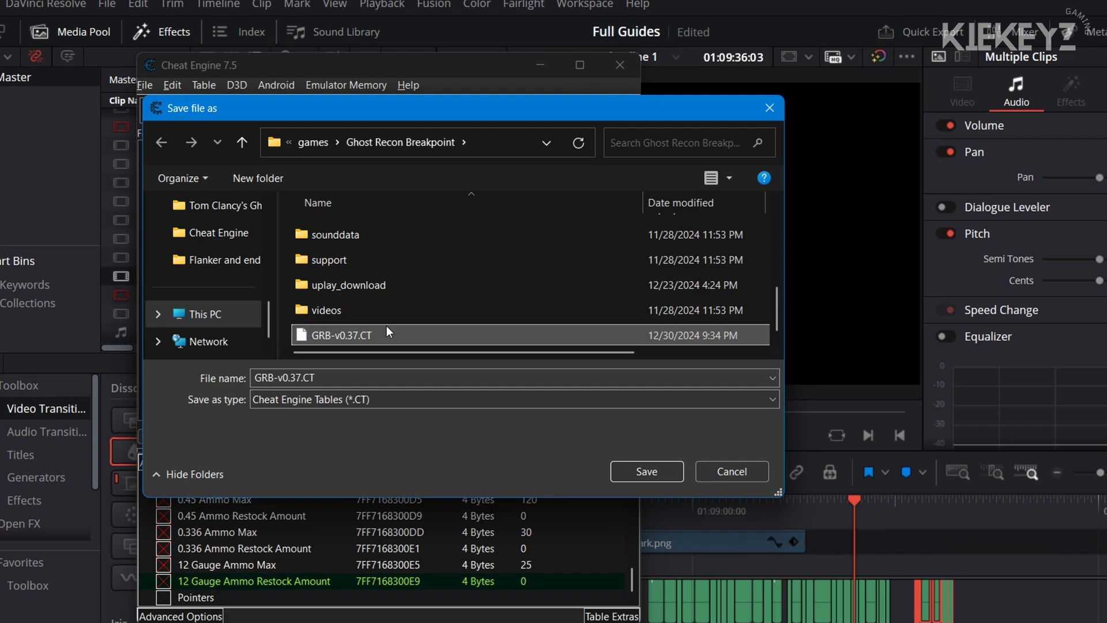
click(645, 471)
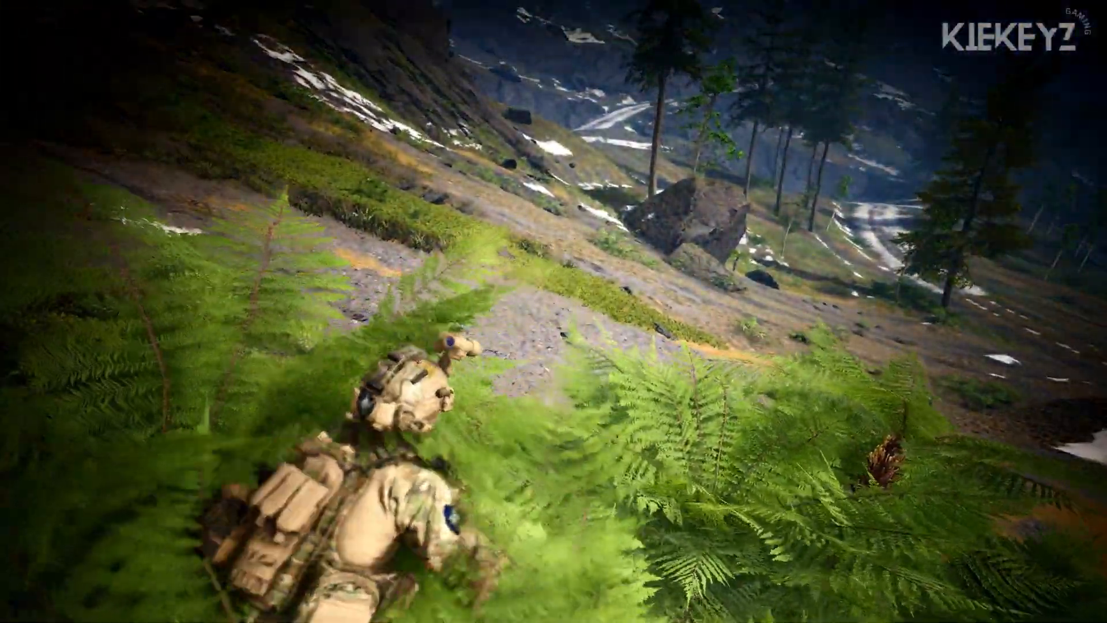
key(tab)
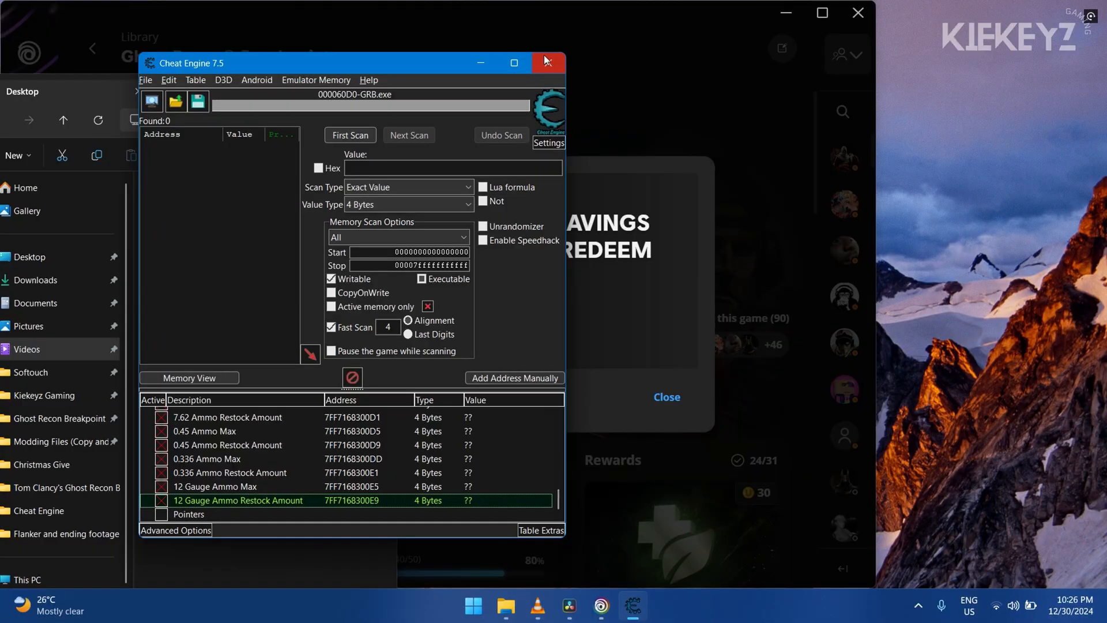
Quit the stale Cheat Engine session and launch non-Vulkan Ghost Recon Breakpoint from Play
click(547, 63)
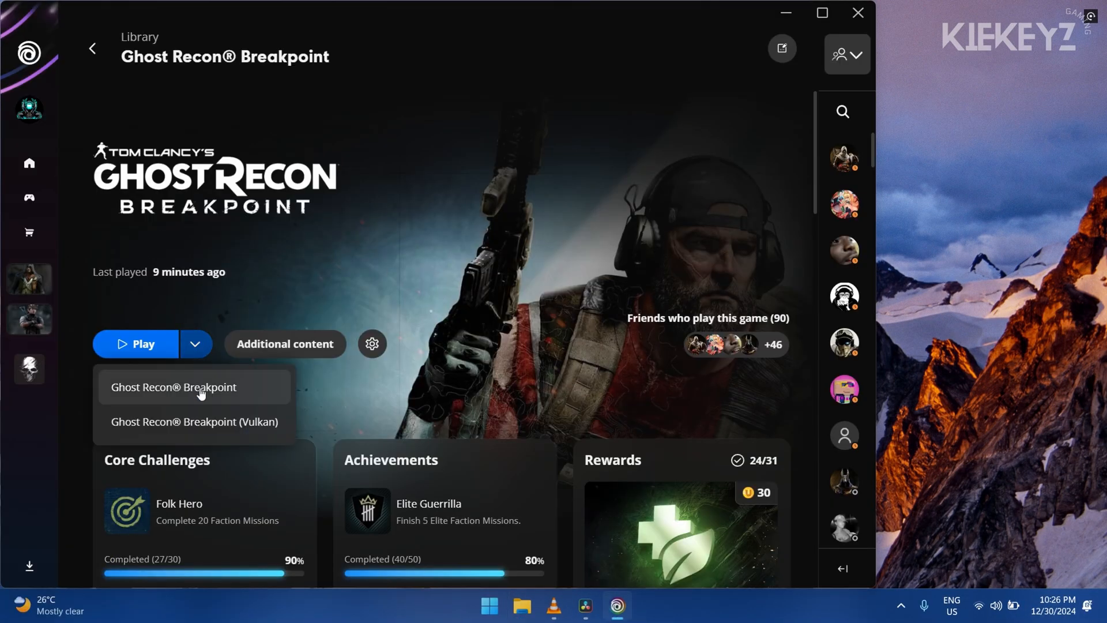
click(173, 387)
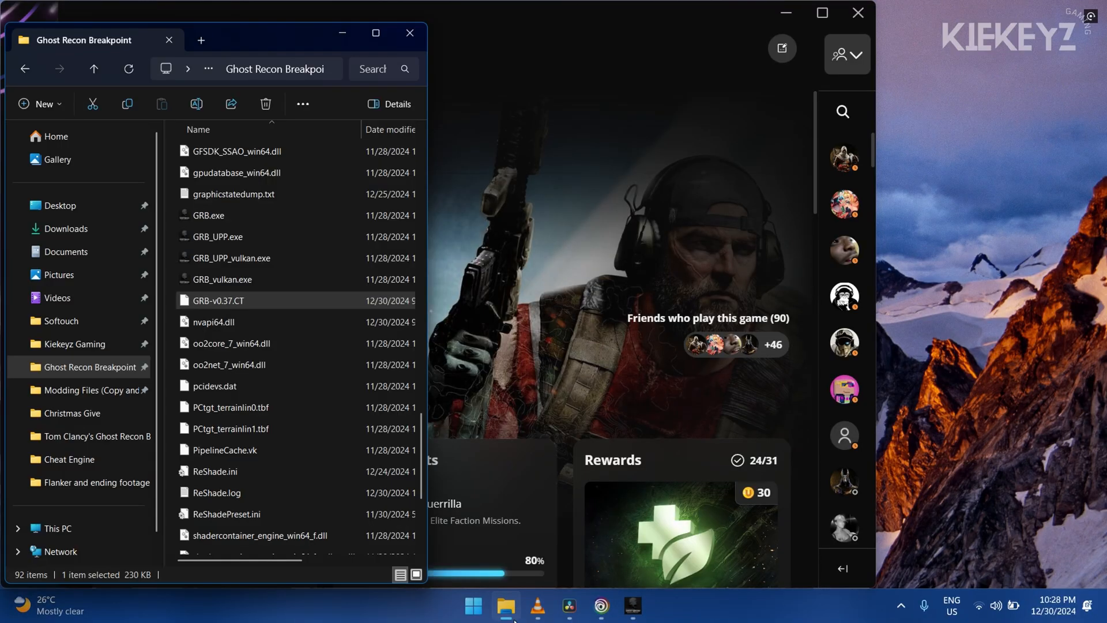
Set GRB-v0.37.CT to always open with Cheat Engine and allow it through the UAC prompt
right_click(217, 299)
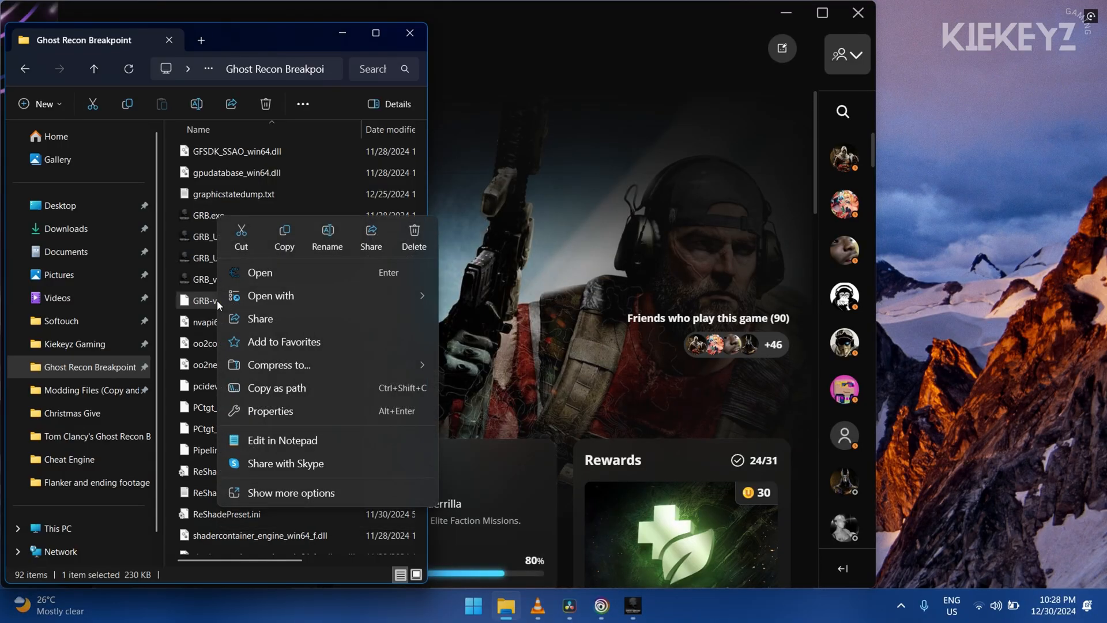
click(505, 371)
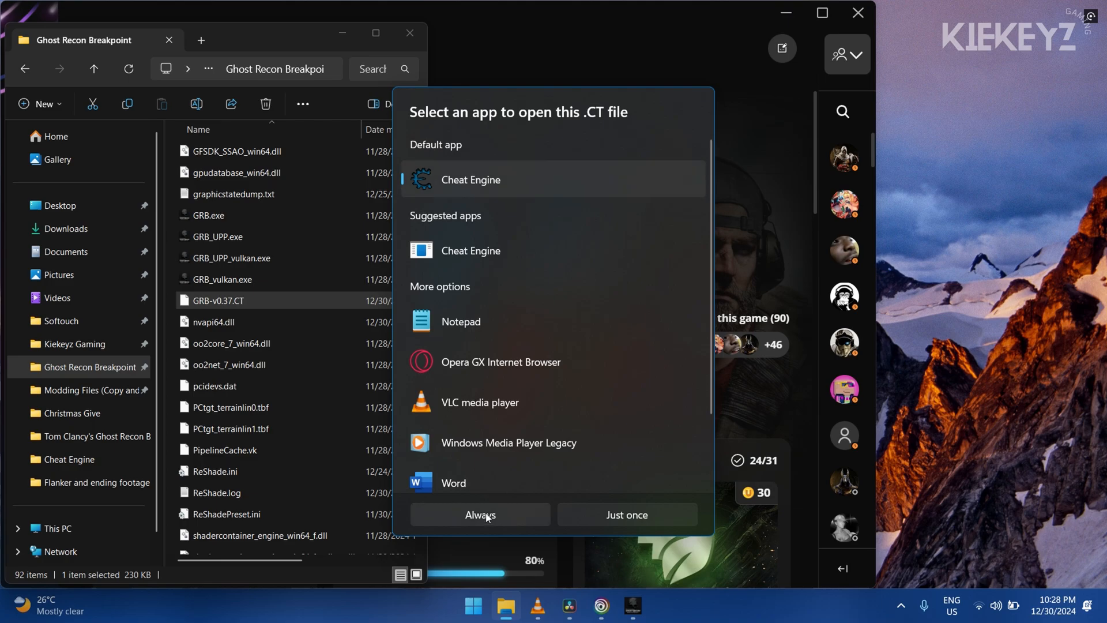
click(479, 514)
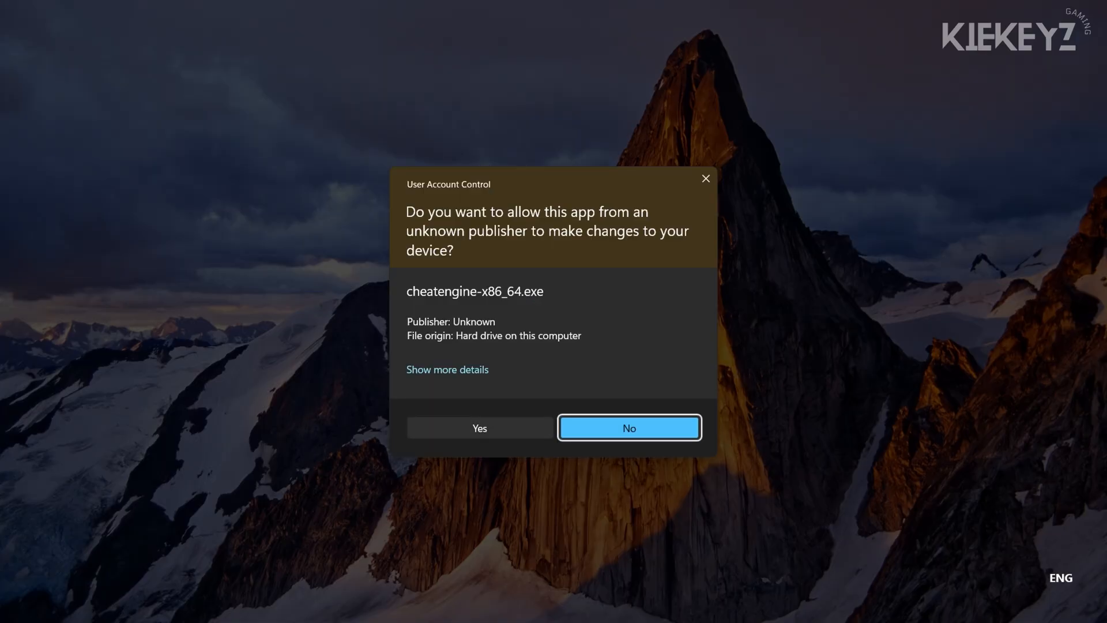
click(479, 428)
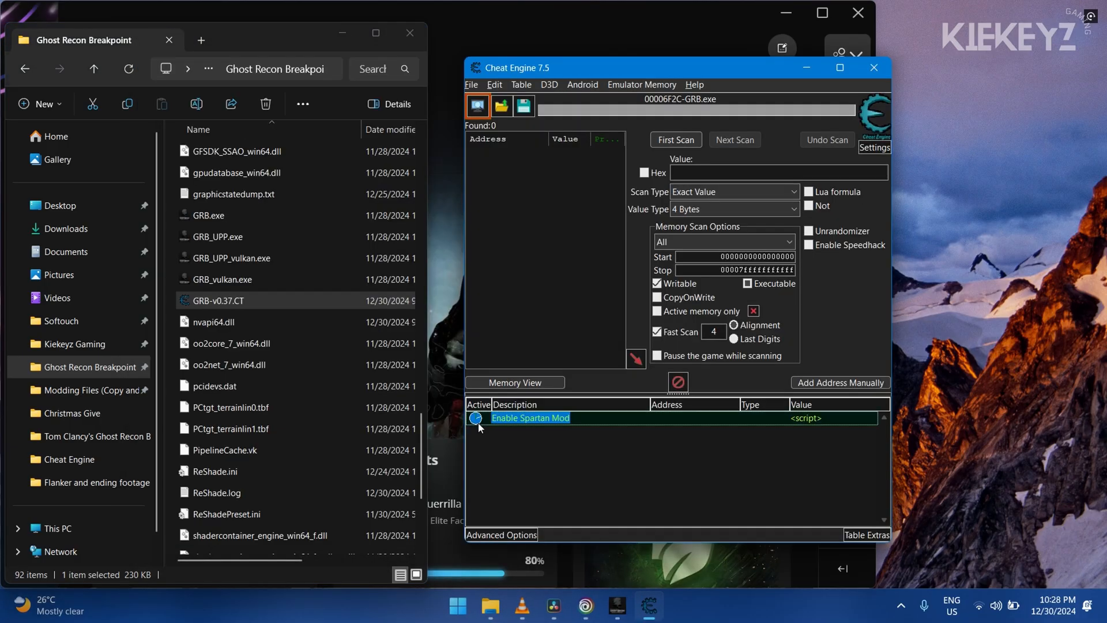